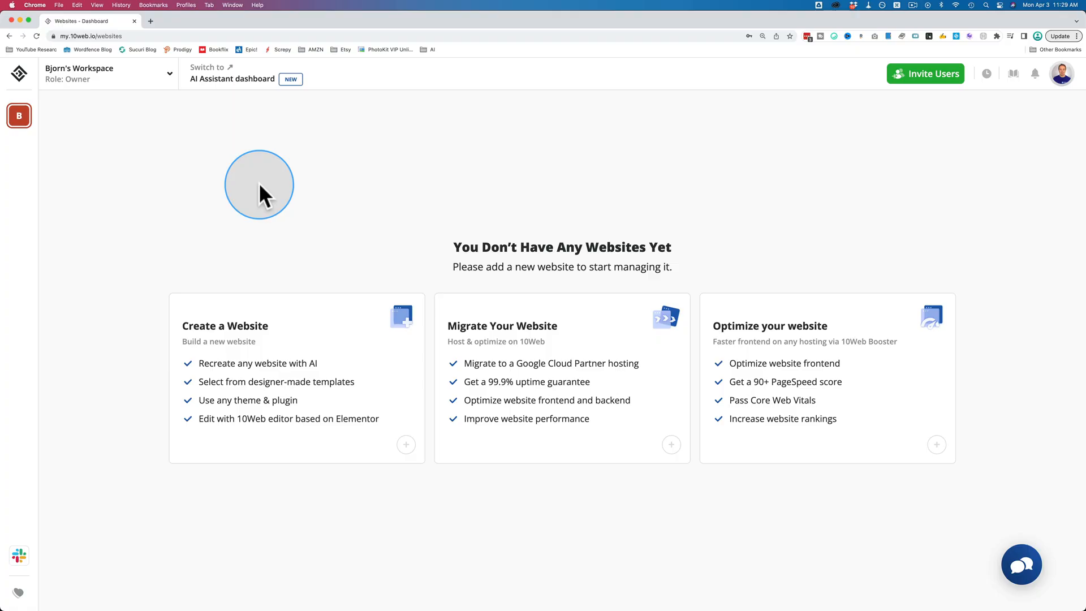
mouse_move(447, 355)
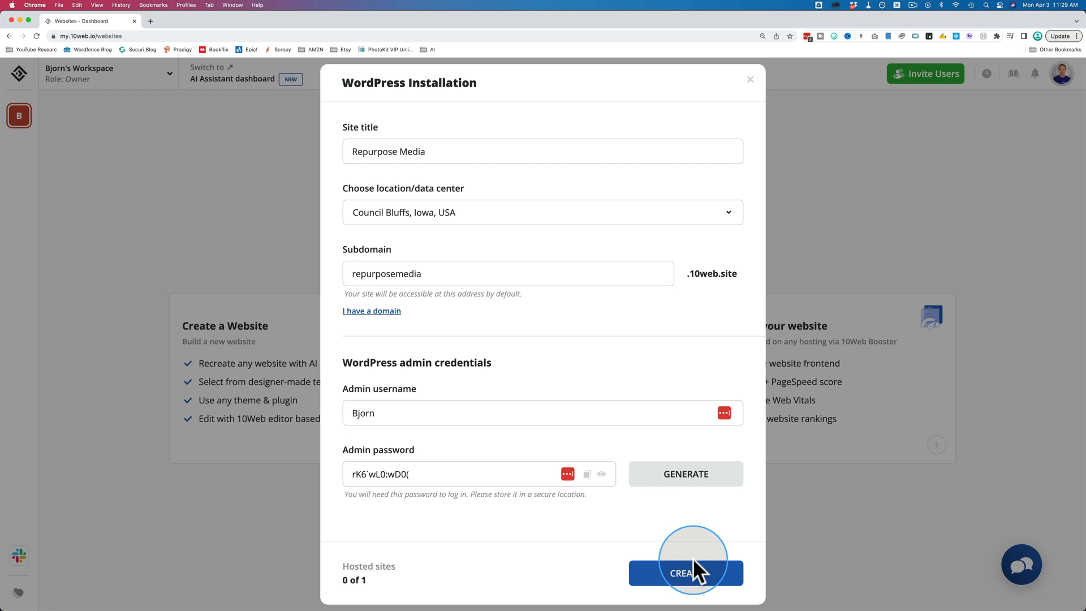
Create the Repurpose Media WordPress site on the repurposemedia.10web.site subdomain
left_click(685, 572)
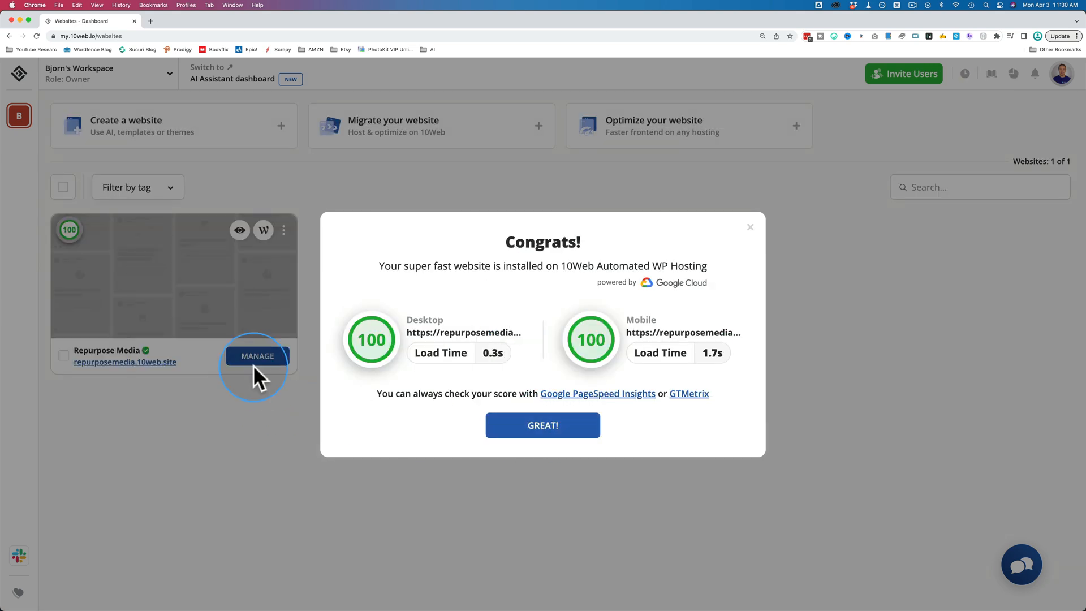
mouse_move(717, 374)
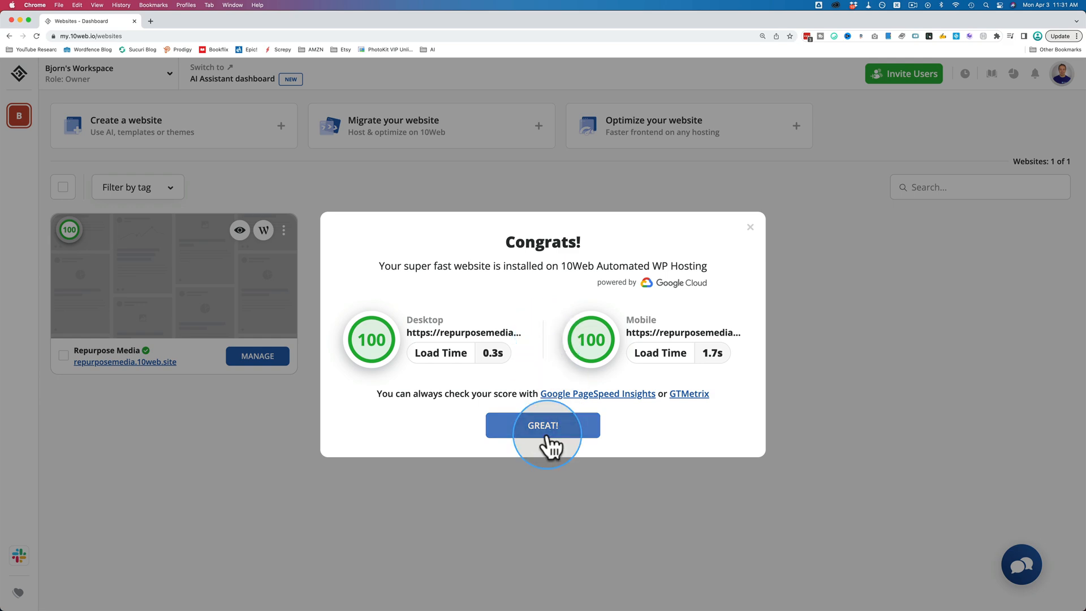
Dismiss the Congrats popup and view the live site at repurposemedia.10web.site
left_click(542, 425)
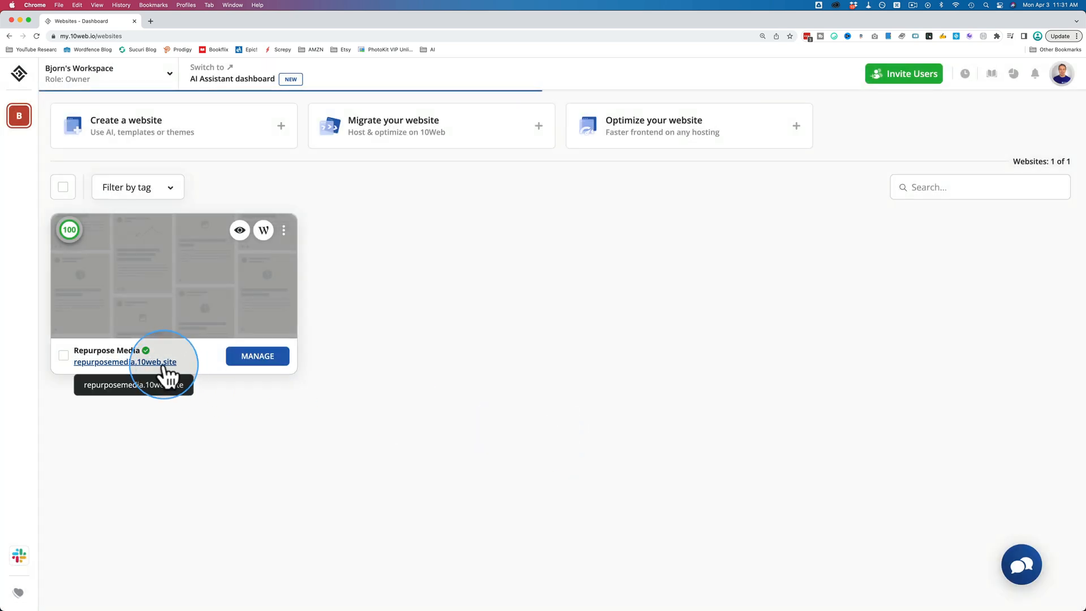
left_click(124, 361)
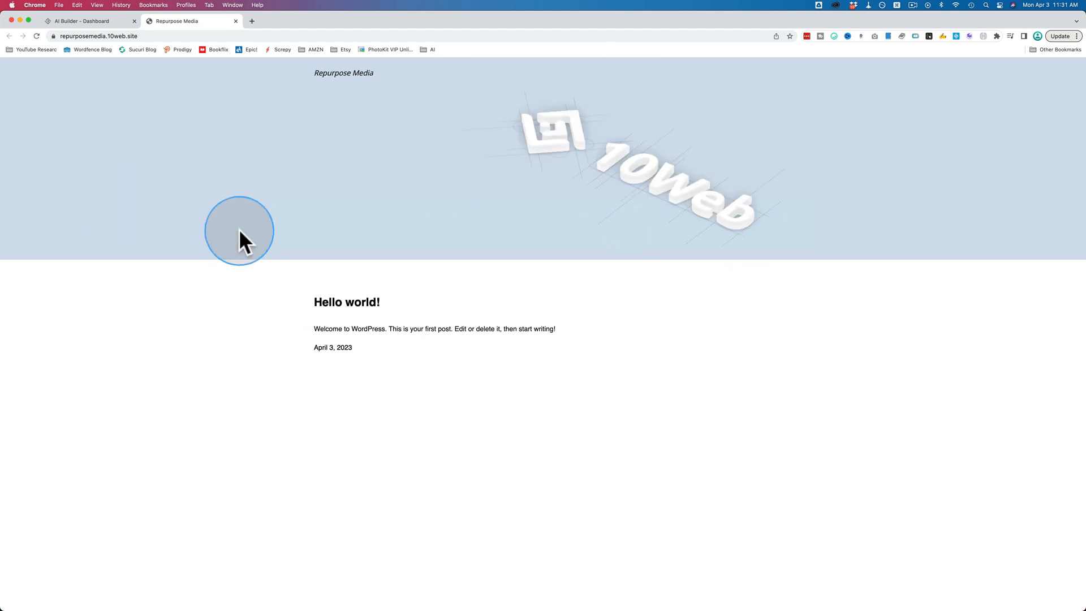
mouse_move(239, 27)
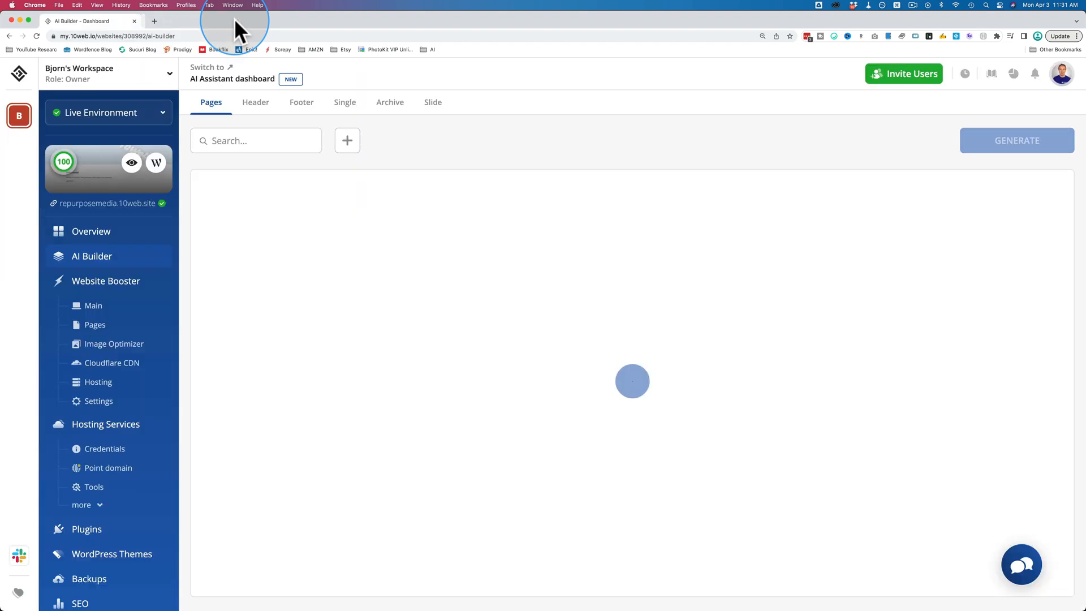
Launch the AI Builder page generator for Repurpose Media and acknowledge its notice
left_click(91, 232)
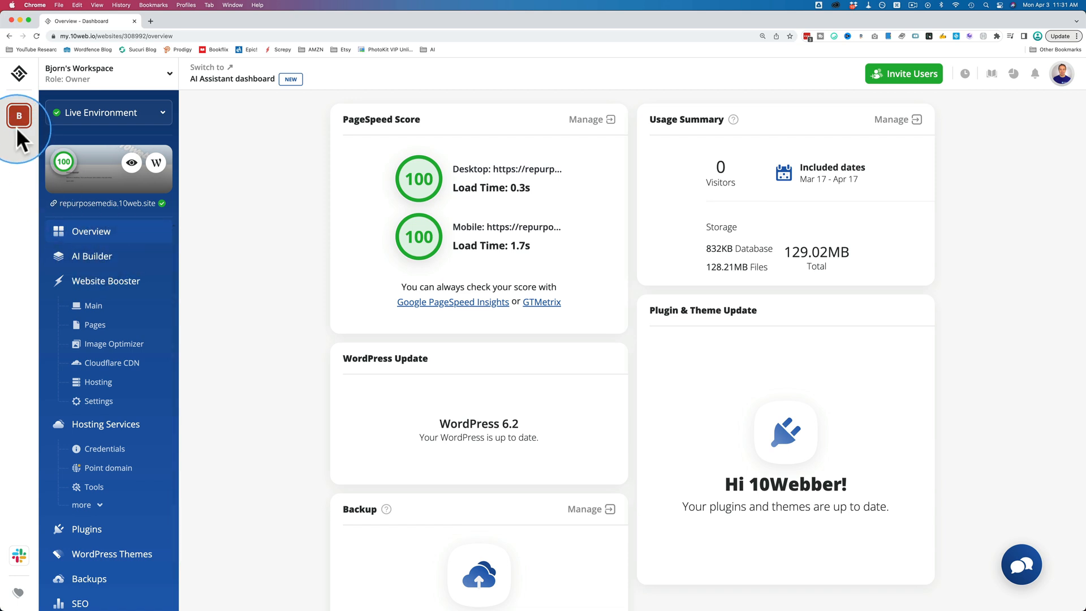
left_click(19, 115)
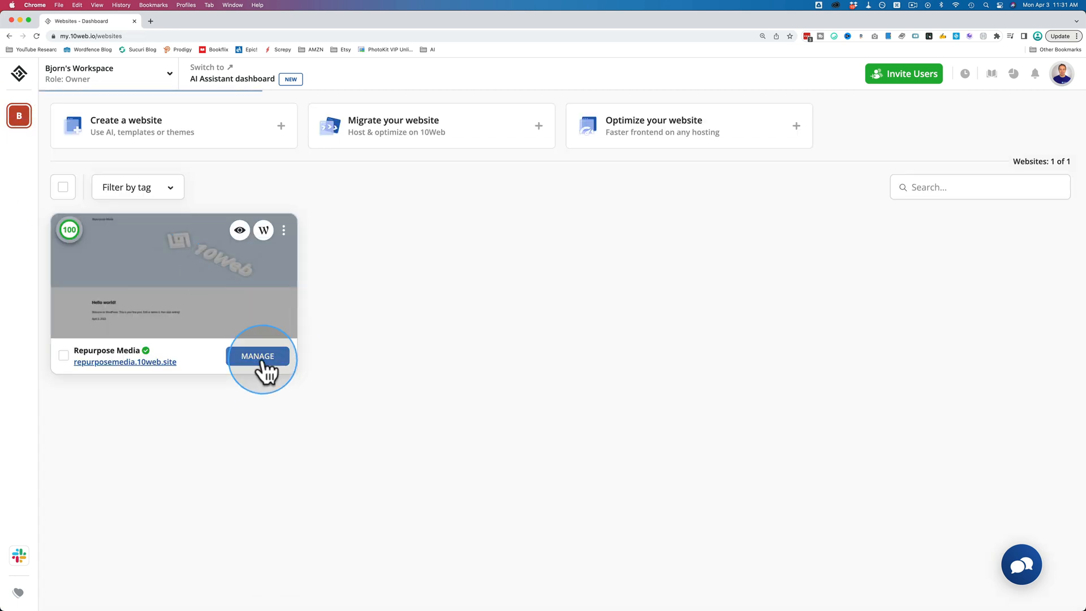
left_click(258, 356)
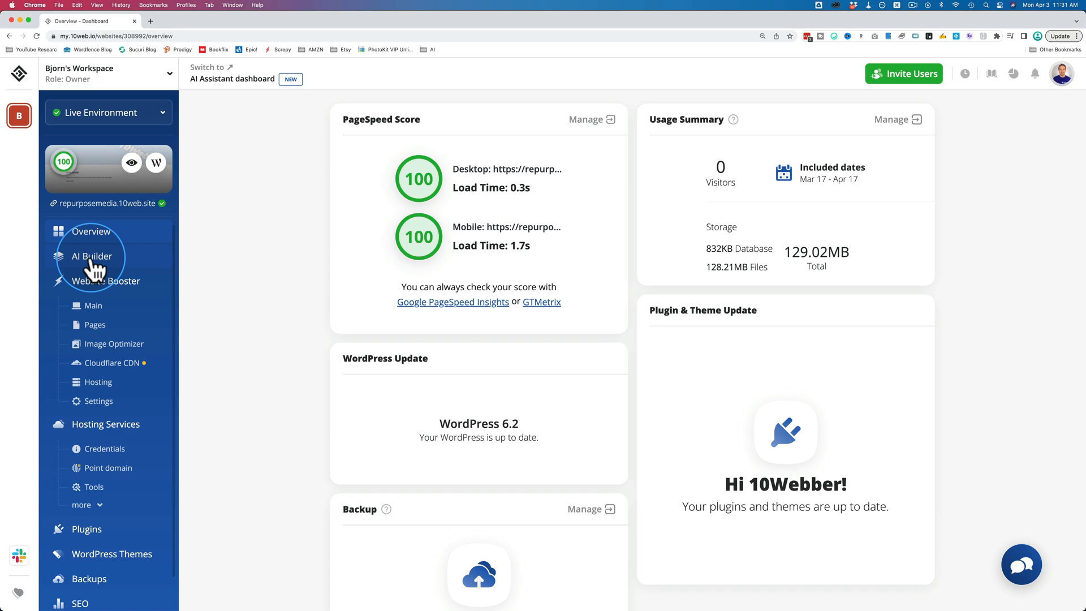
left_click(92, 256)
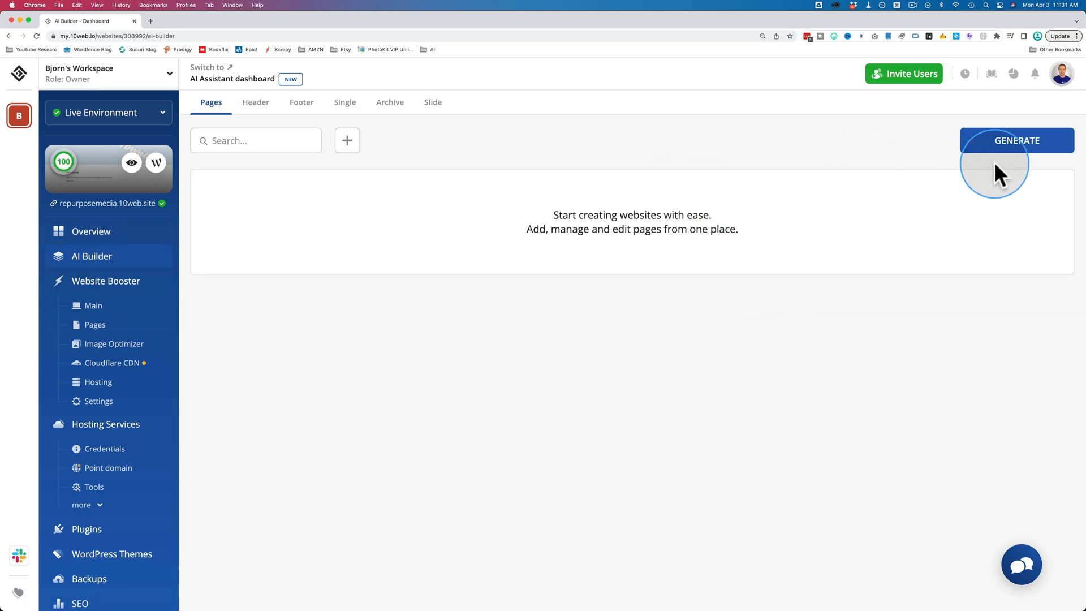
left_click(1015, 141)
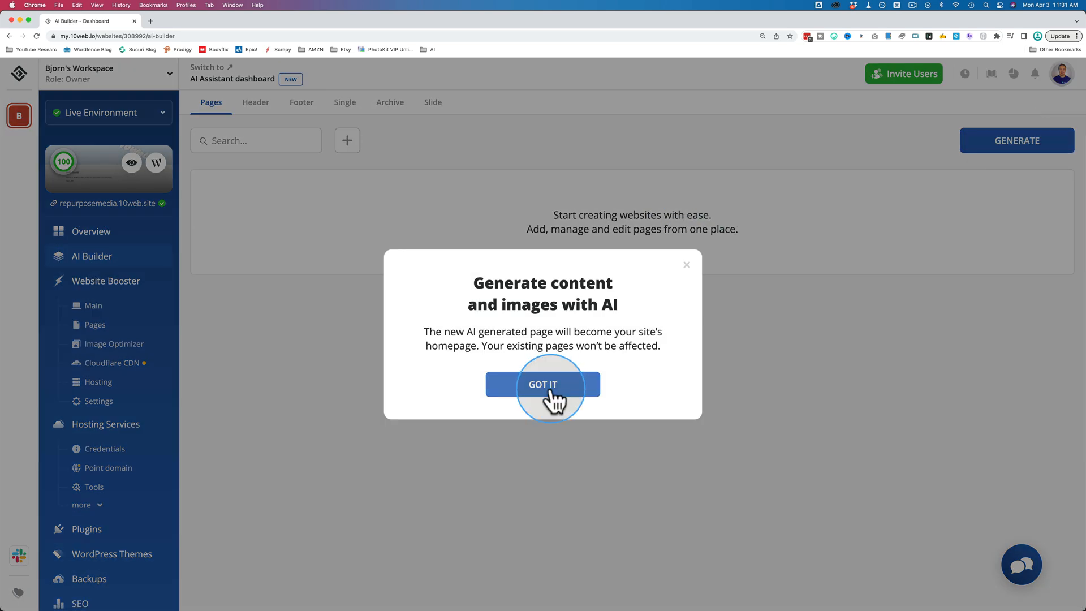
left_click(542, 385)
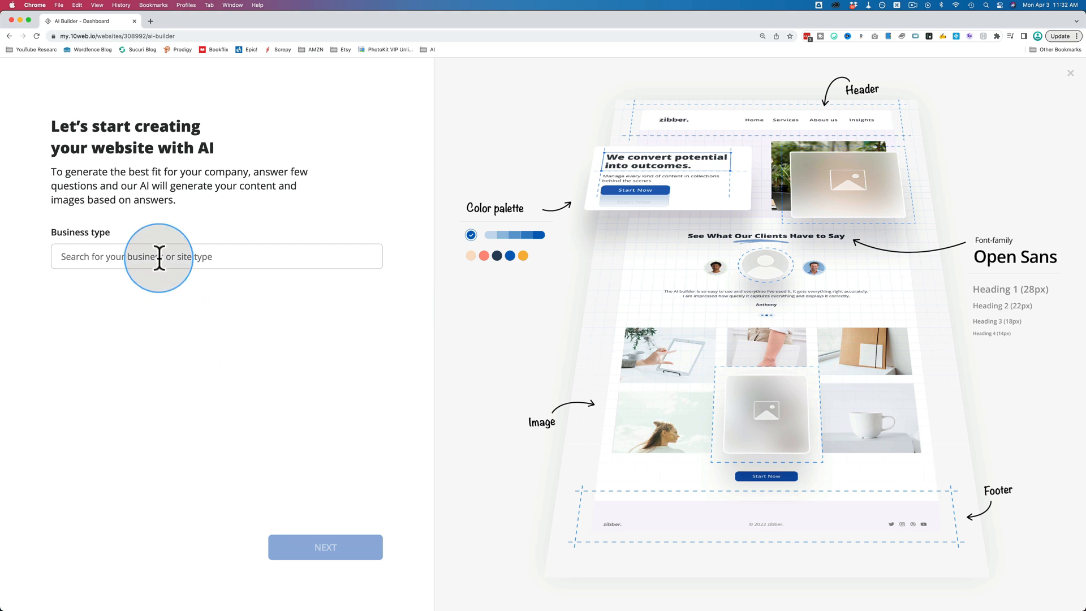
Choose Digital agency and describe the company as helping businesses, influencers and creators repurpose content
left_click(216, 255)
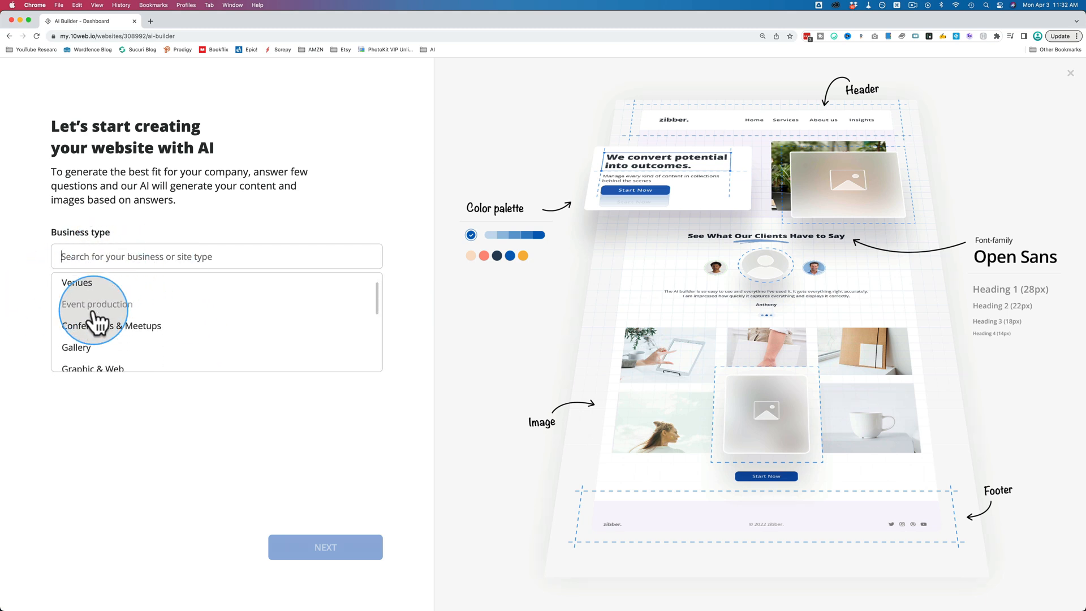
scroll("down", 3)
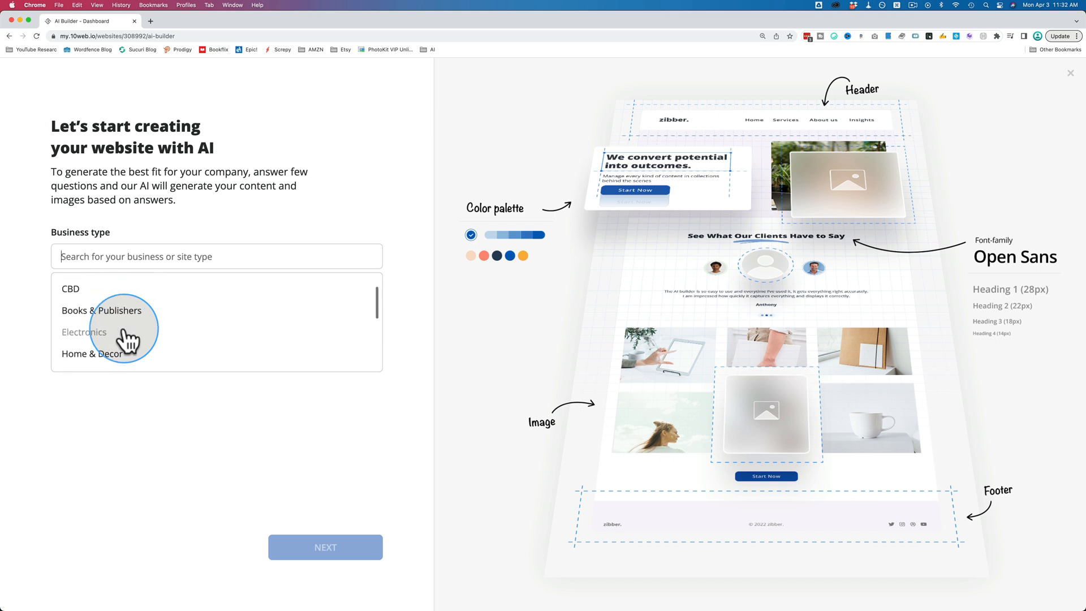
scroll("down", 3)
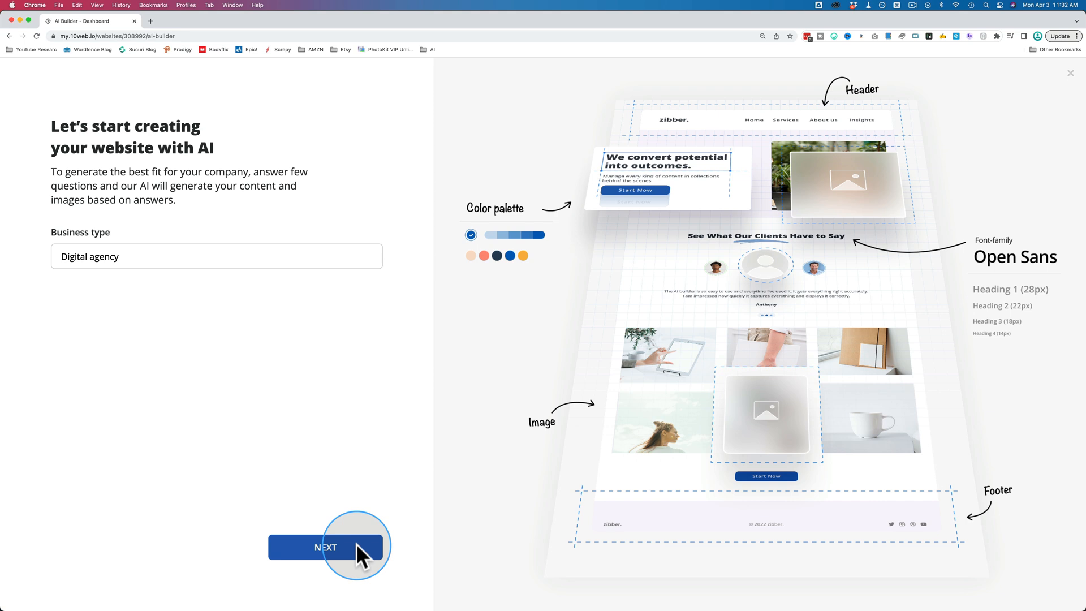
left_click(325, 547)
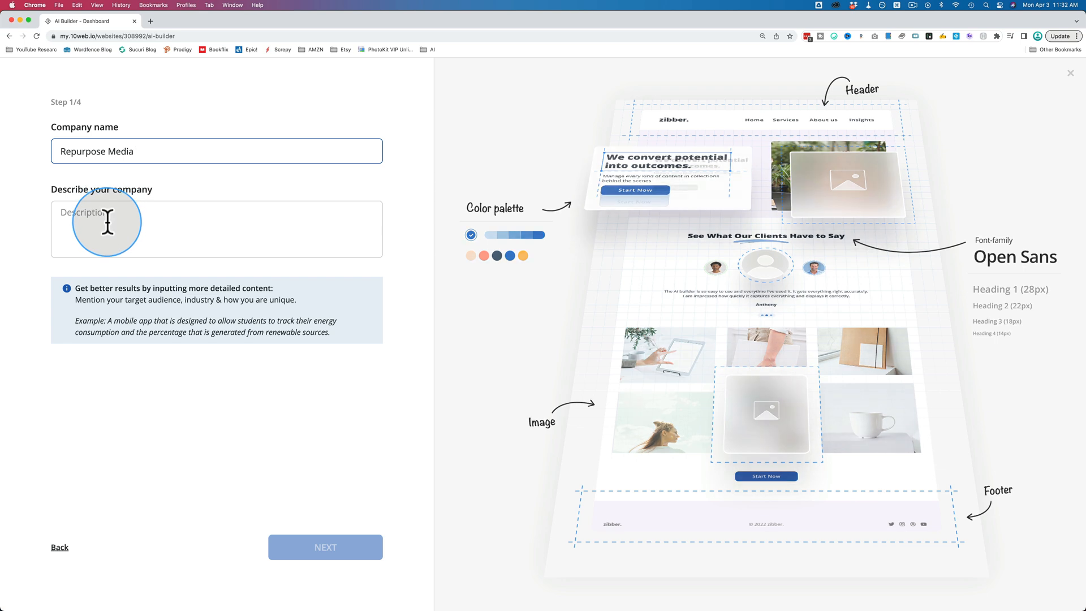
type("We help businesses, influencers, coaches and content creators repurpose their content to improve their each online.")
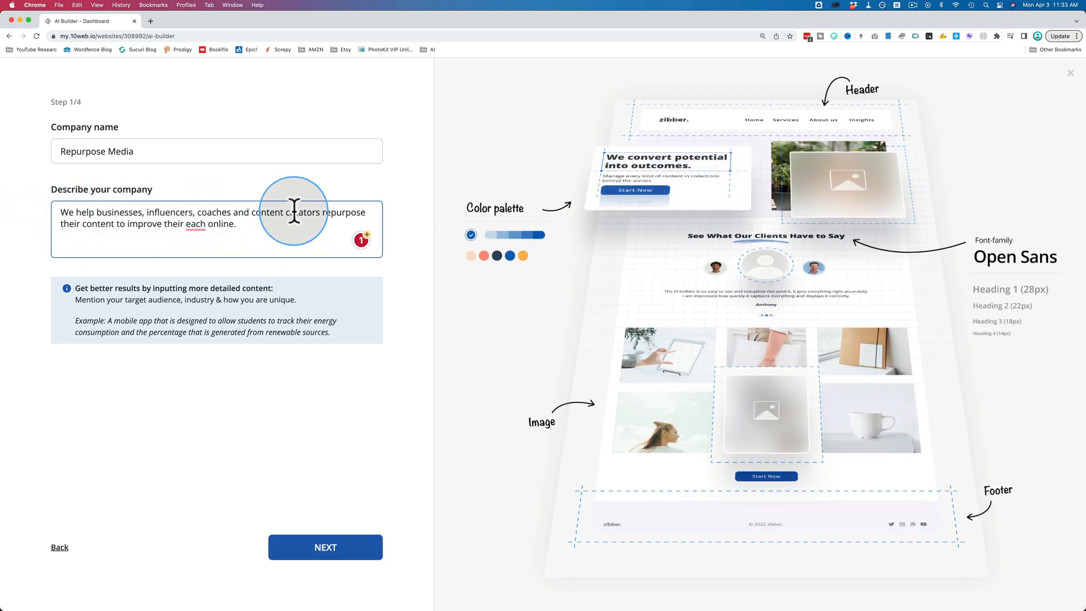
mouse_move(183, 229)
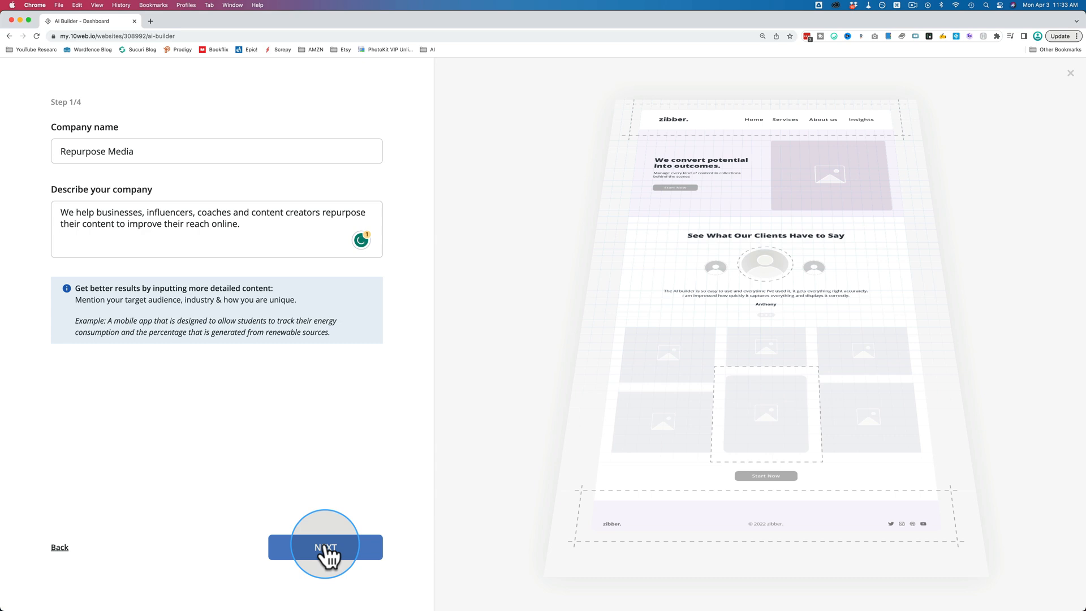
mouse_move(255, 224)
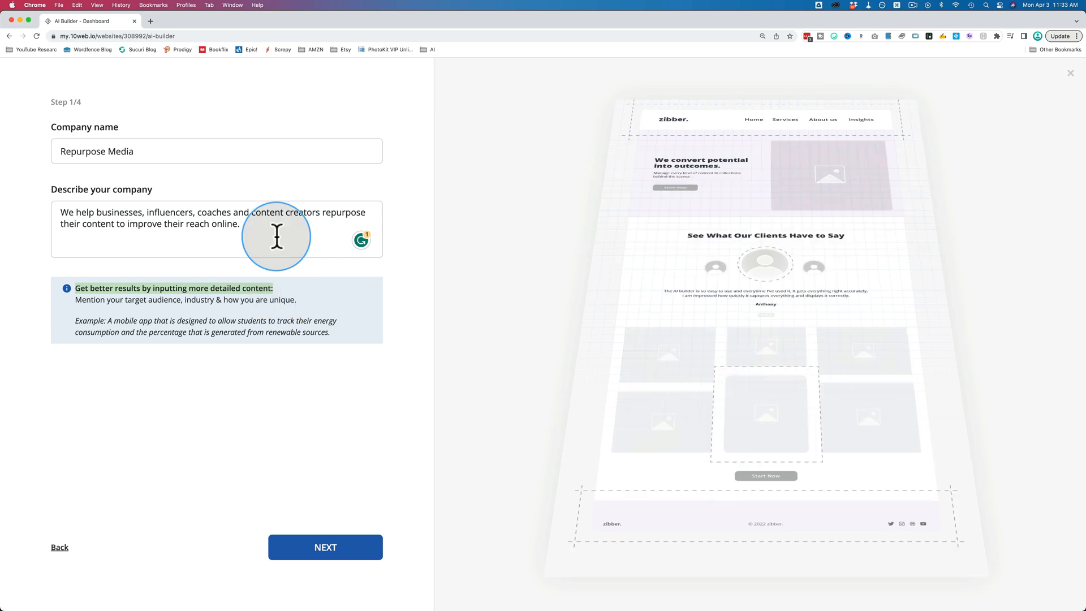
mouse_move(308, 519)
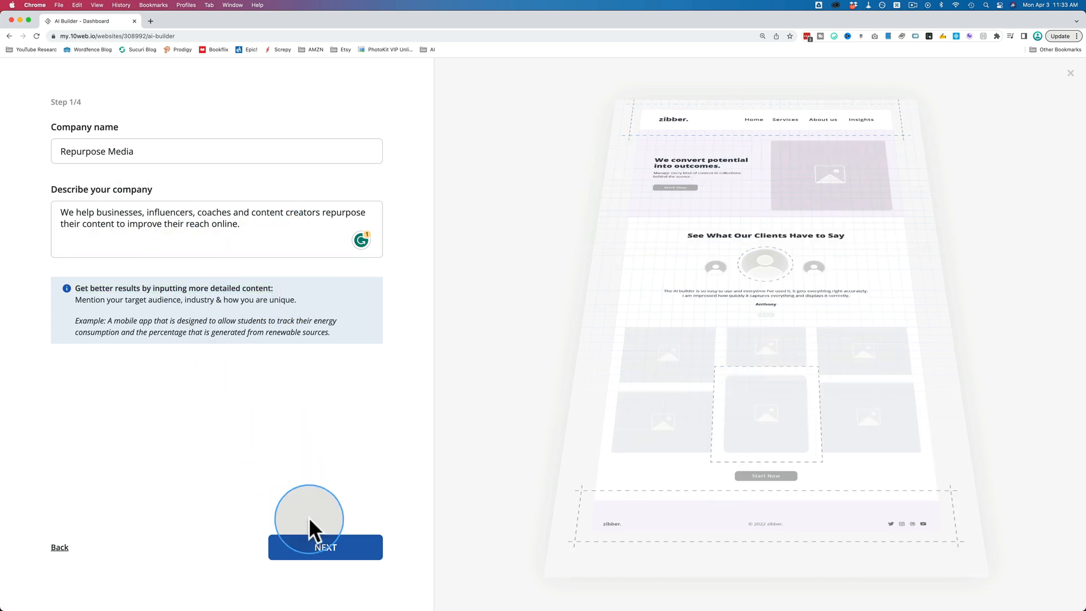
left_click(325, 547)
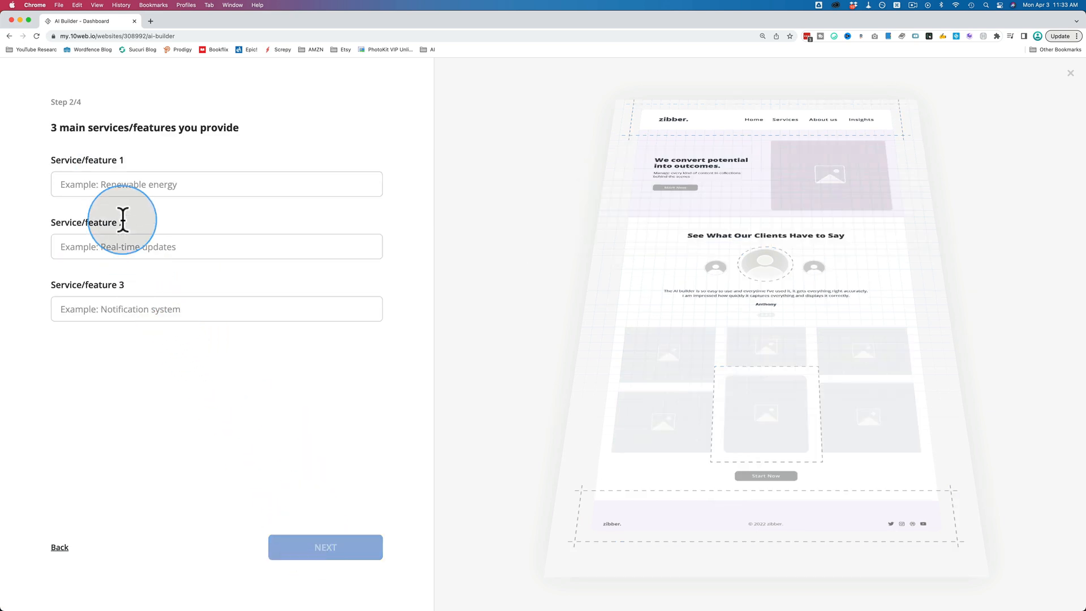
left_click(216, 185)
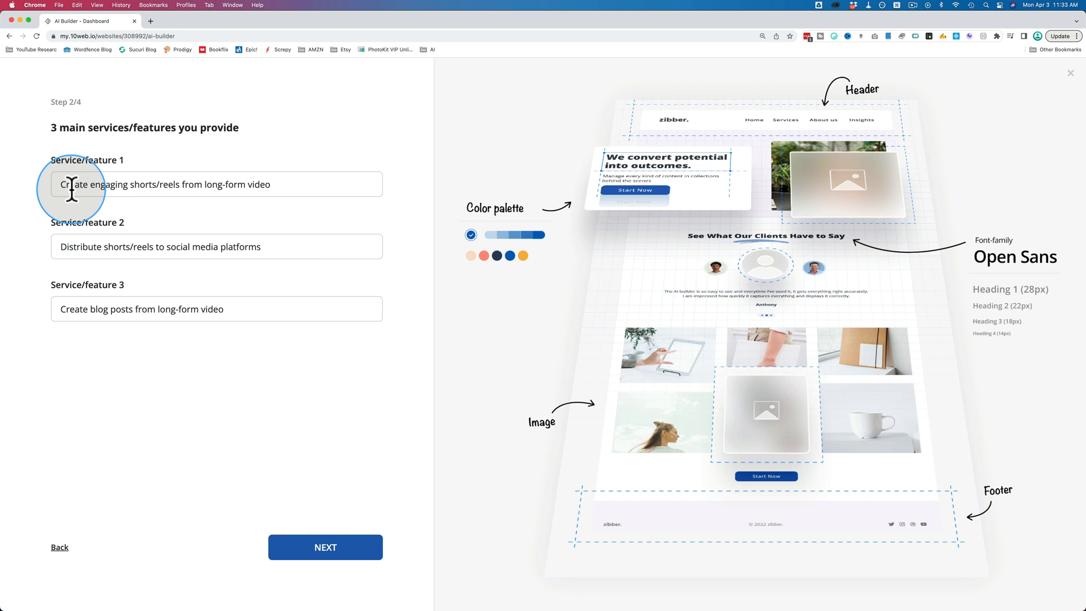
mouse_move(294, 197)
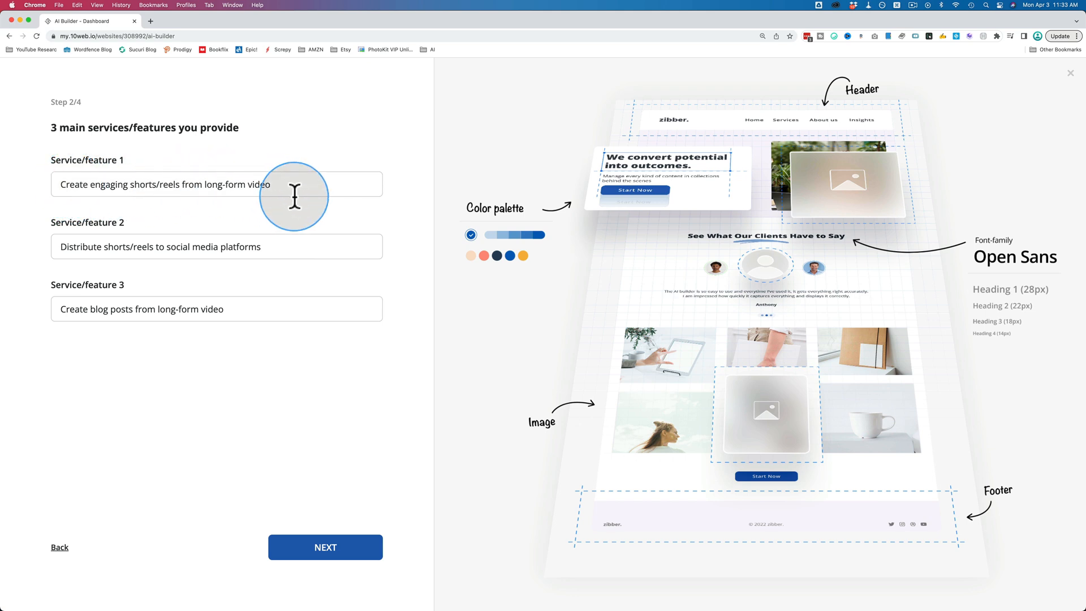
mouse_move(155, 247)
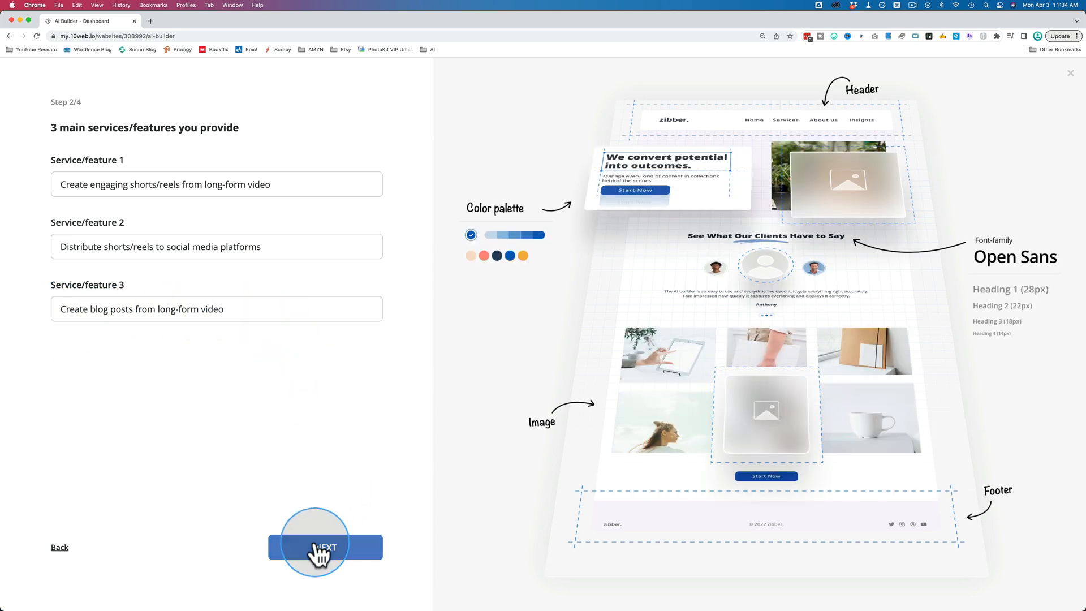
left_click(324, 547)
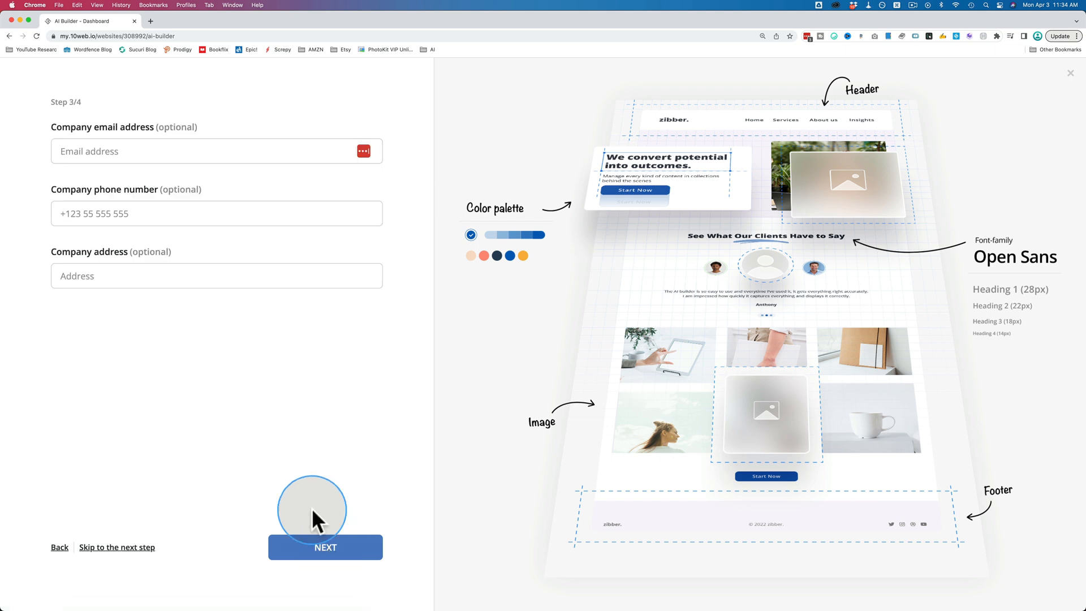
mouse_move(185, 512)
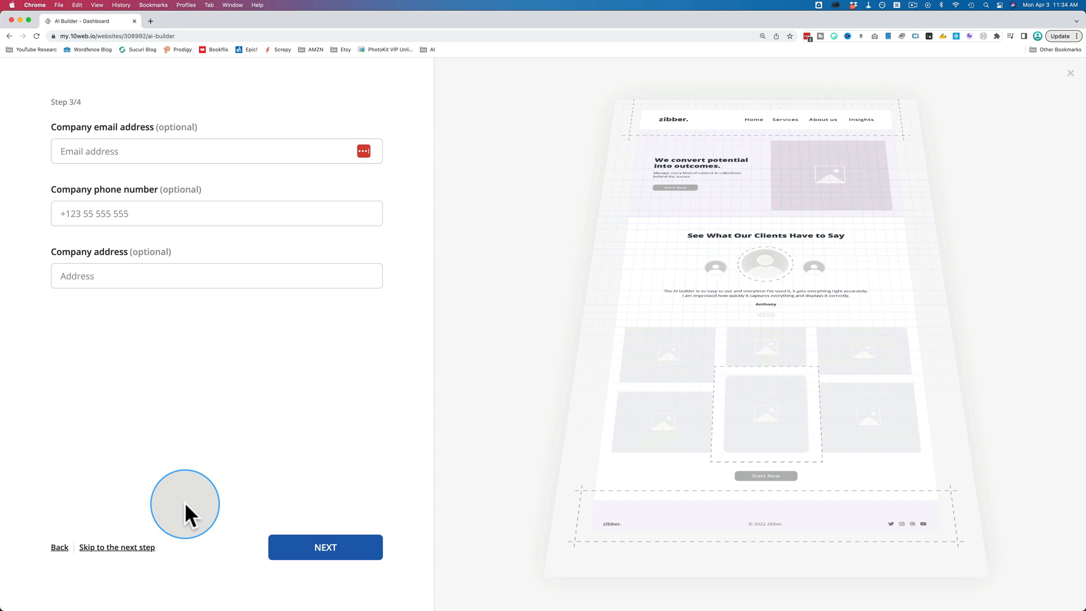
mouse_move(170, 123)
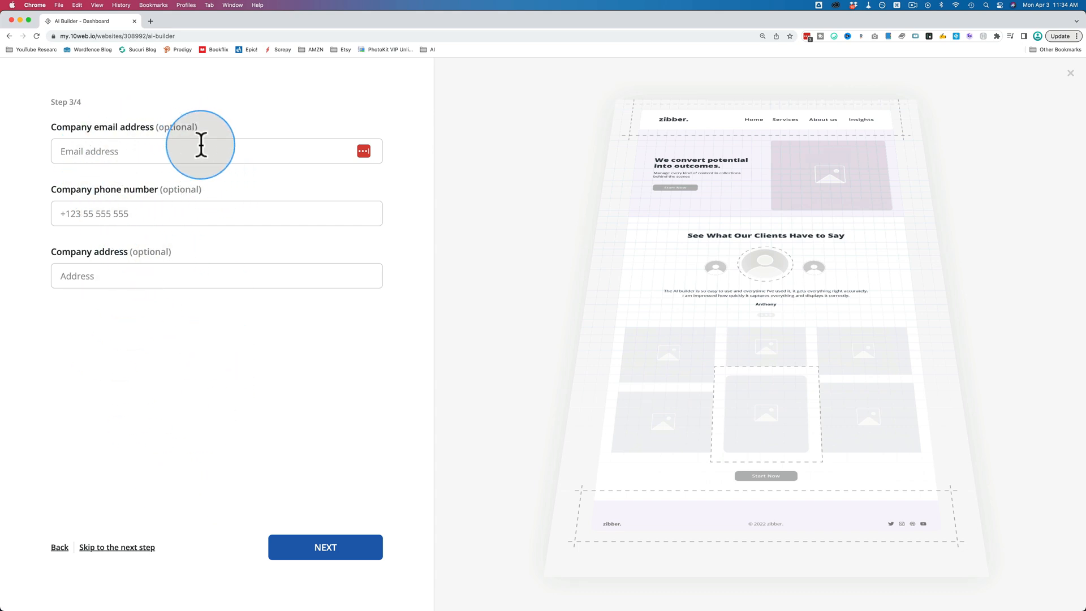
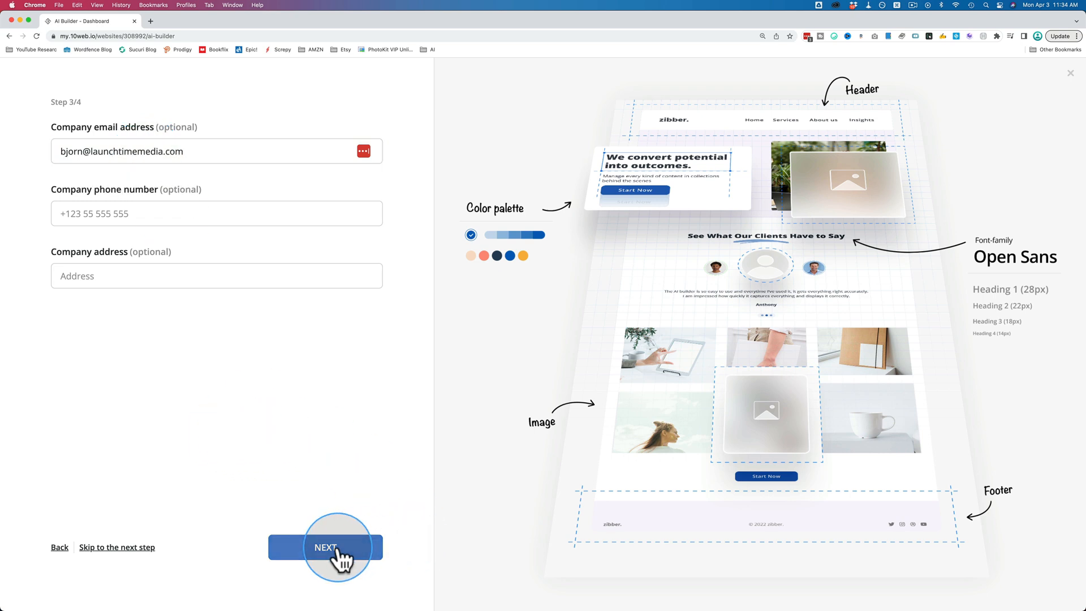
Keep the Informal tone of voice and finalize to generate the content
left_click(324, 547)
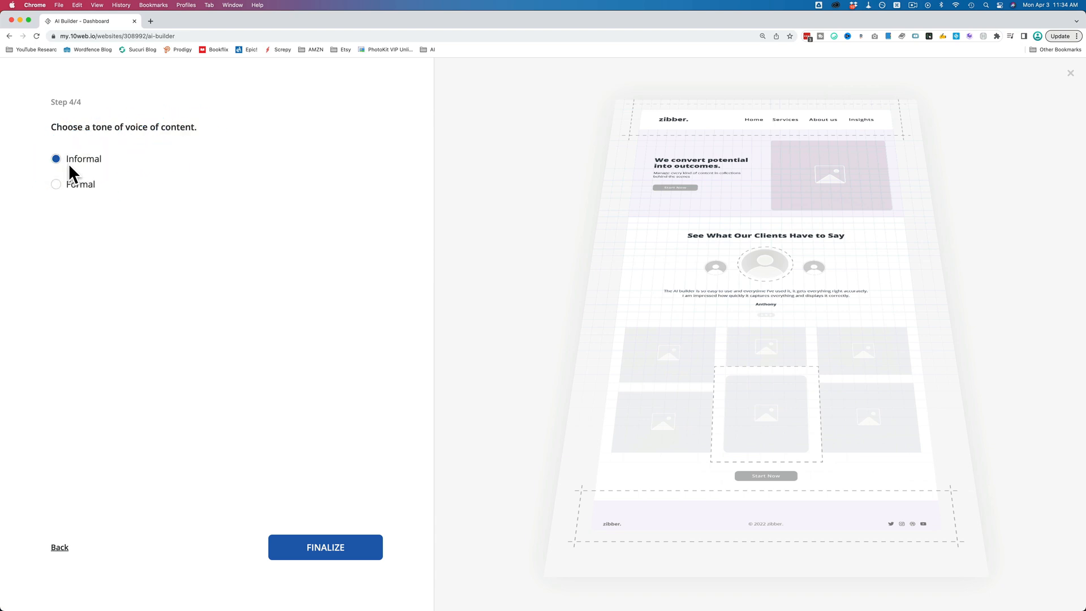
mouse_move(55, 184)
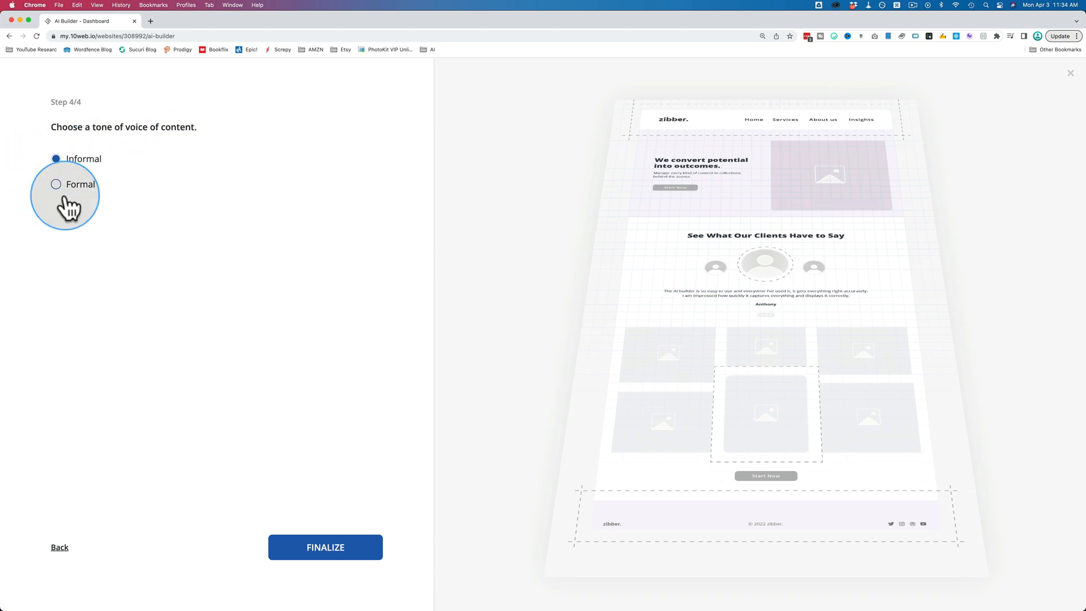
left_click(325, 547)
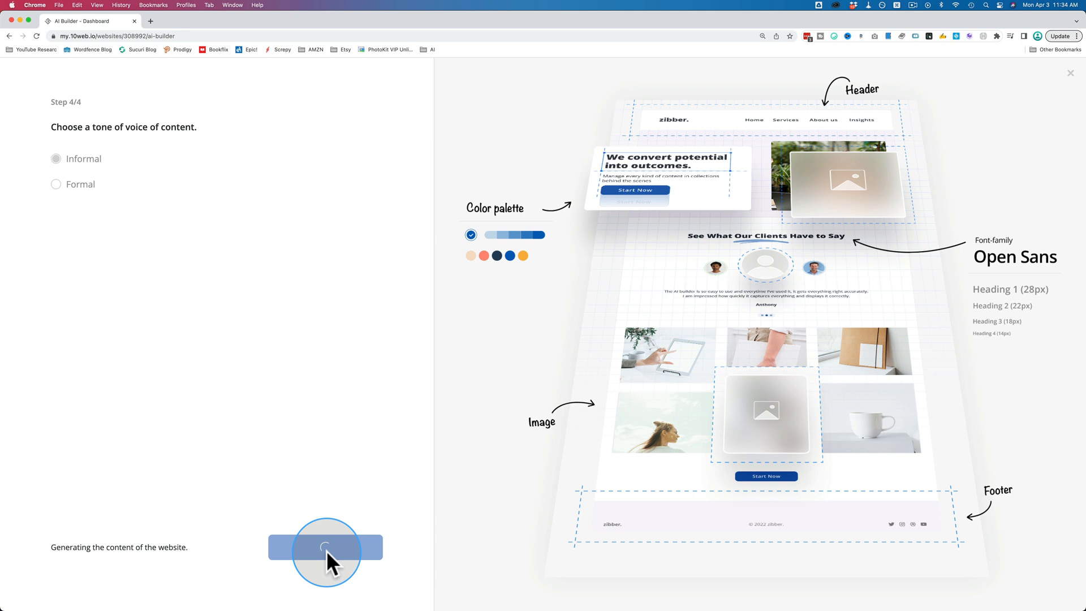
mouse_move(405, 463)
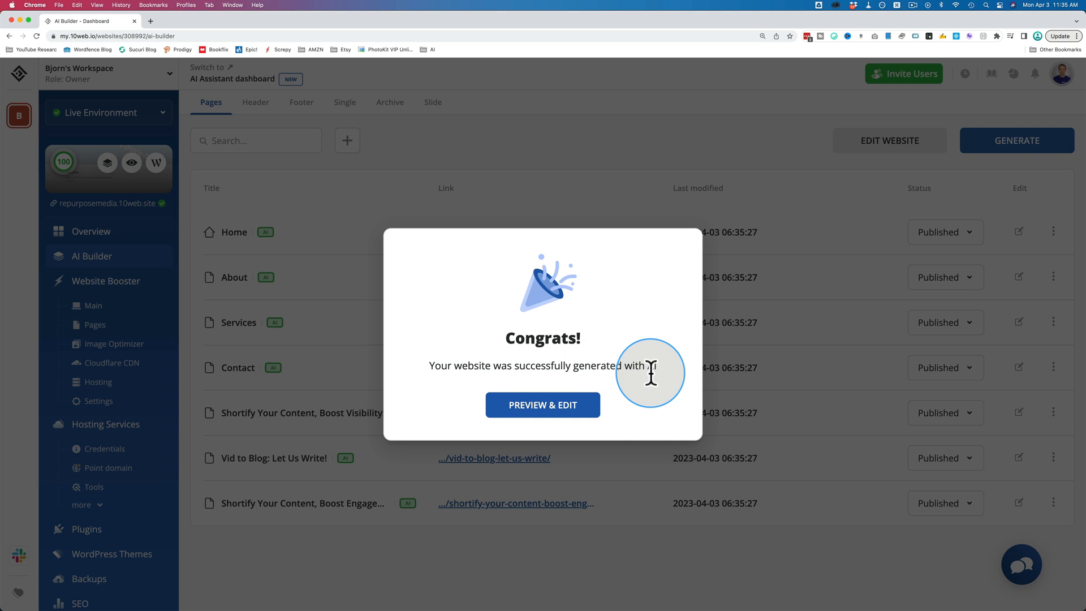
mouse_move(229, 235)
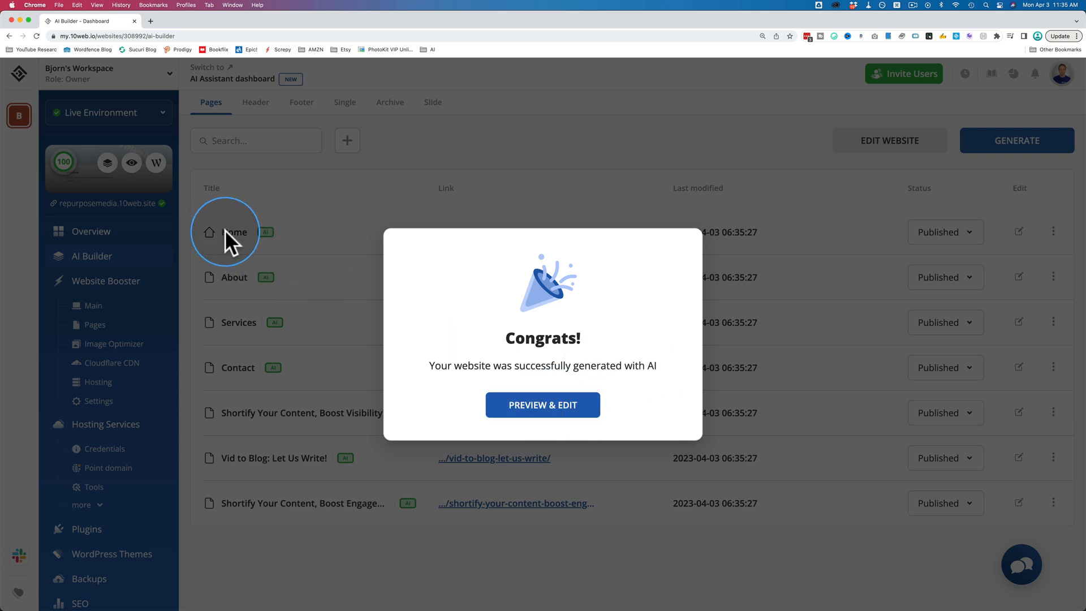
mouse_move(280, 367)
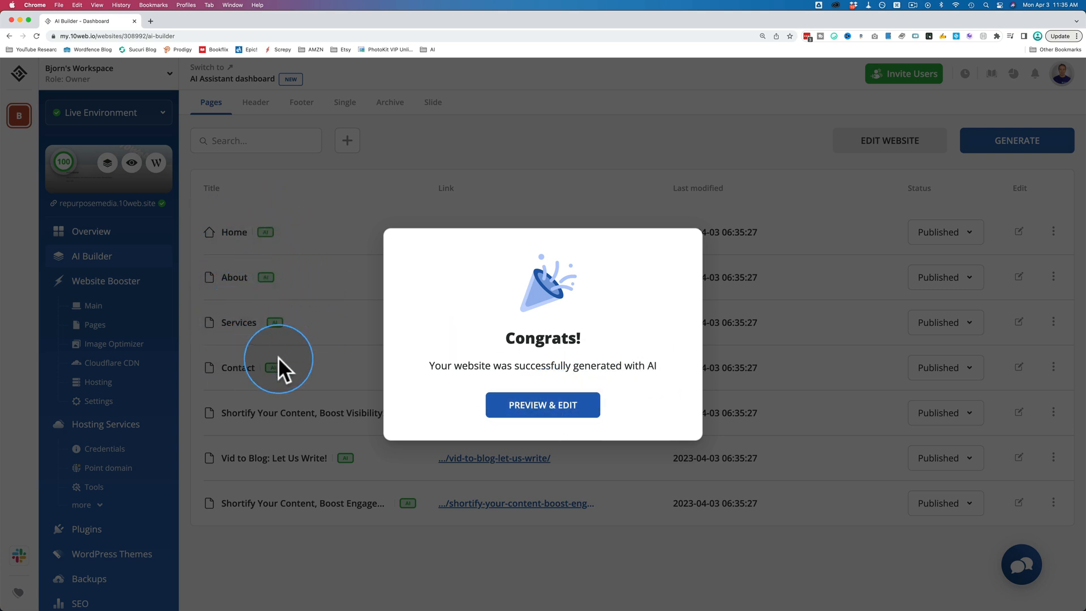
mouse_move(291, 496)
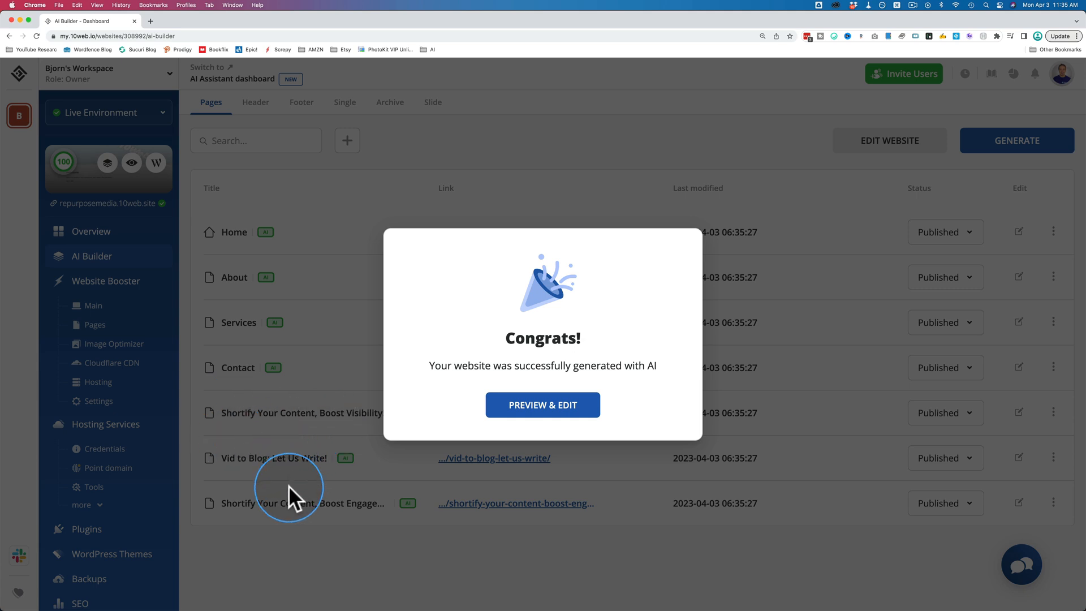
mouse_move(542, 404)
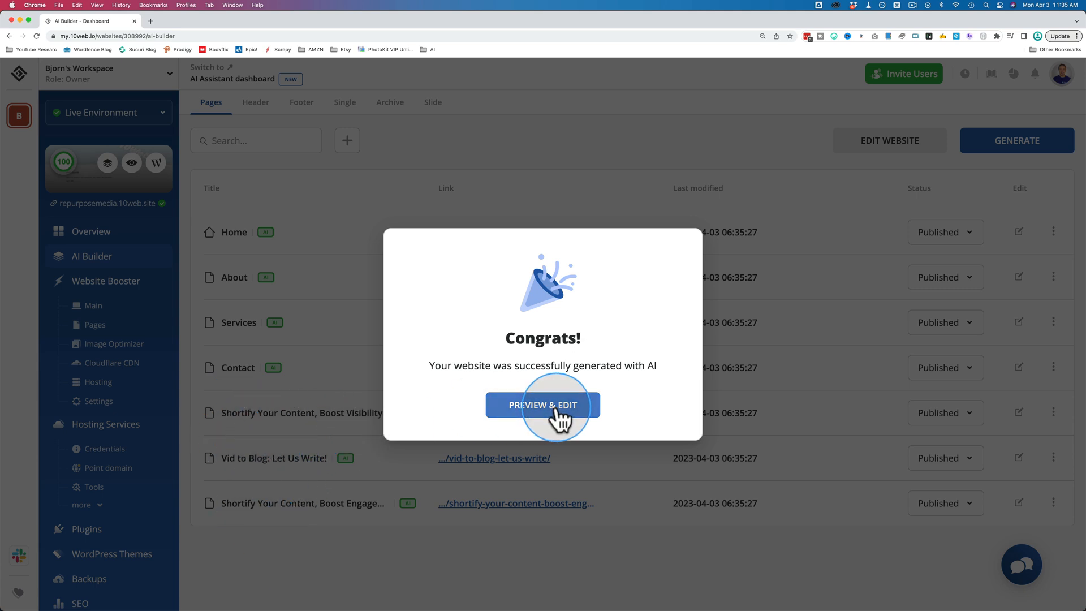
Open the generated site's home page in 10Web Builder through Preview & Edit
left_click(542, 404)
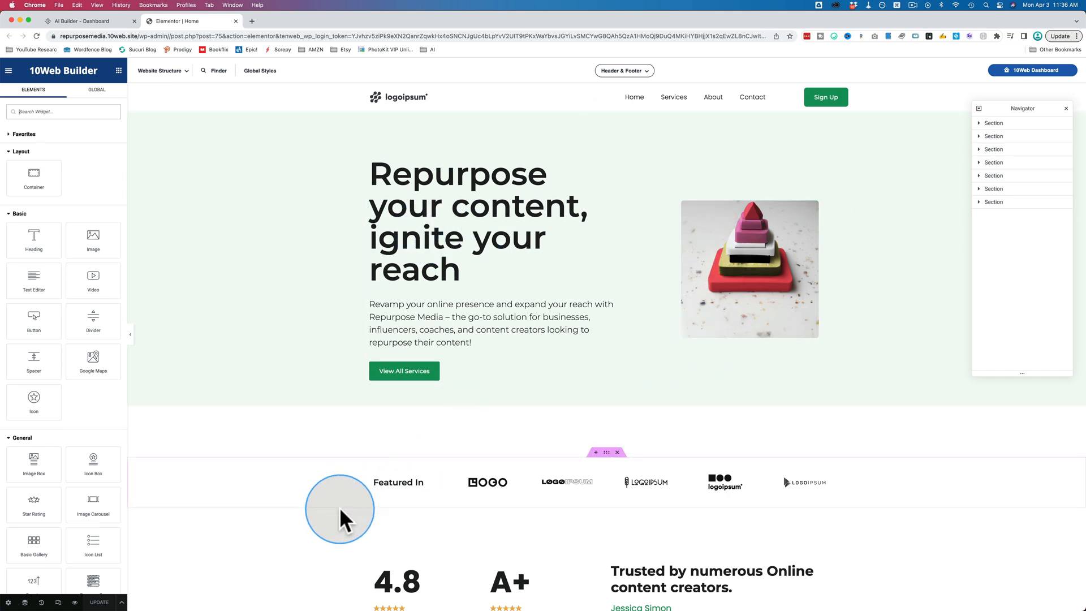
mouse_move(216, 394)
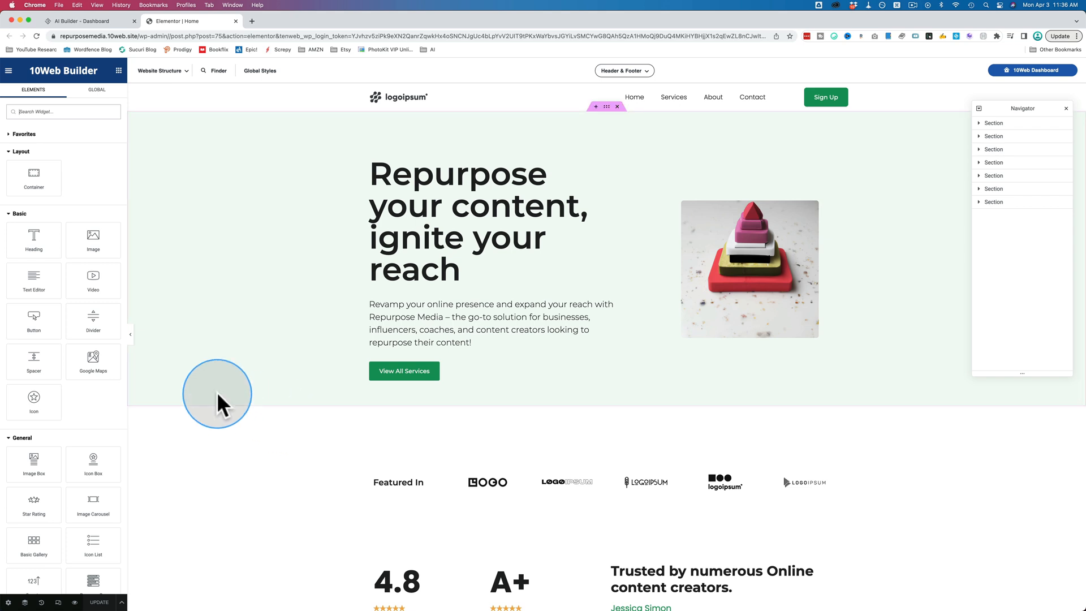
mouse_move(492, 173)
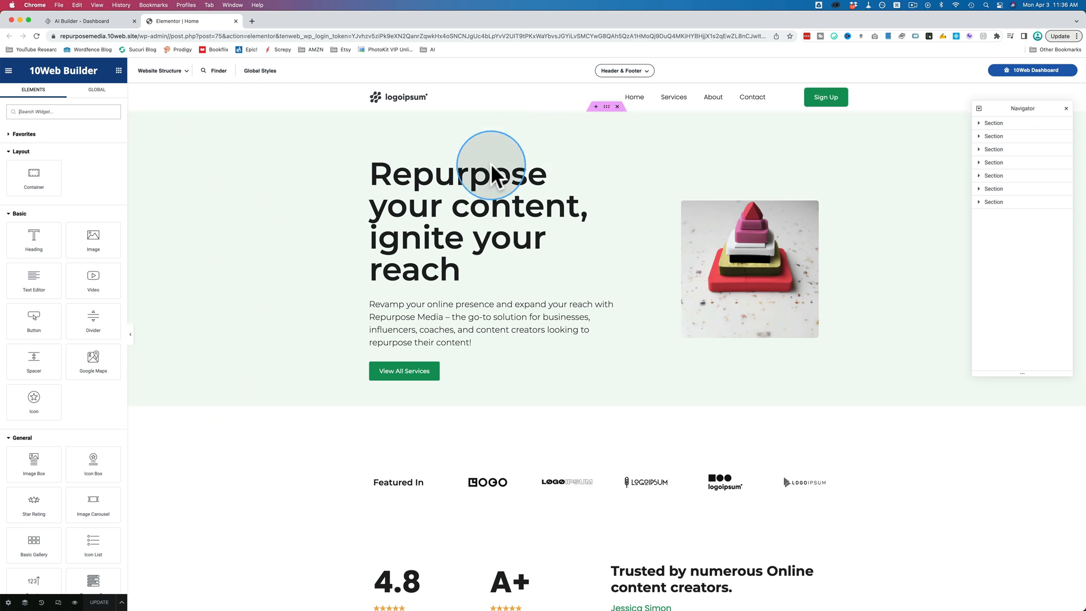
Retitle the hero Heading widget to 'Let us repurpose your content, ignite your reach!'
left_click(160, 70)
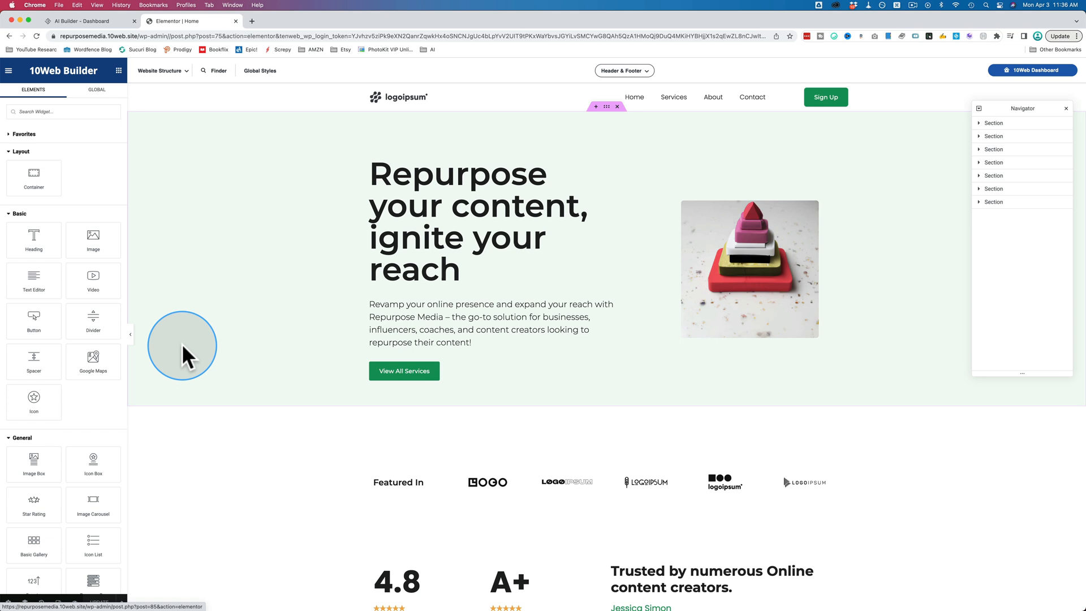
left_click(160, 71)
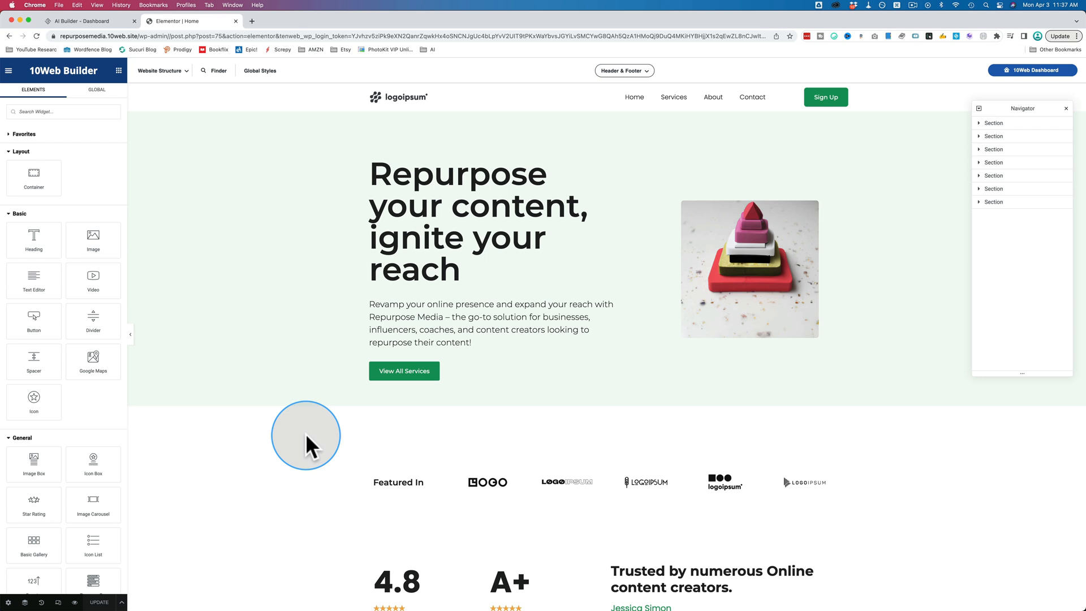
mouse_move(400, 313)
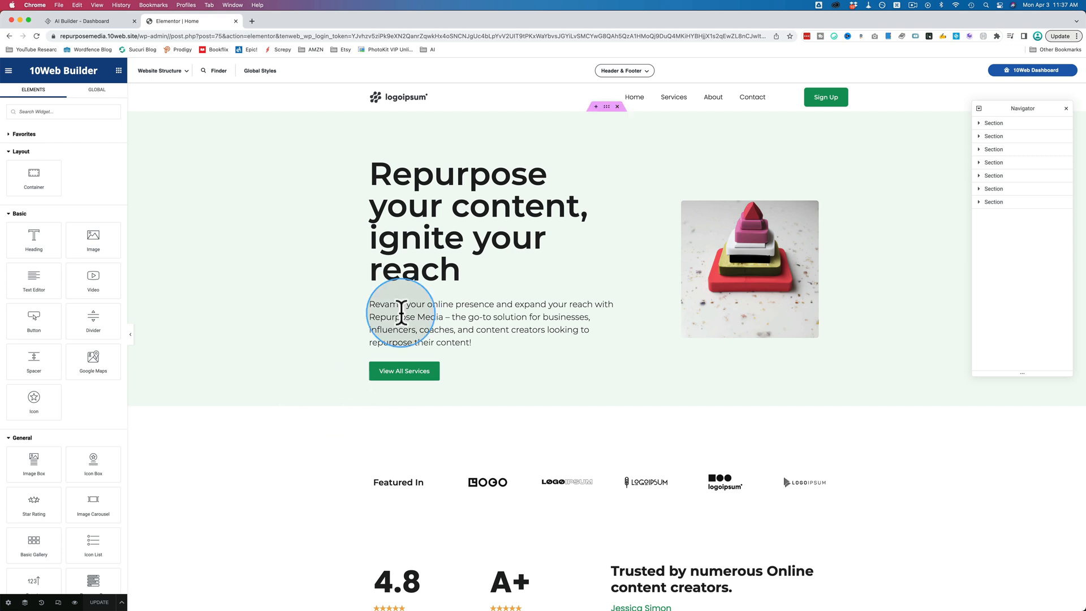
left_click(485, 207)
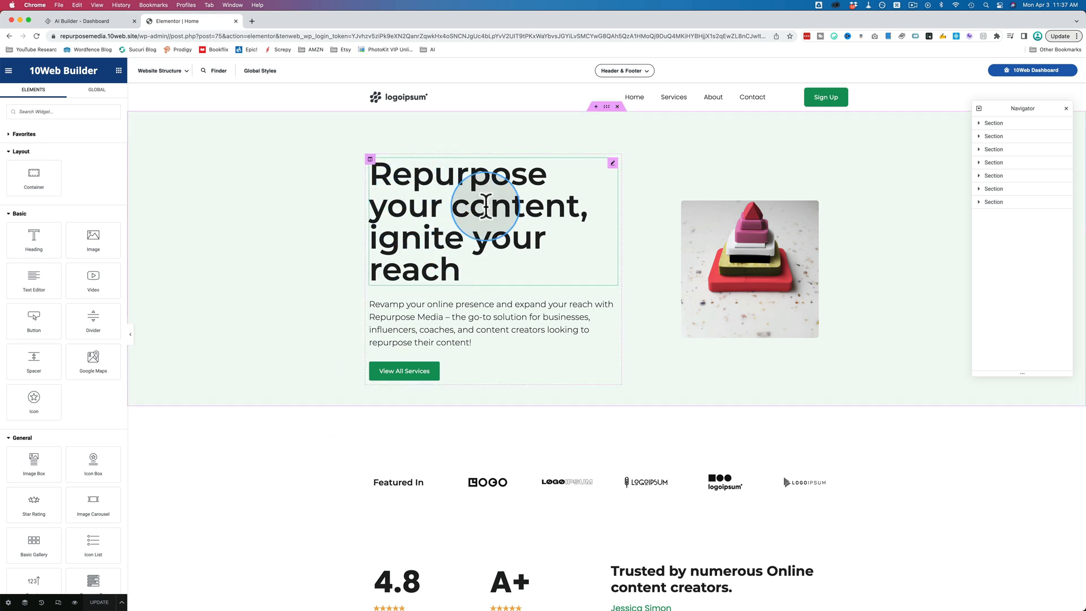
mouse_move(488, 214)
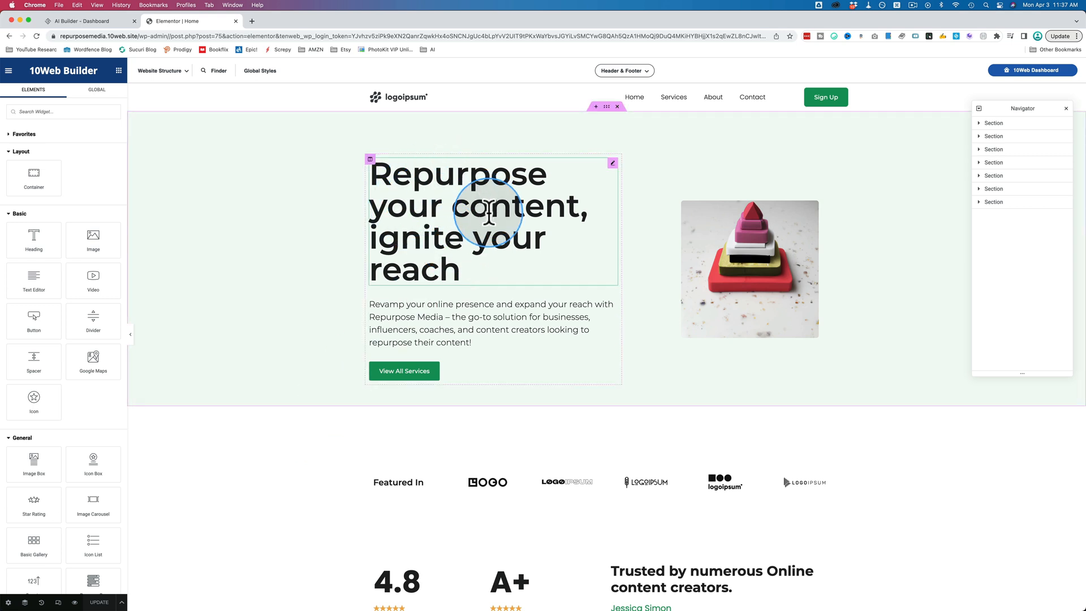
mouse_move(468, 211)
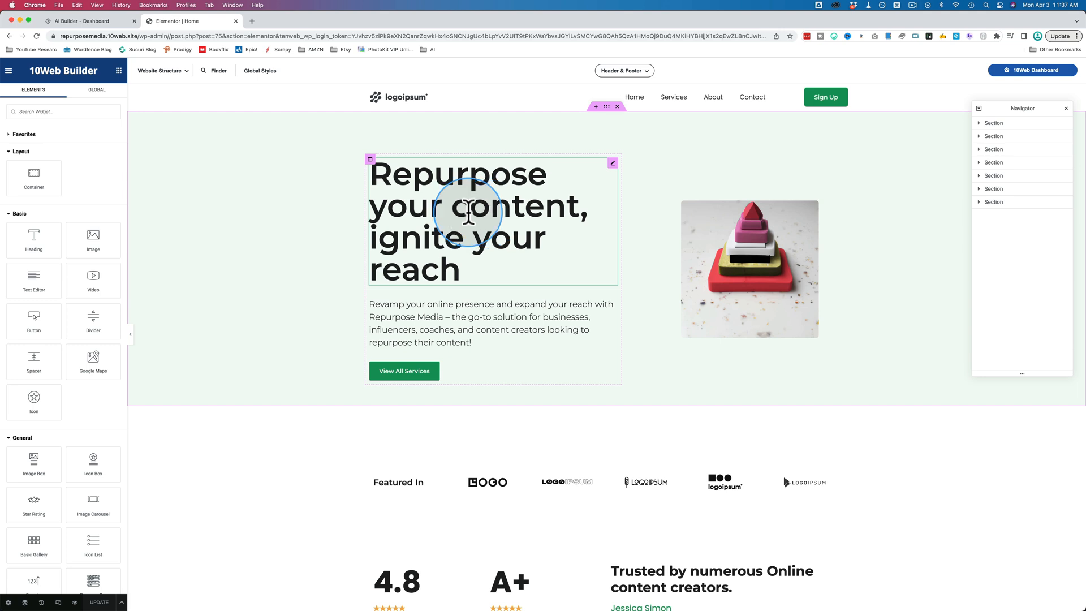
mouse_move(505, 244)
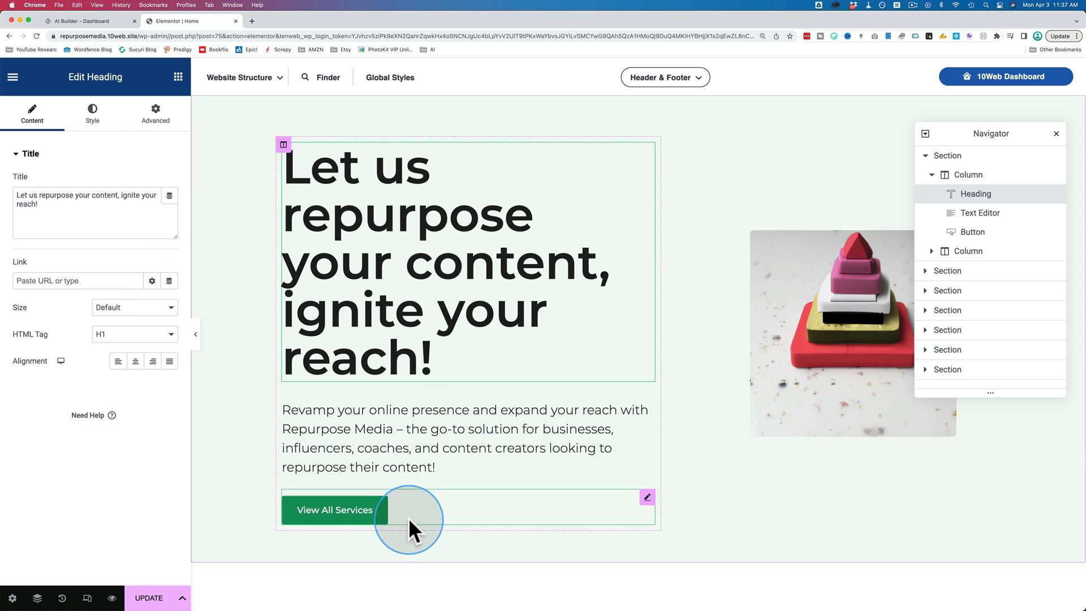
scroll("down", 3)
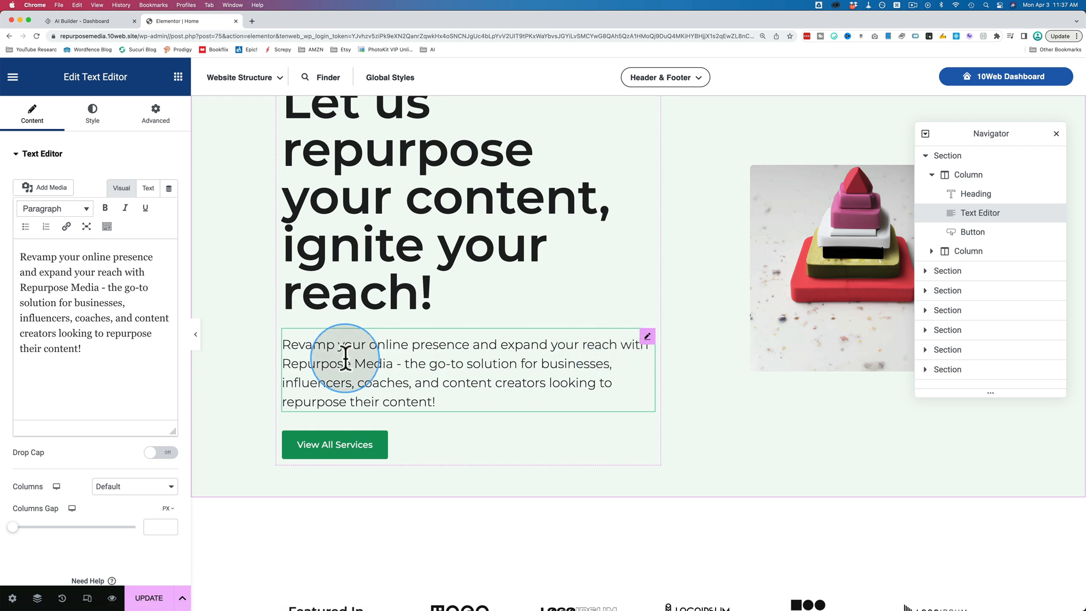
mouse_move(595, 370)
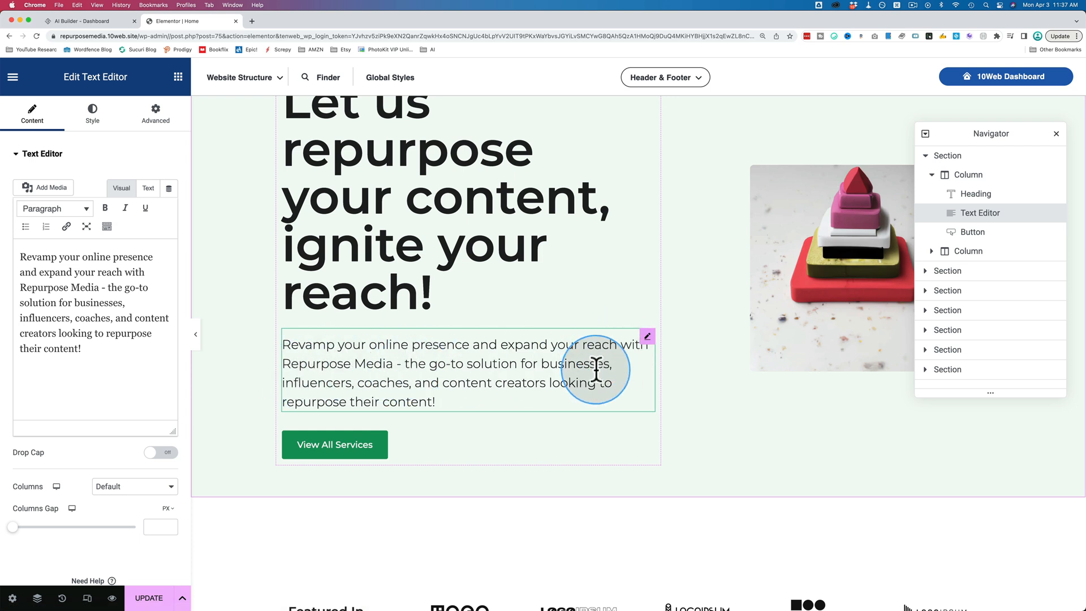
mouse_move(504, 386)
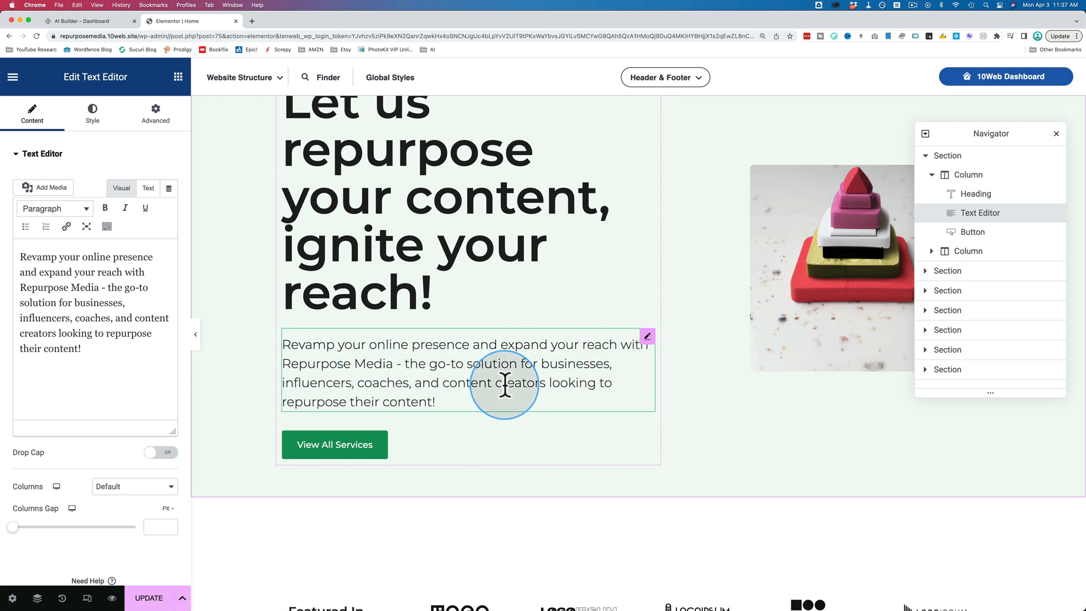
mouse_move(470, 402)
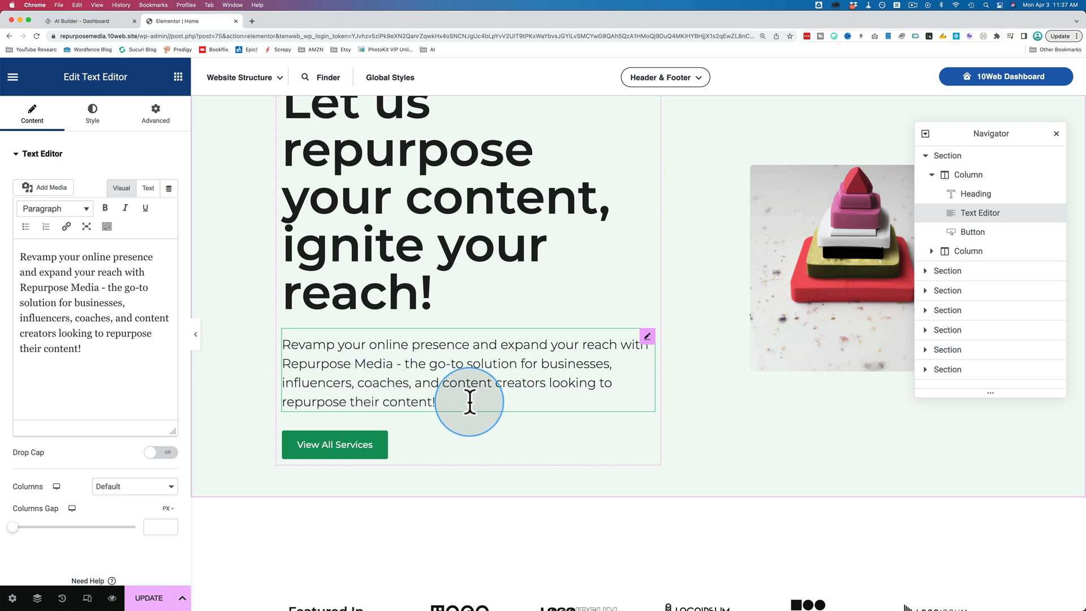
scroll("down", 3)
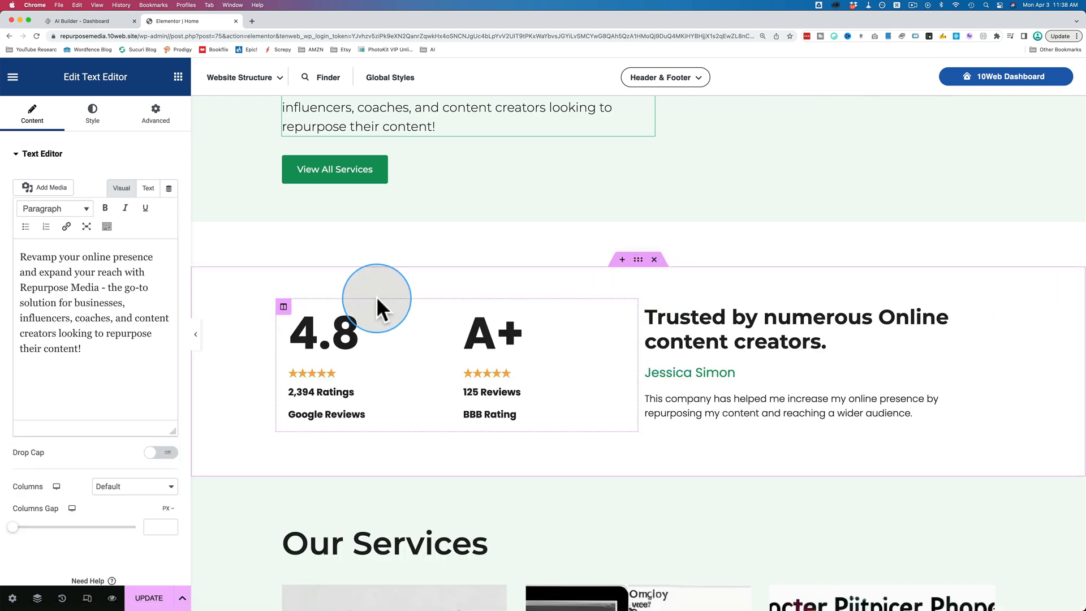
scroll("down", 3)
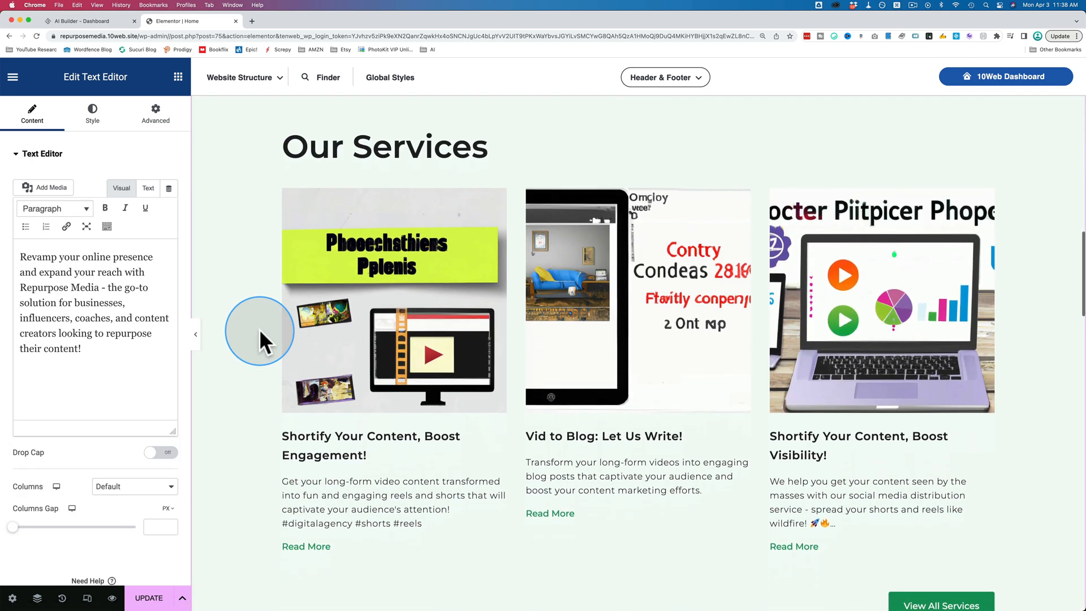
scroll("down", 3)
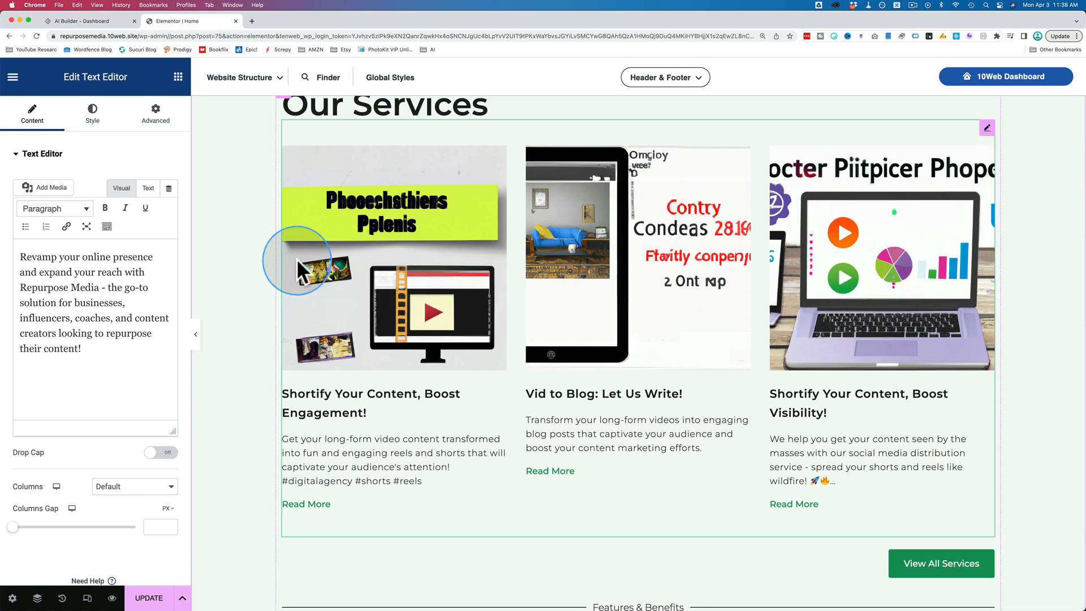
mouse_move(395, 232)
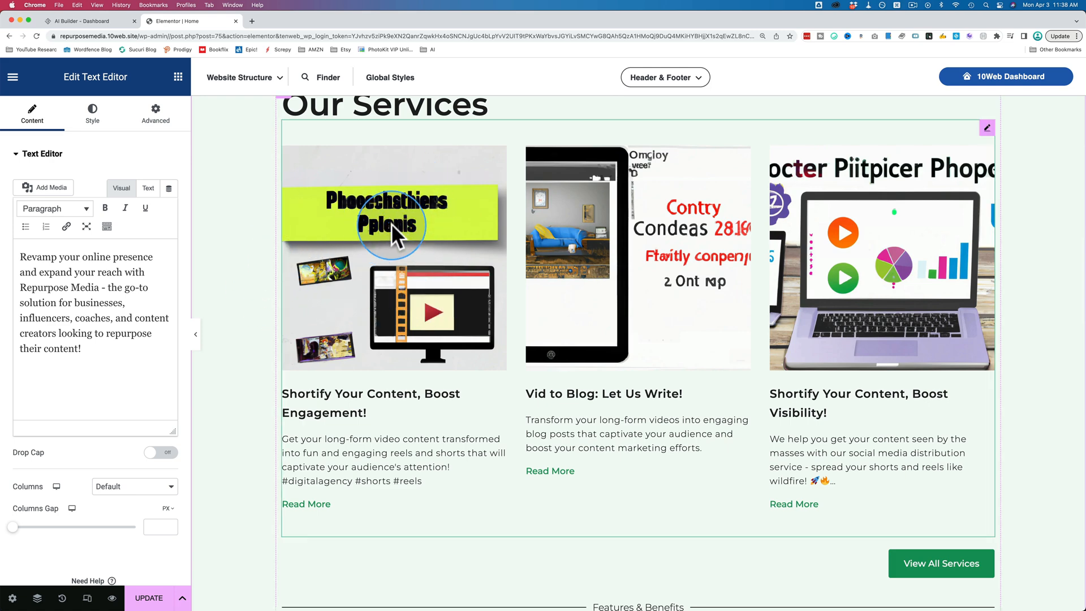
mouse_move(388, 249)
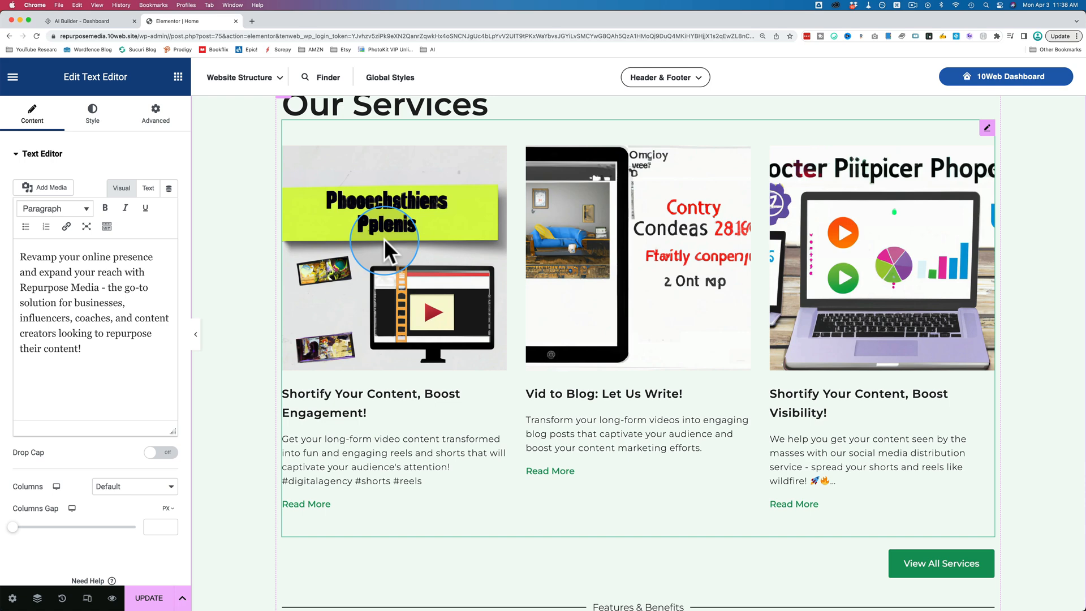
mouse_move(436, 302)
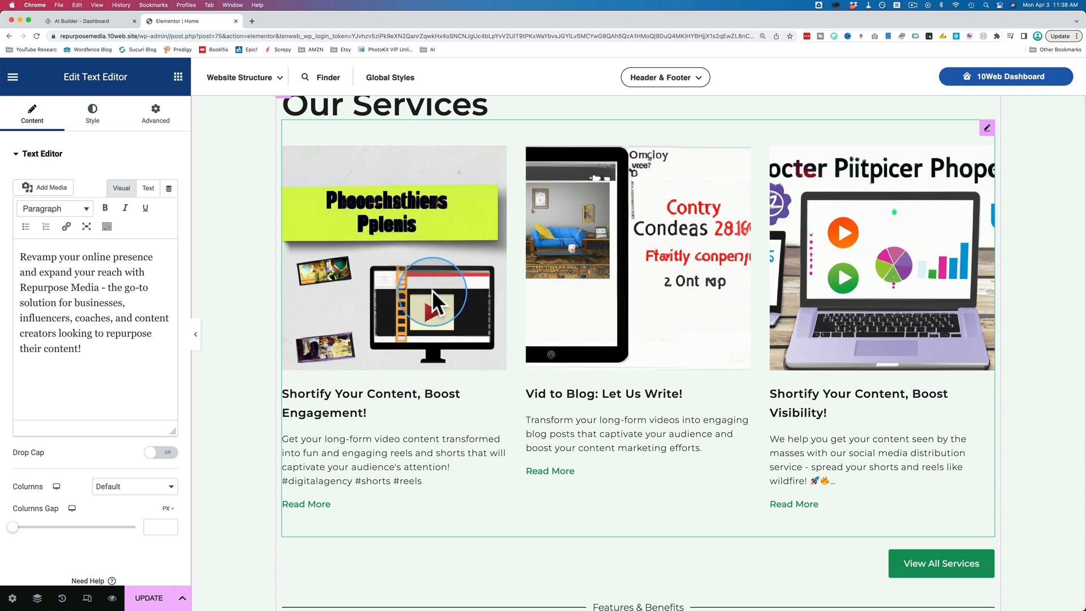
mouse_move(345, 209)
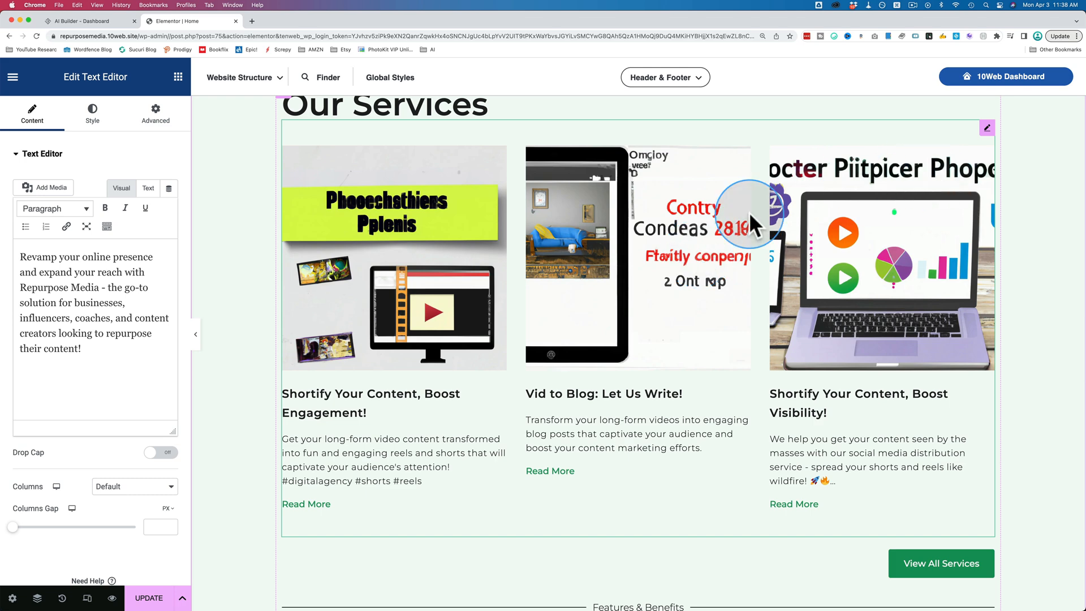
mouse_move(568, 270)
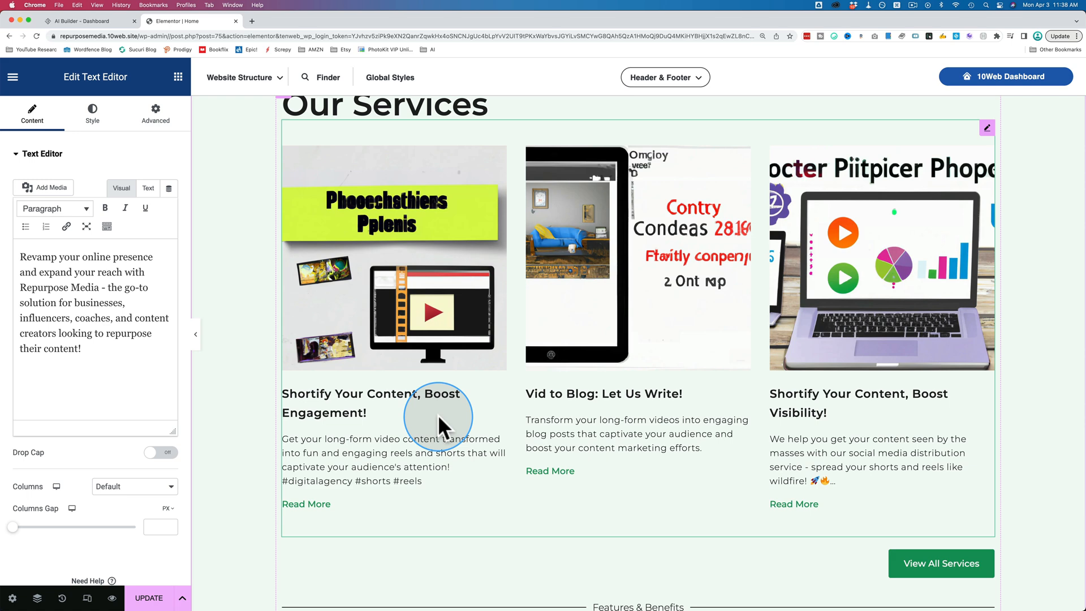
scroll("down", 3)
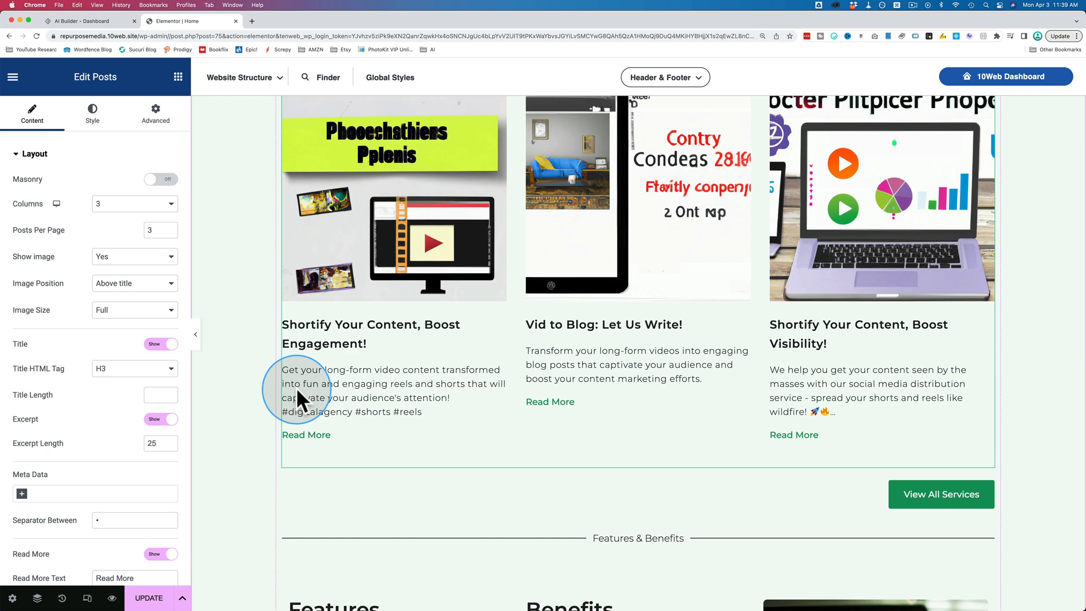
mouse_move(340, 405)
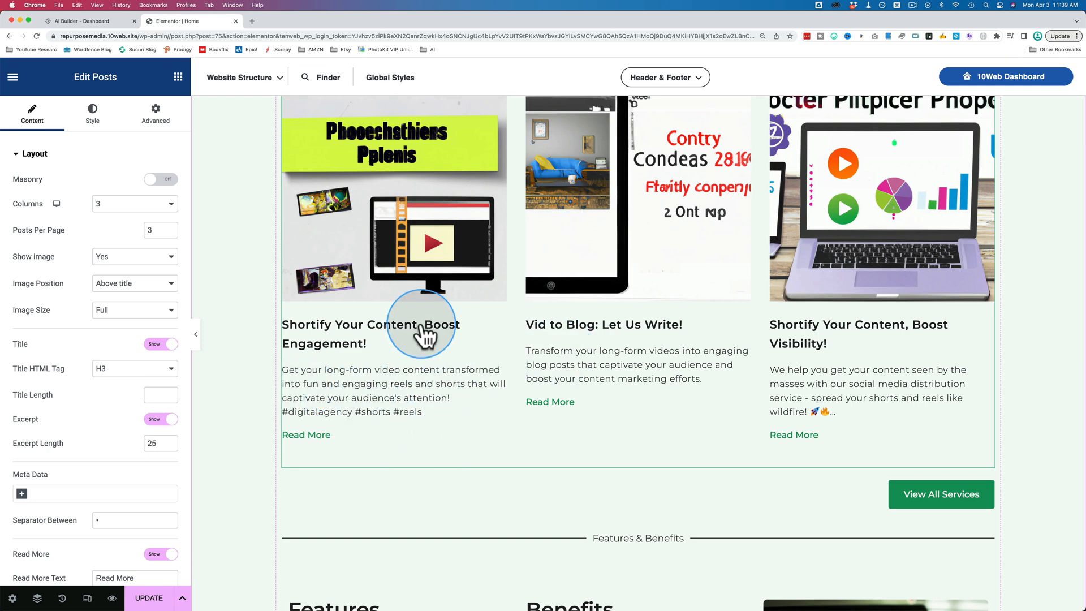
mouse_move(543, 340)
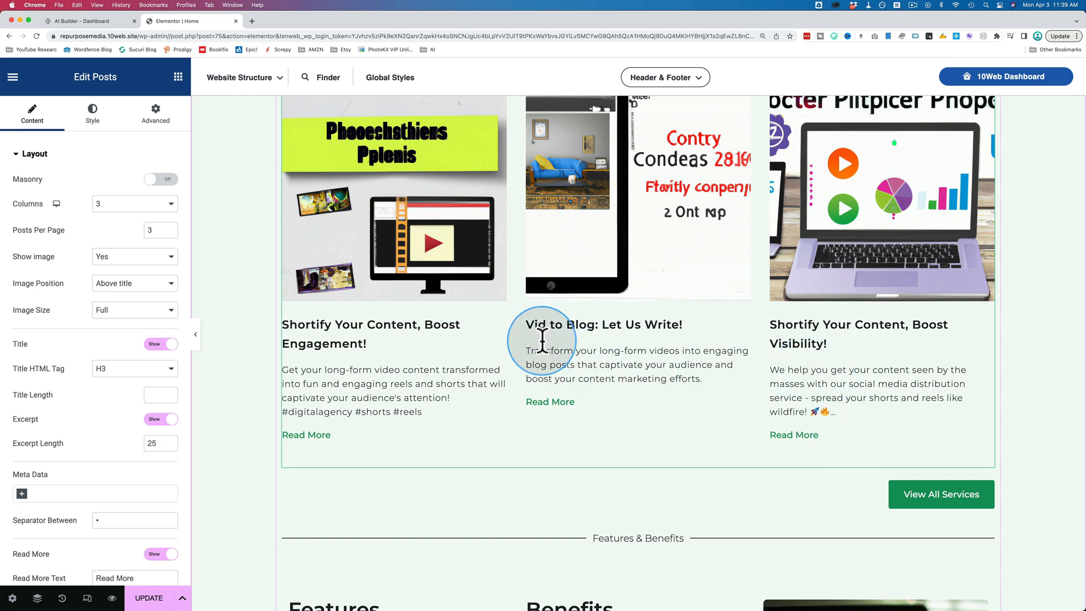
mouse_move(643, 426)
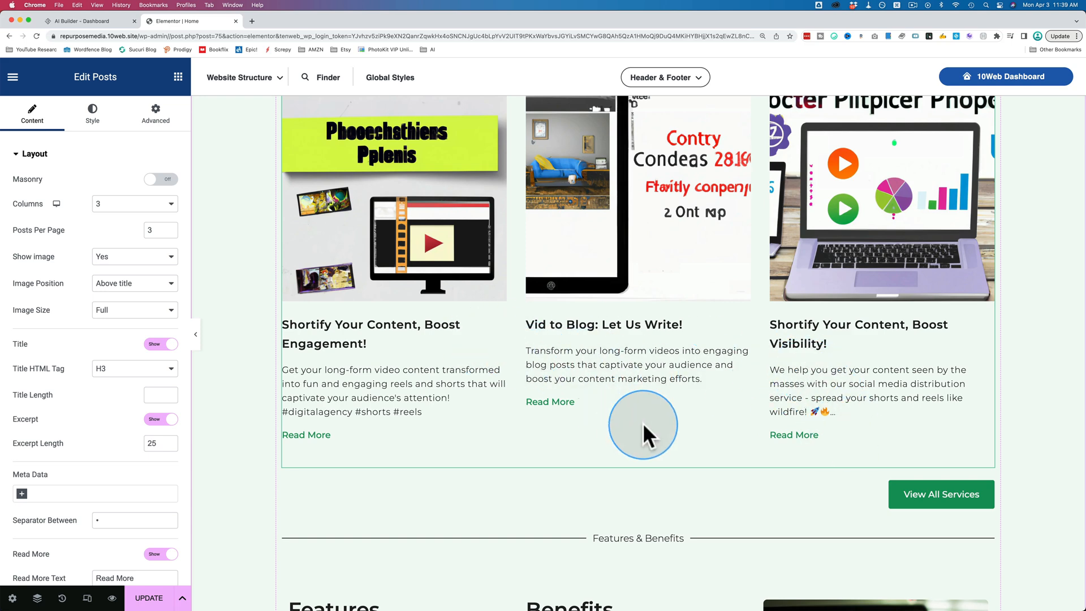
scroll("down", 3)
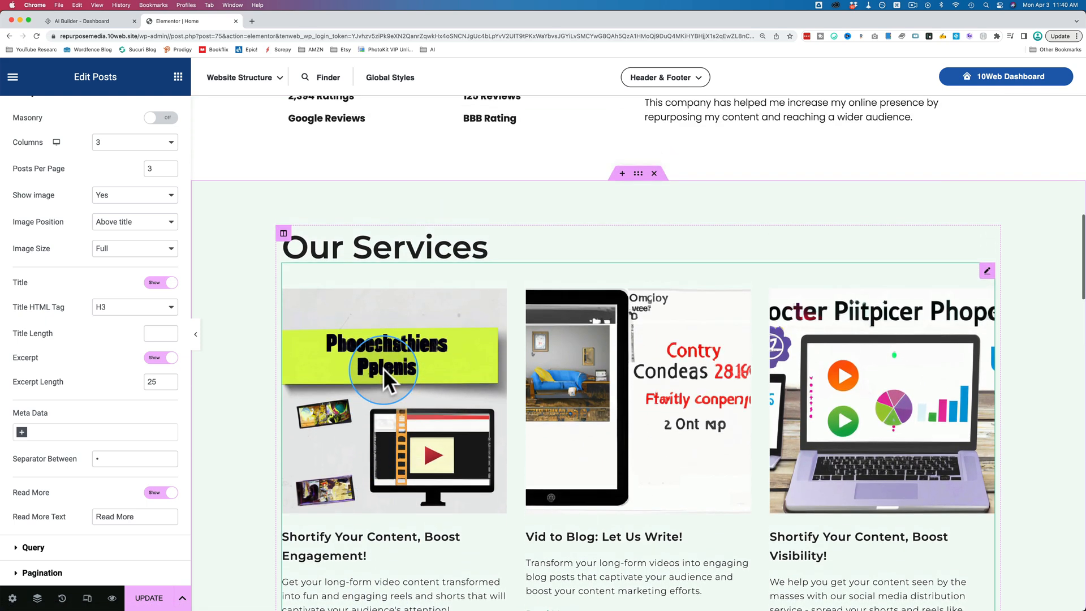
left_click(241, 77)
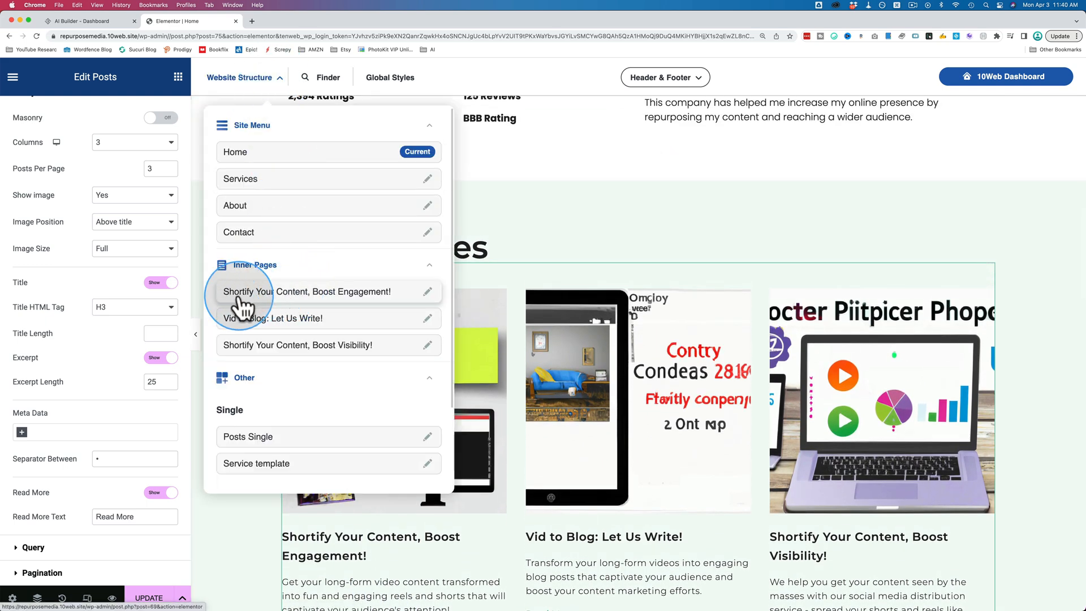
mouse_move(336, 305)
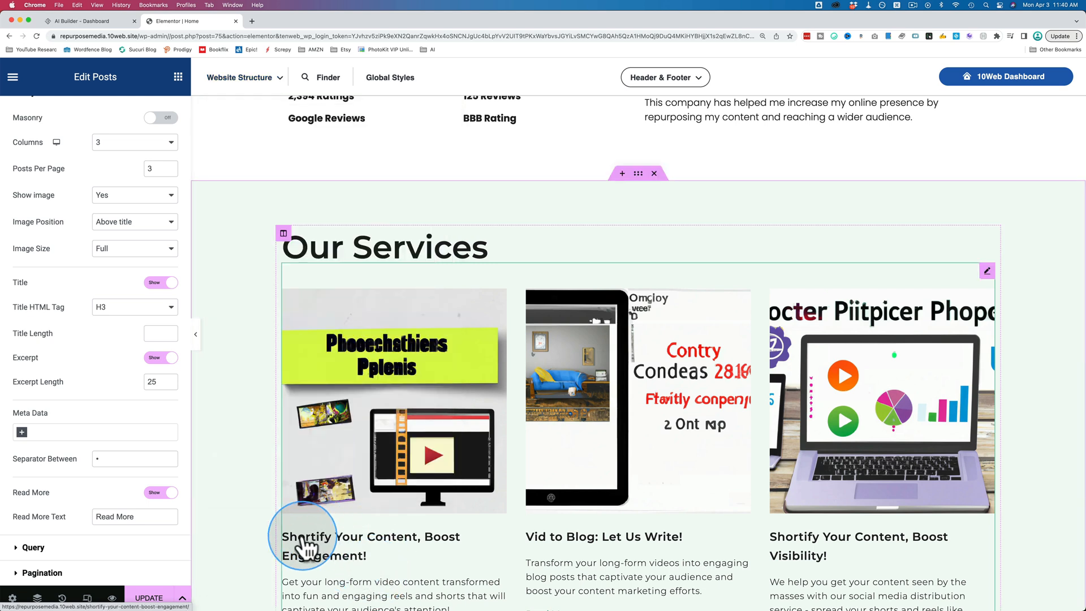
left_click(240, 77)
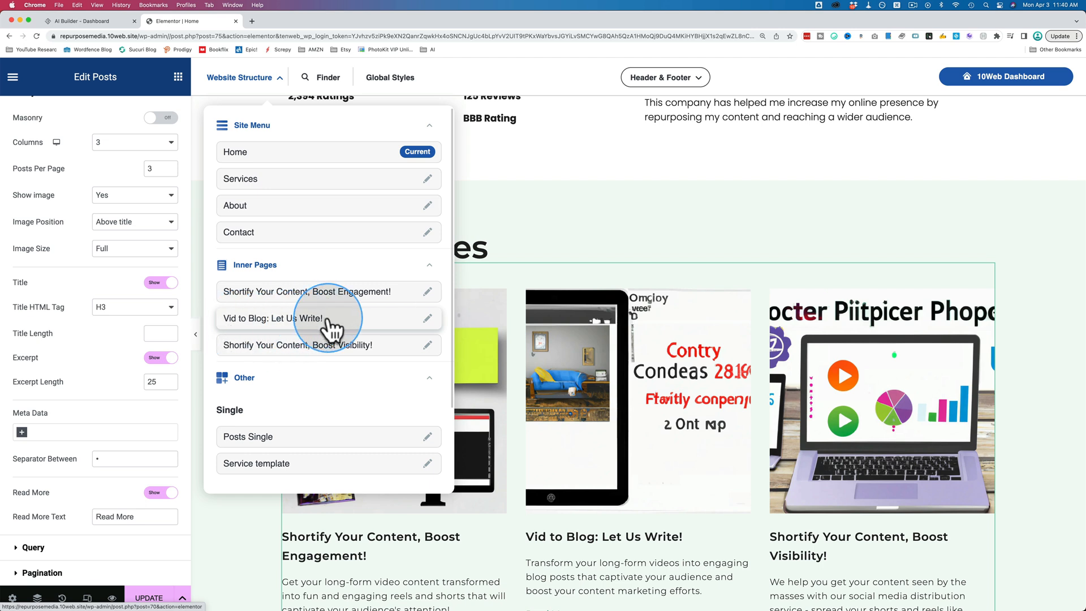
mouse_move(352, 361)
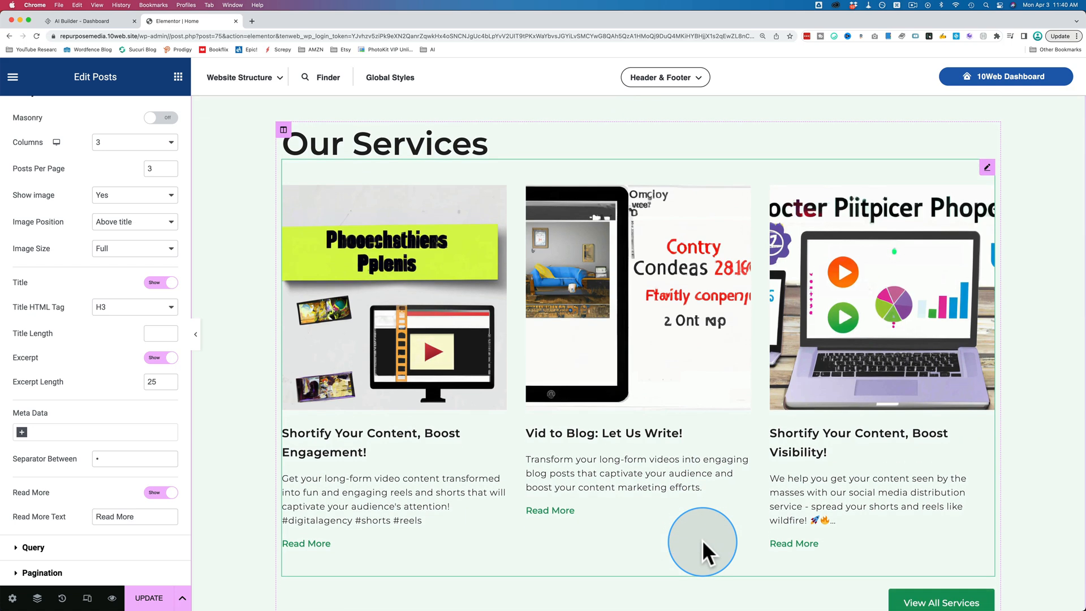
scroll("down", 3)
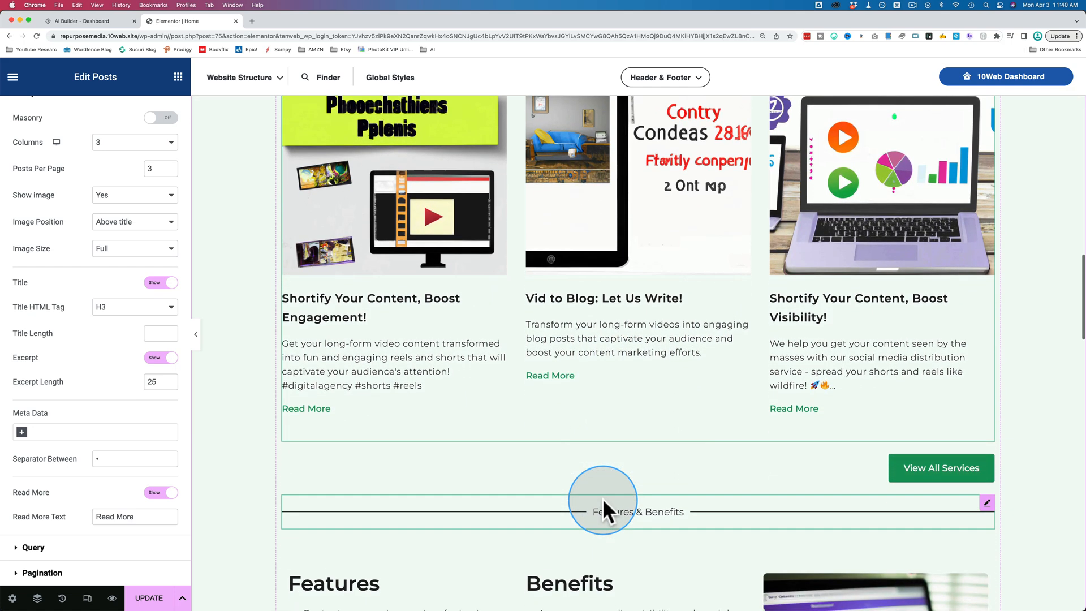
mouse_move(839, 270)
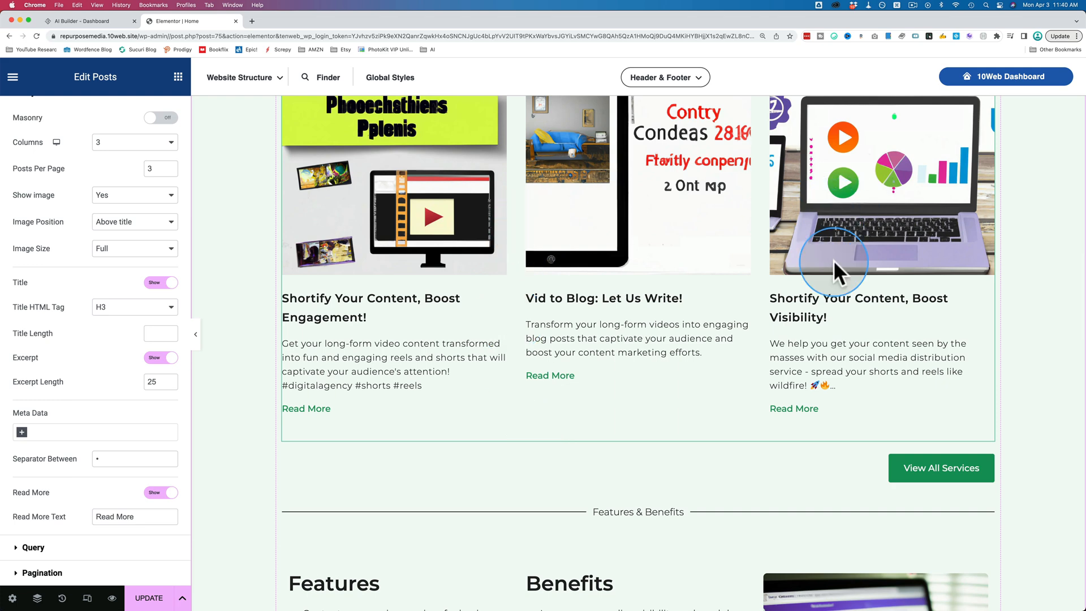
scroll("down", 3)
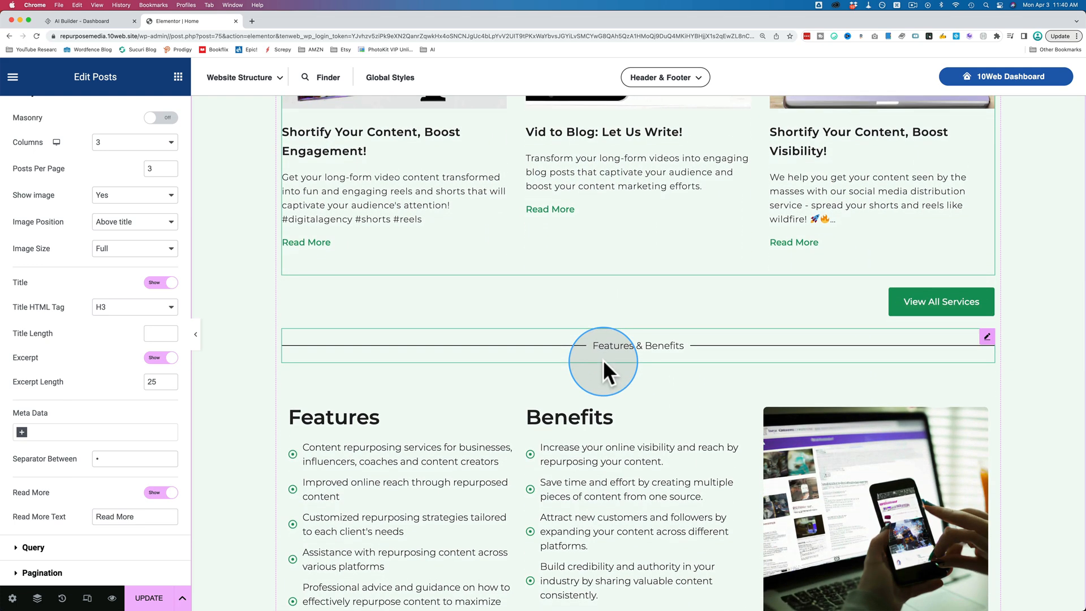
scroll("down", 3)
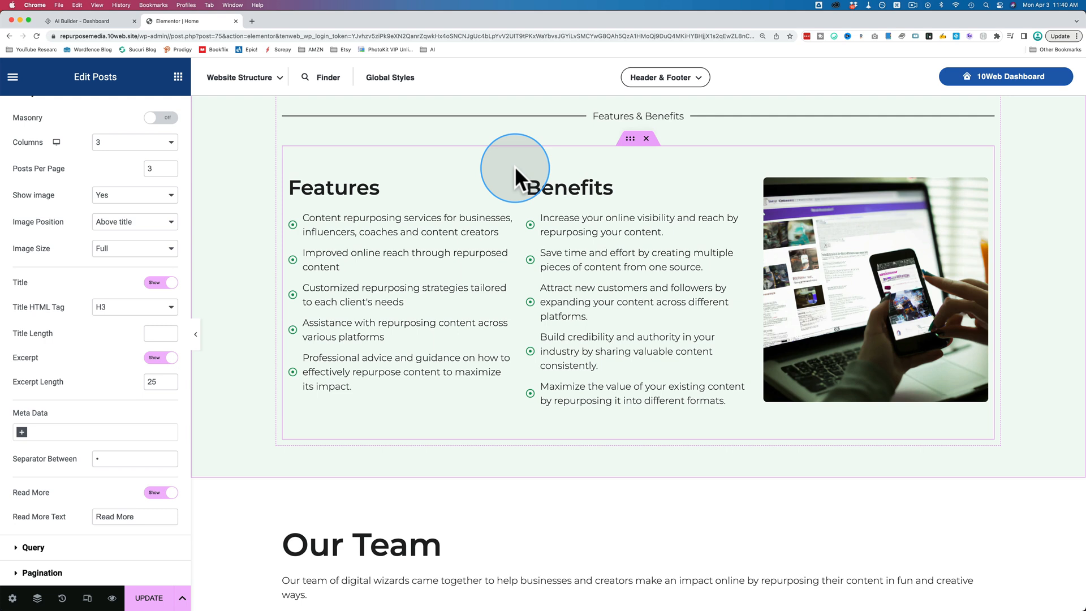
left_click(330, 253)
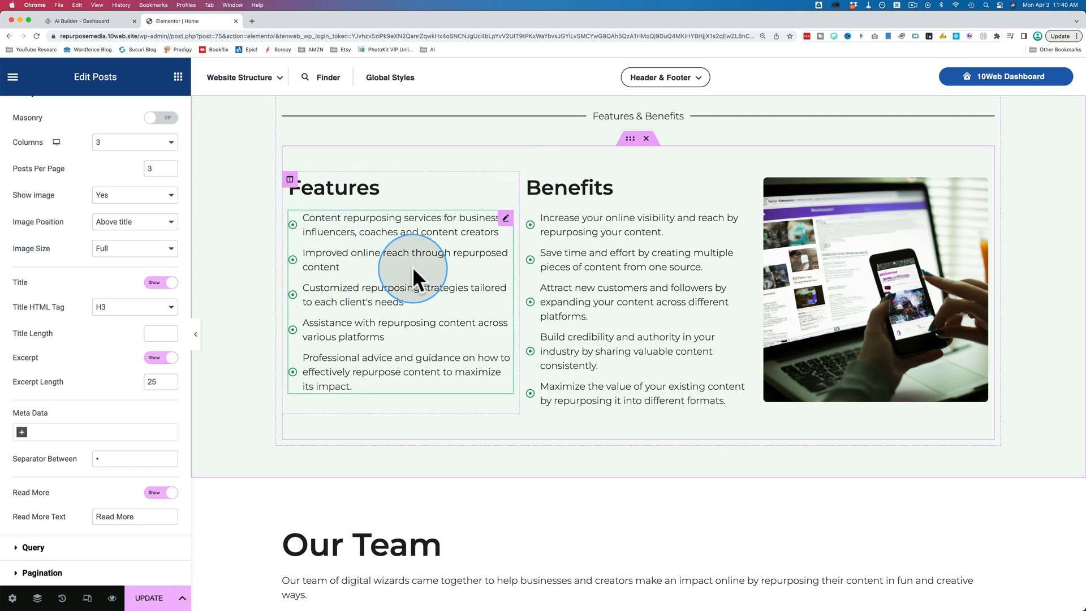
mouse_move(338, 305)
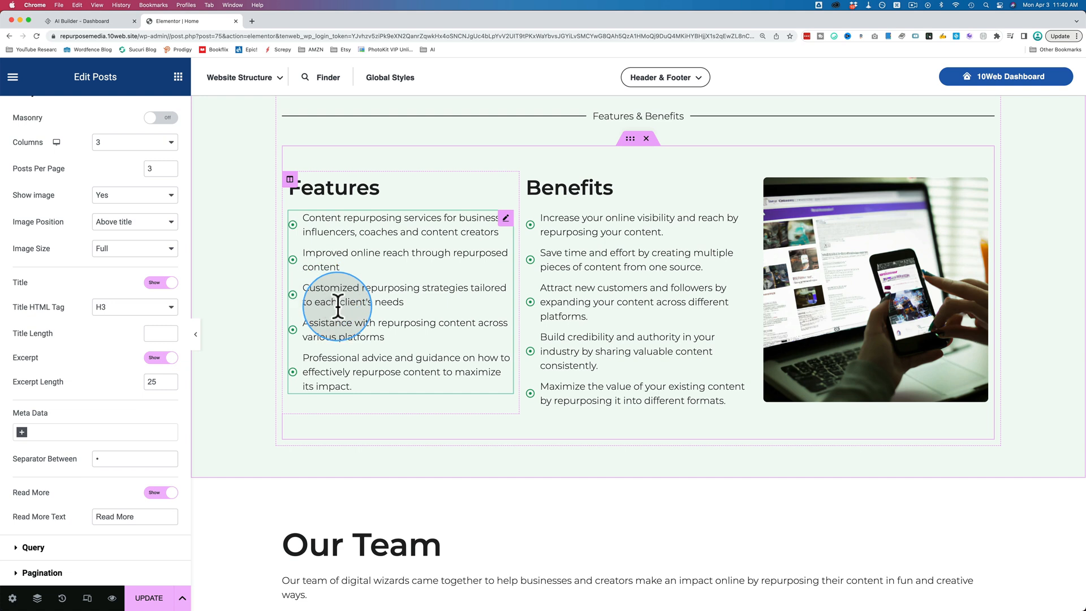
mouse_move(409, 312)
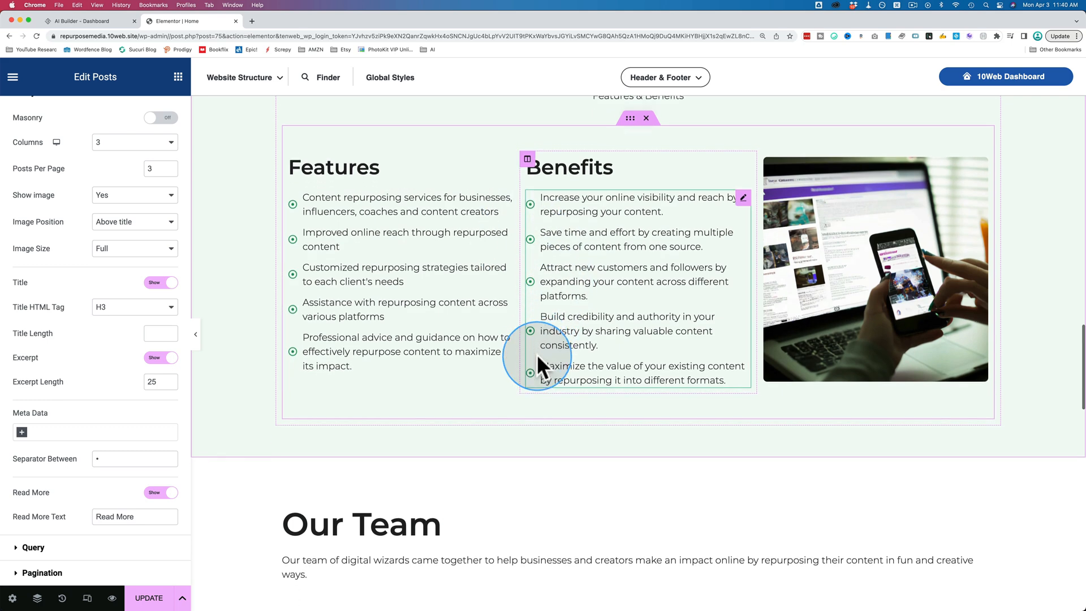
Review the Our Team, Happy Customers and newsletter sections, then open Website Structure
scroll("down", 3)
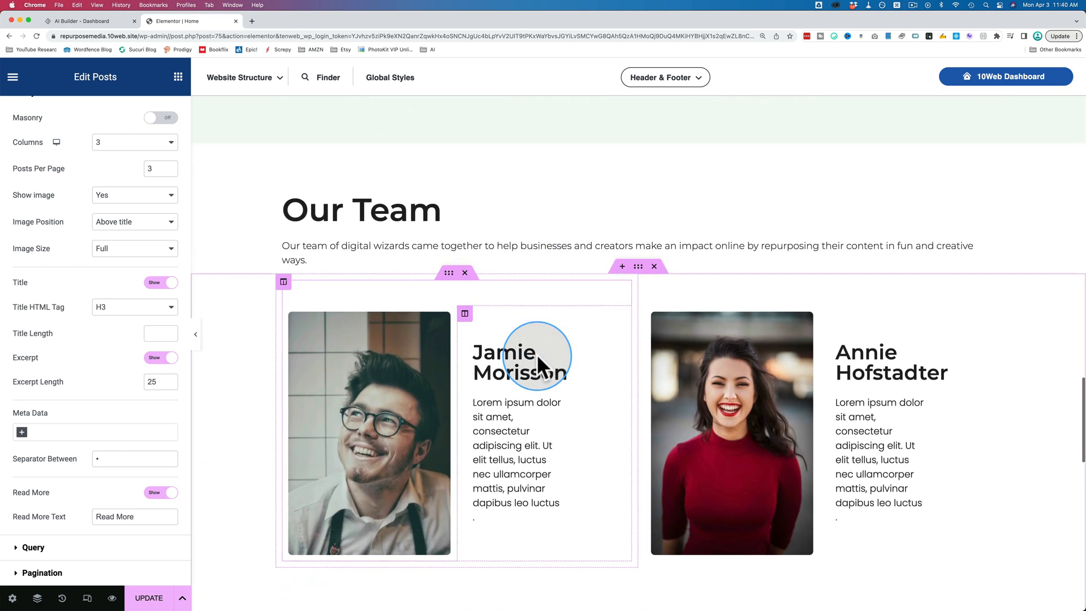
scroll("down", 3)
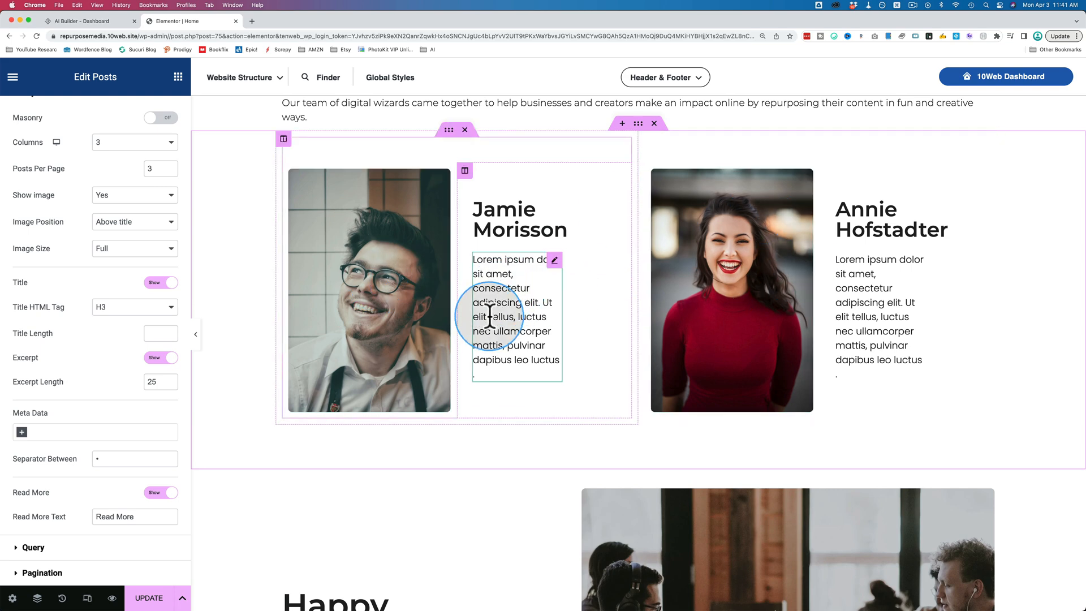
scroll("down", 3)
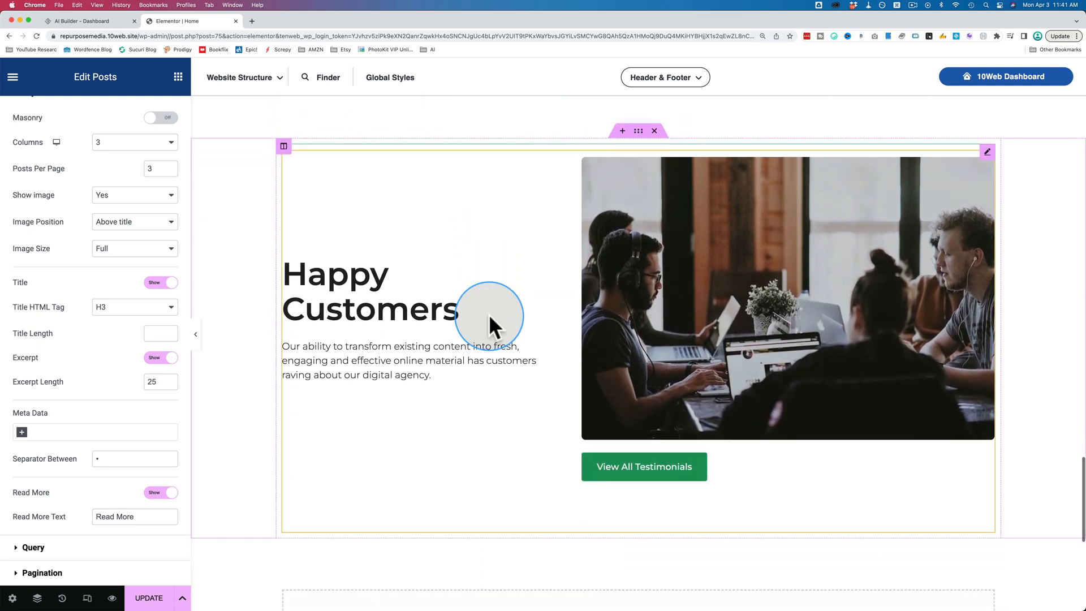
scroll("down", 3)
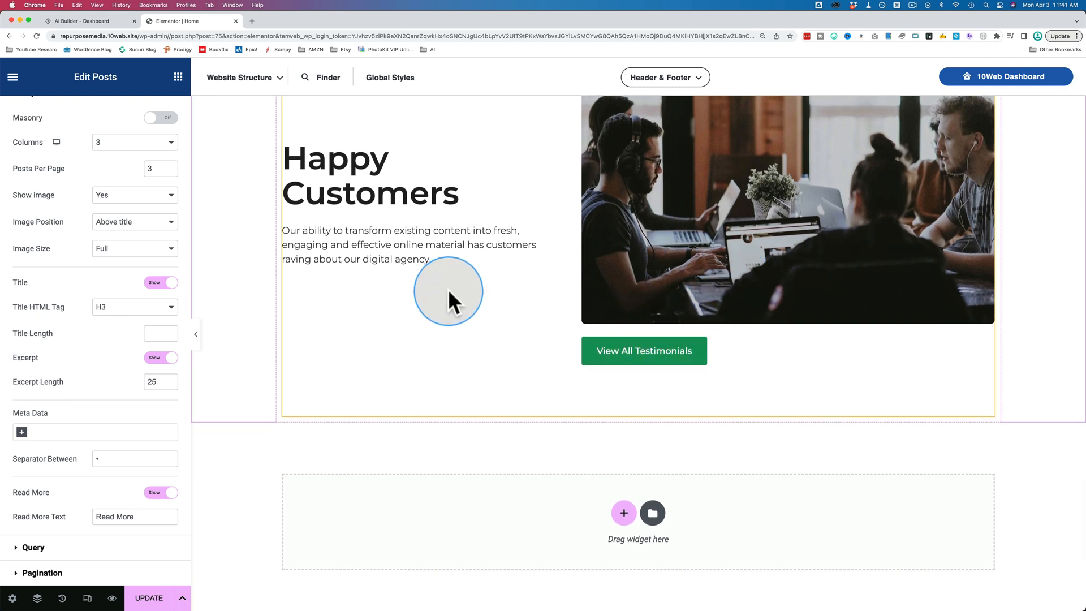
scroll("down", 3)
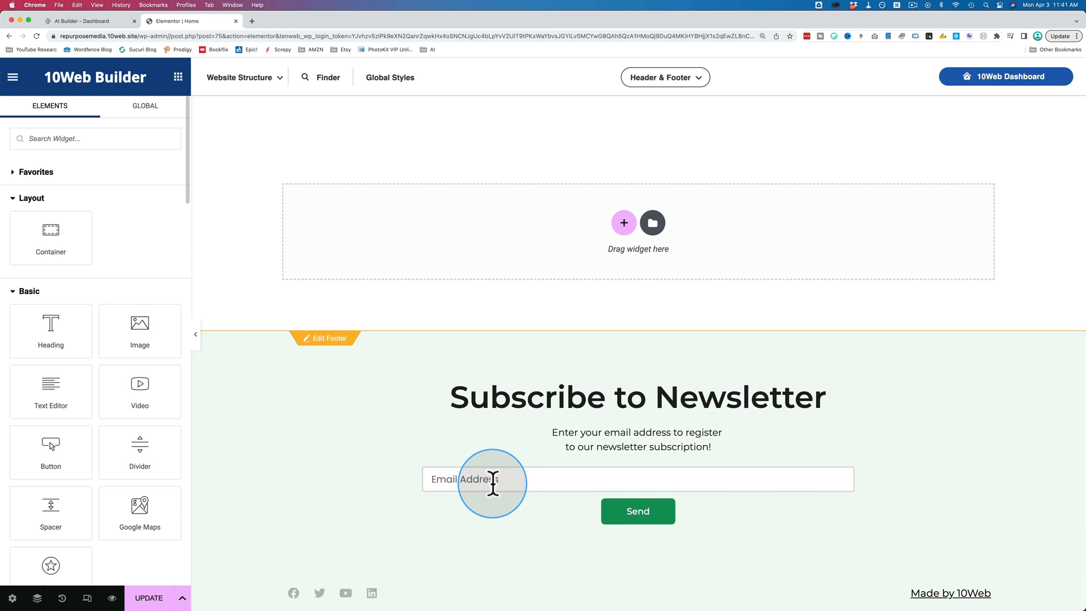
mouse_move(563, 401)
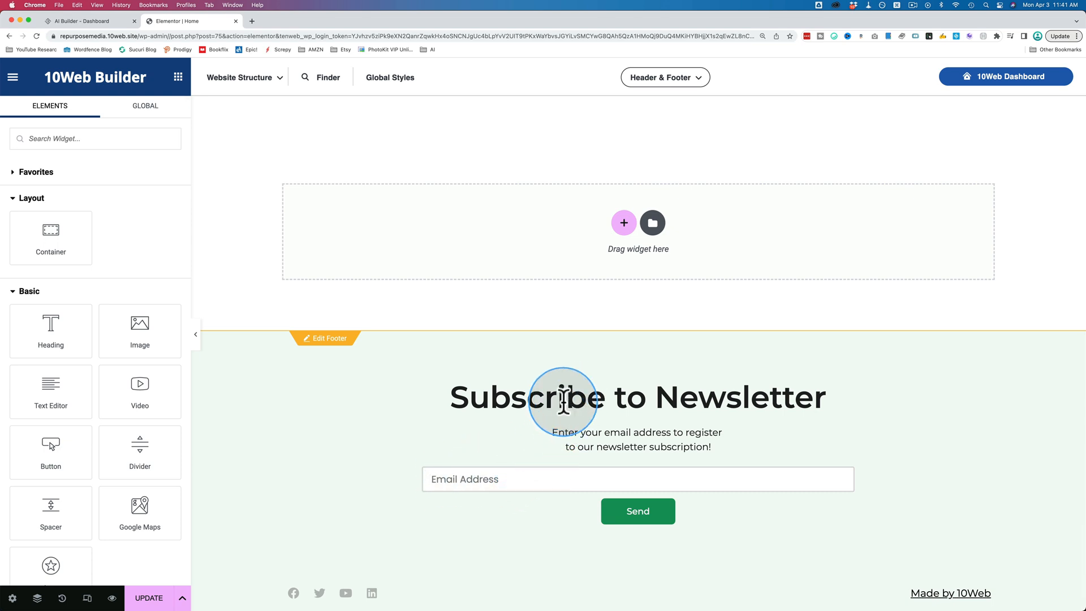
mouse_move(417, 396)
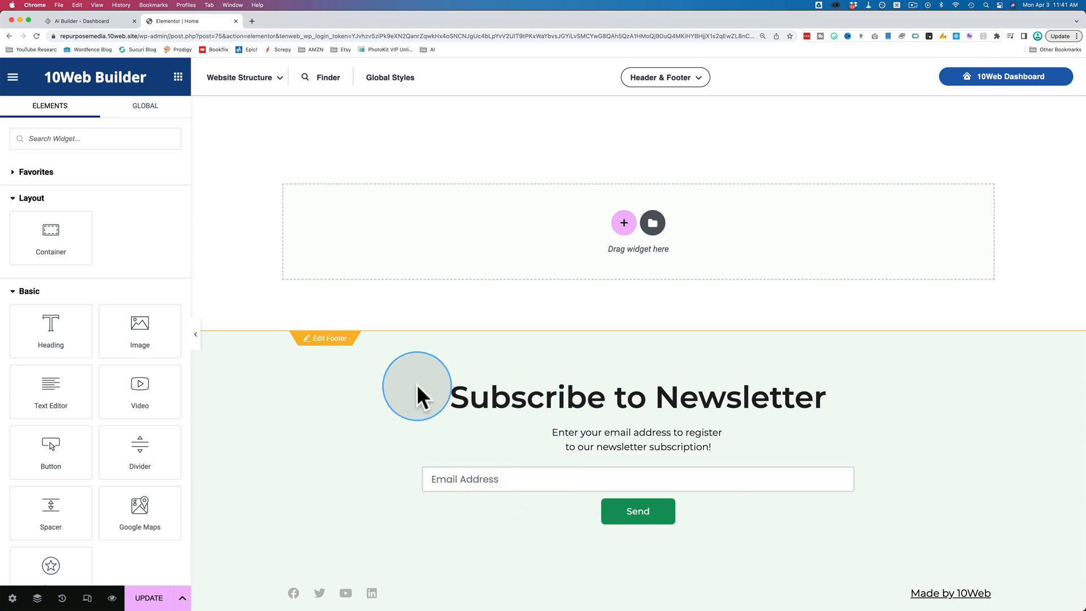
left_click(240, 77)
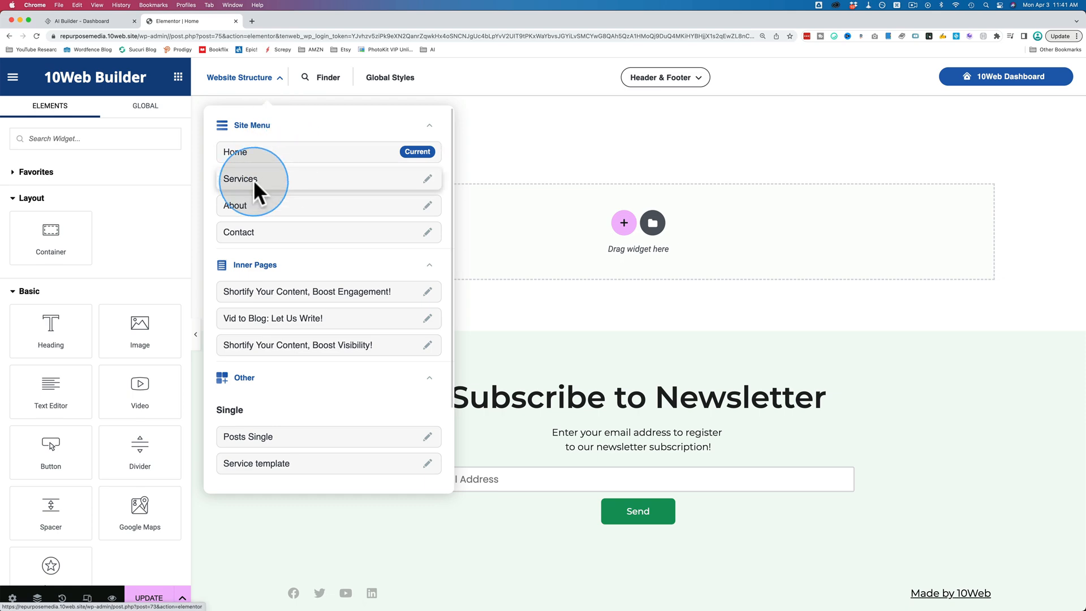
Review the Services page down to its newsletter footer, then switch to About
left_click(240, 179)
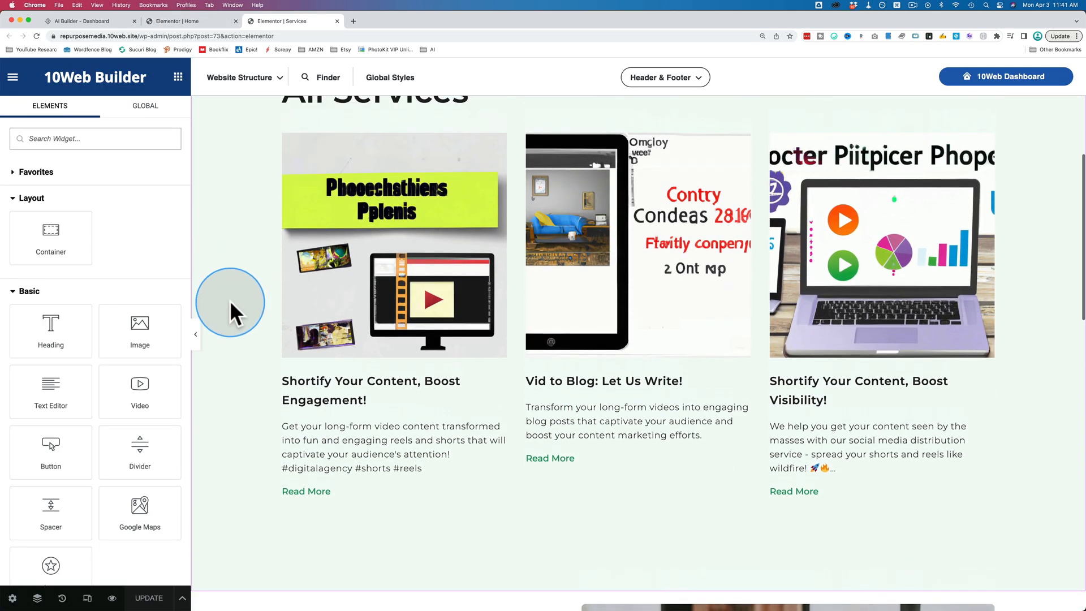
left_click(402, 340)
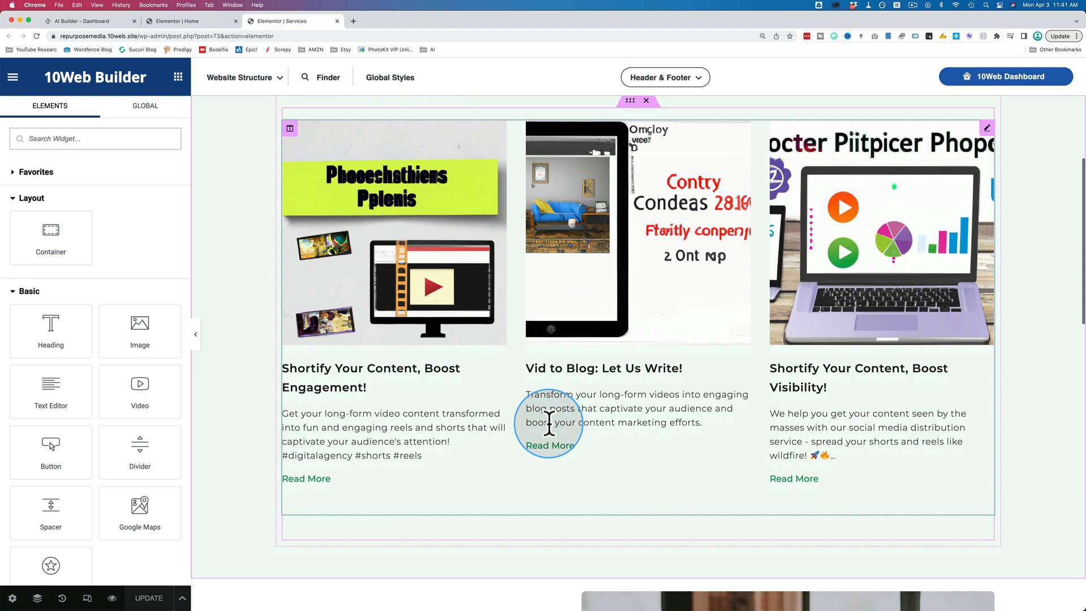
scroll("down", 3)
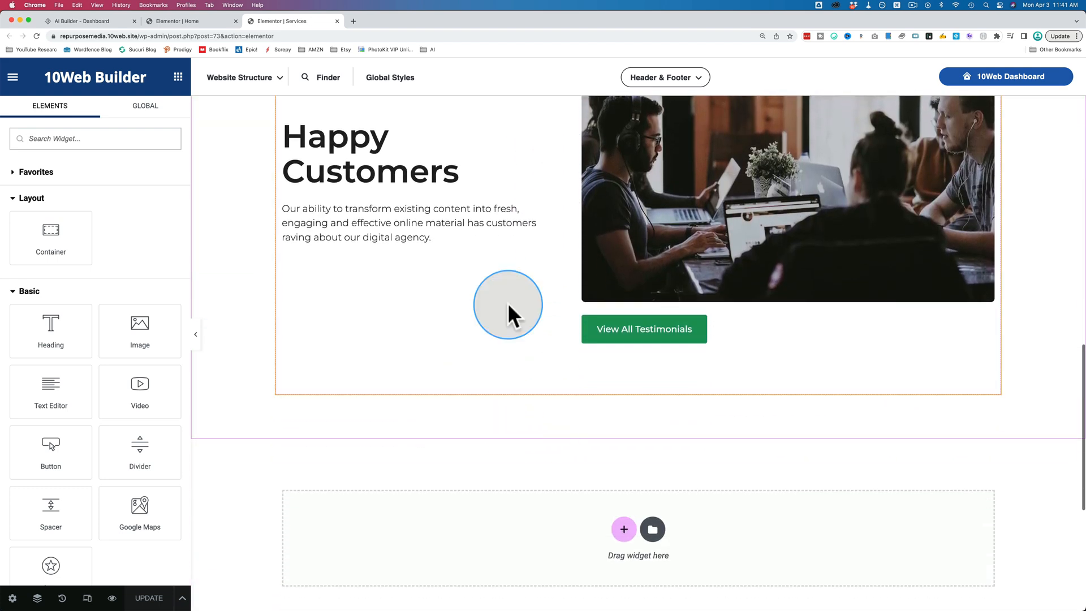
scroll("down", 3)
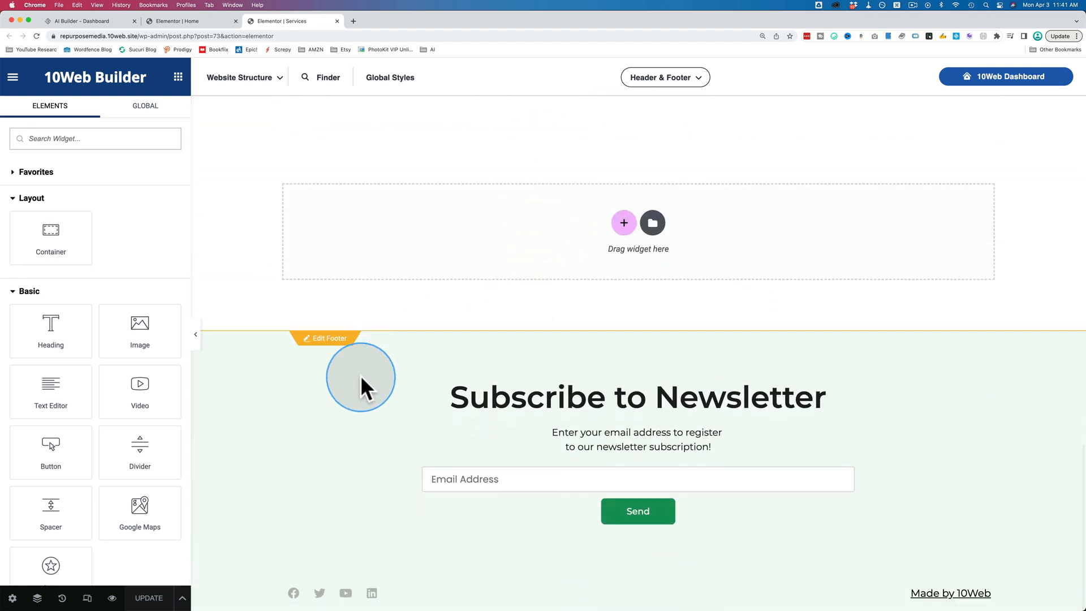
left_click(392, 21)
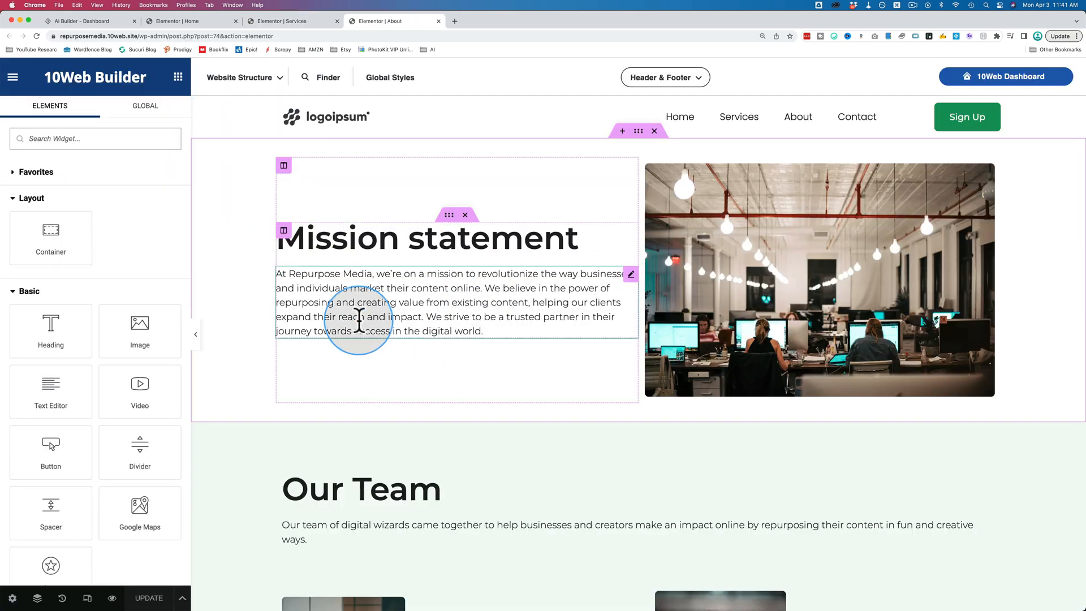
Scroll the About page through Our Team, Happy Customers and the newsletter footer, then open the page list
scroll("down", 3)
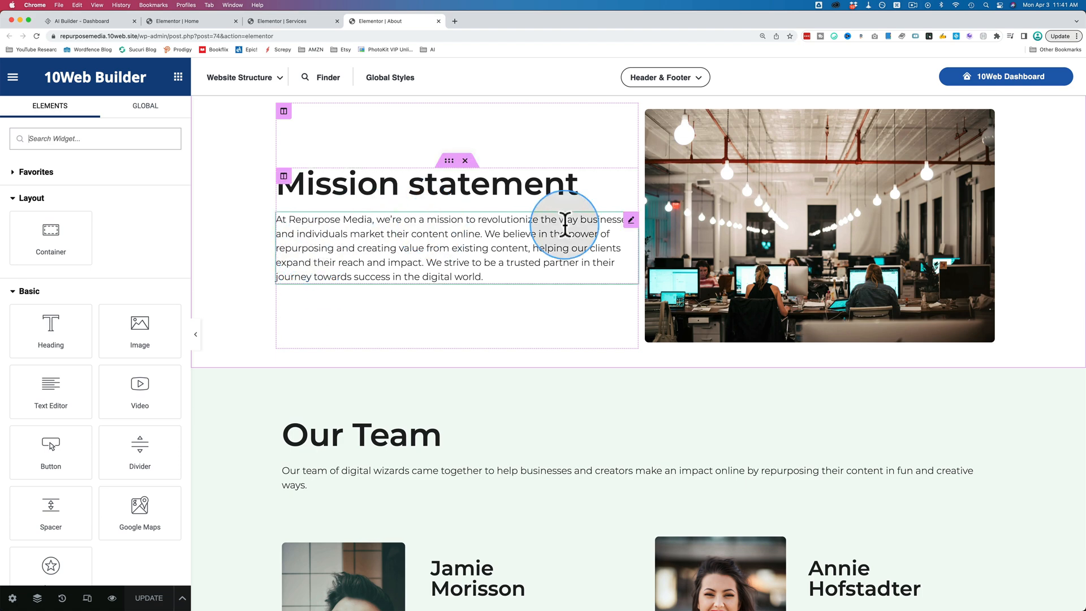
mouse_move(612, 250)
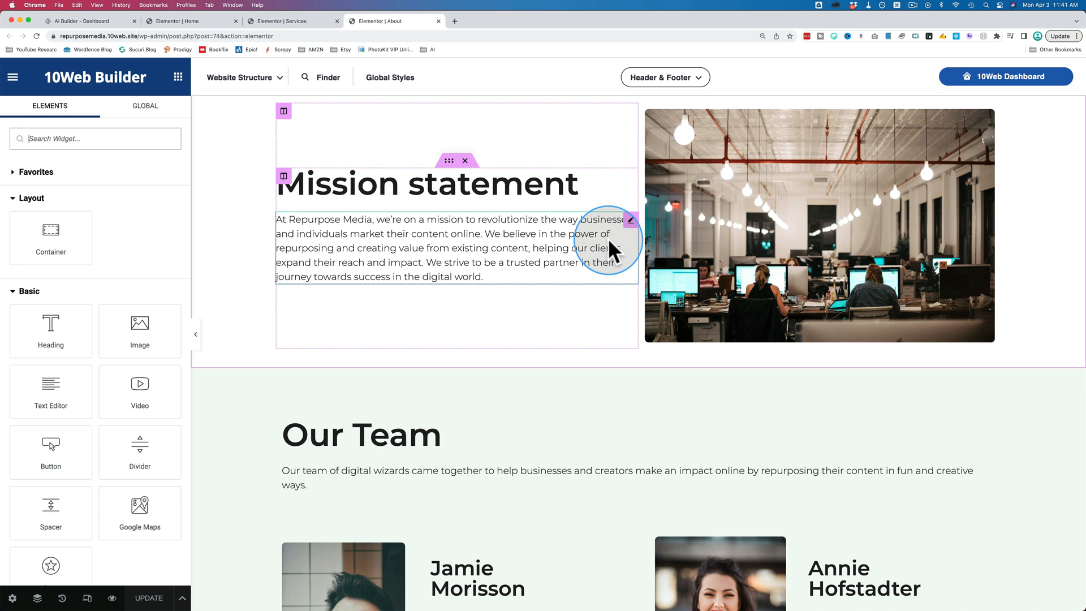
mouse_move(595, 236)
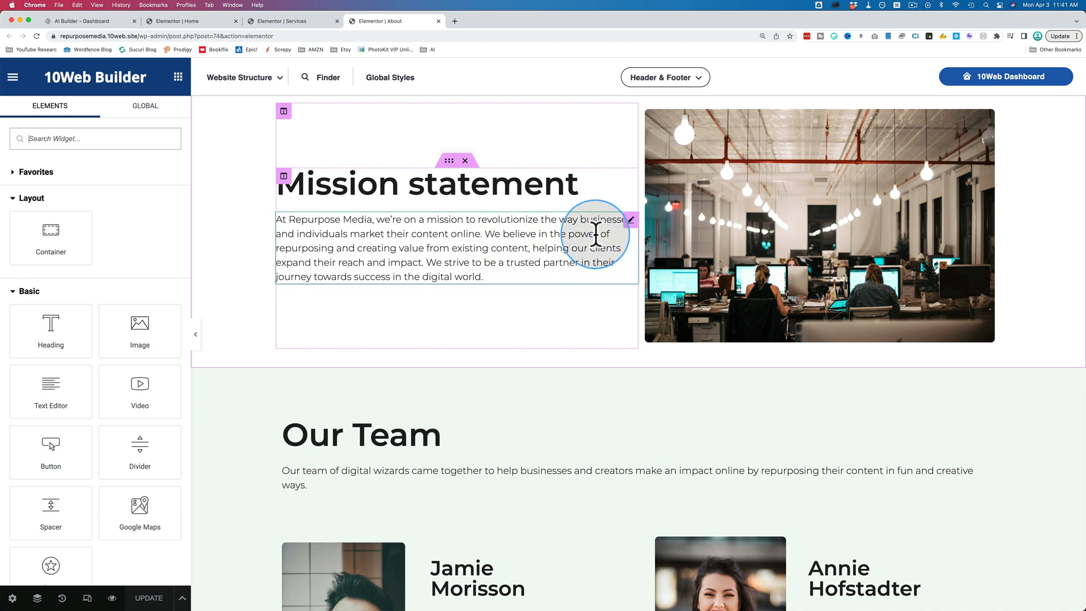
mouse_move(428, 257)
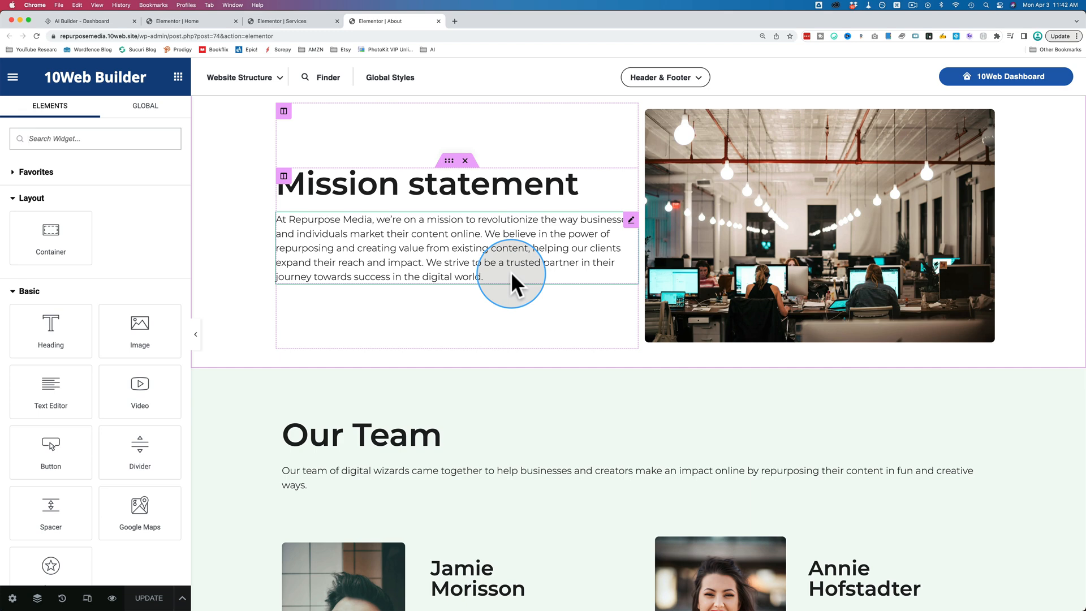
scroll("down", 3)
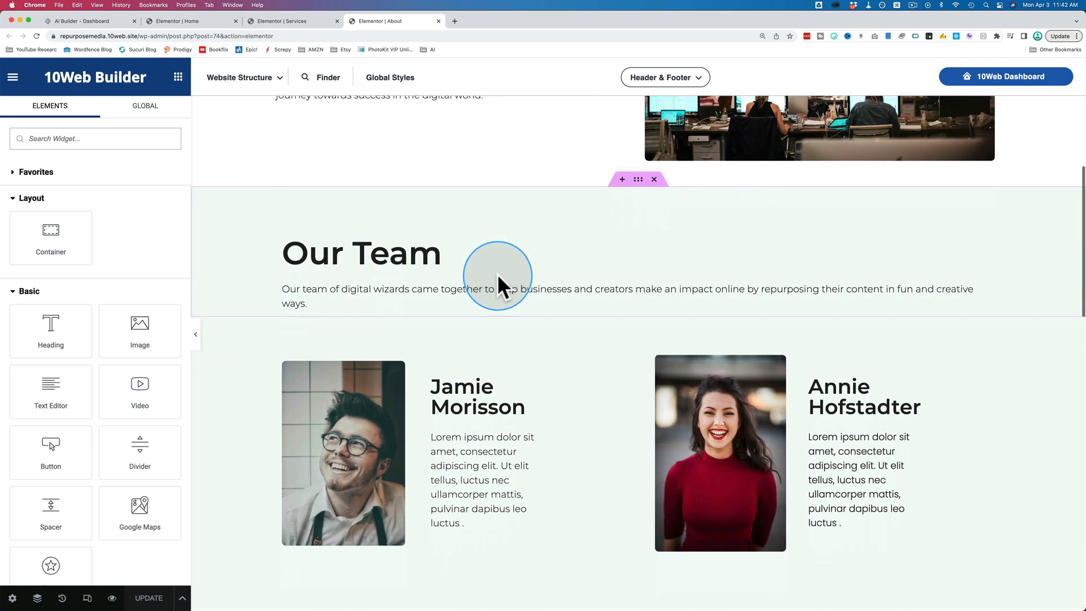
scroll("down", 3)
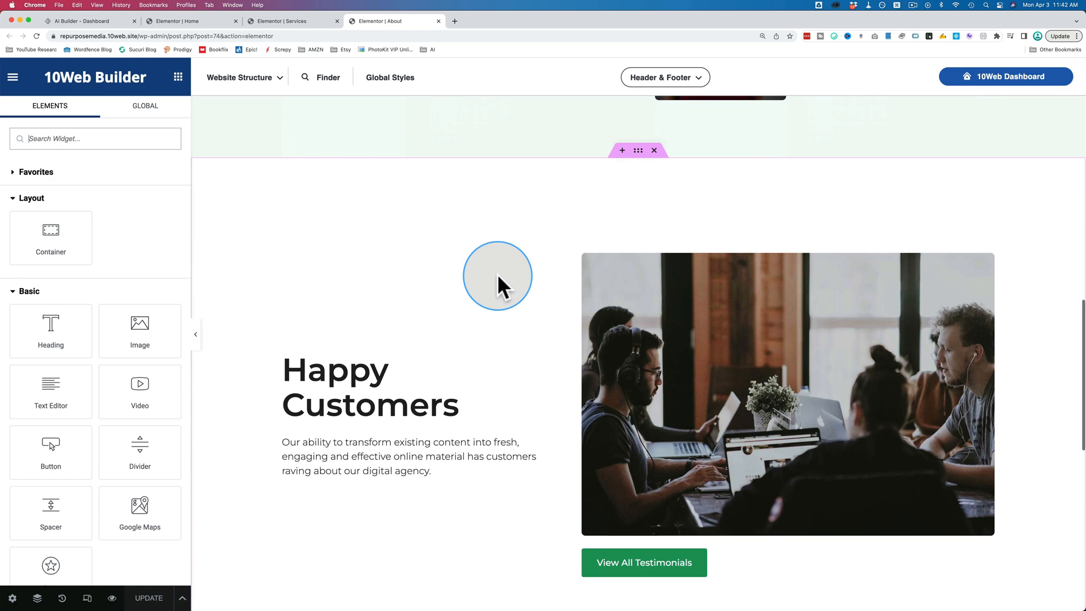
scroll("down", 3)
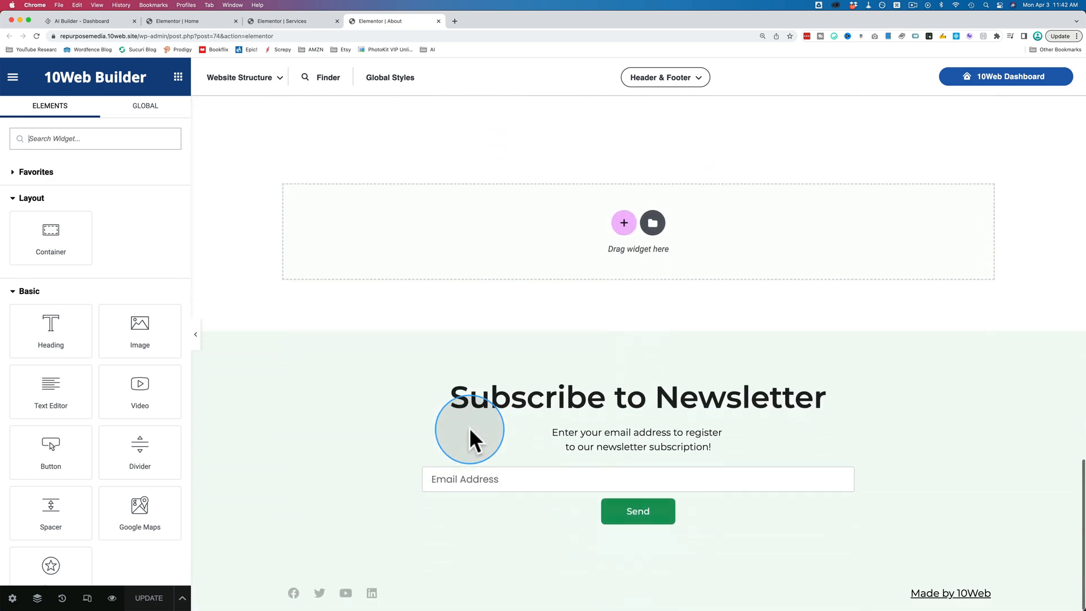
left_click(240, 77)
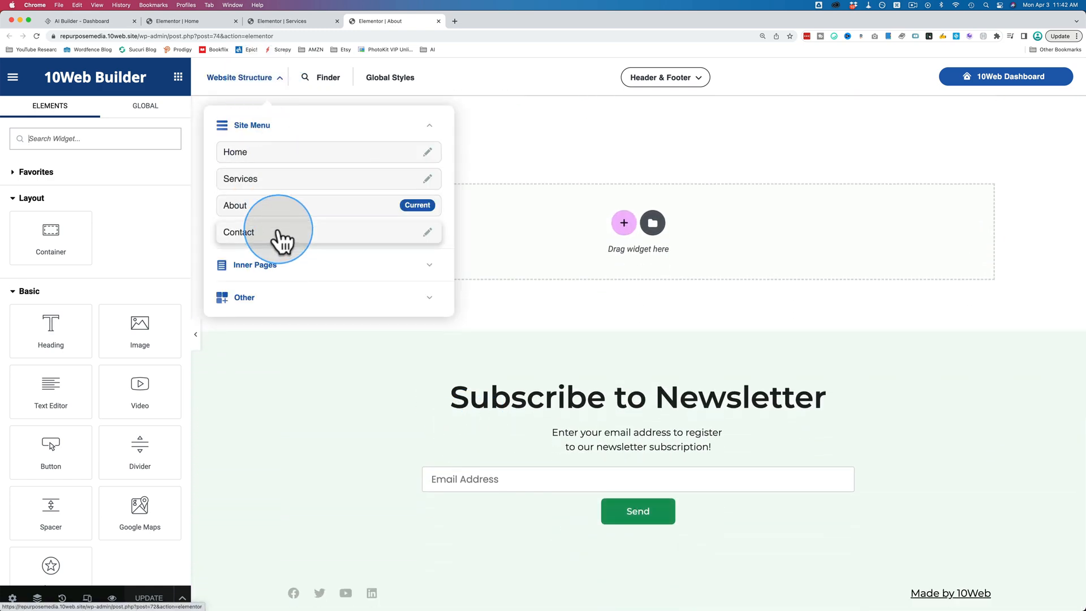
Open the Contact page and inspect its studio map, emergency phone and email widgets
left_click(238, 232)
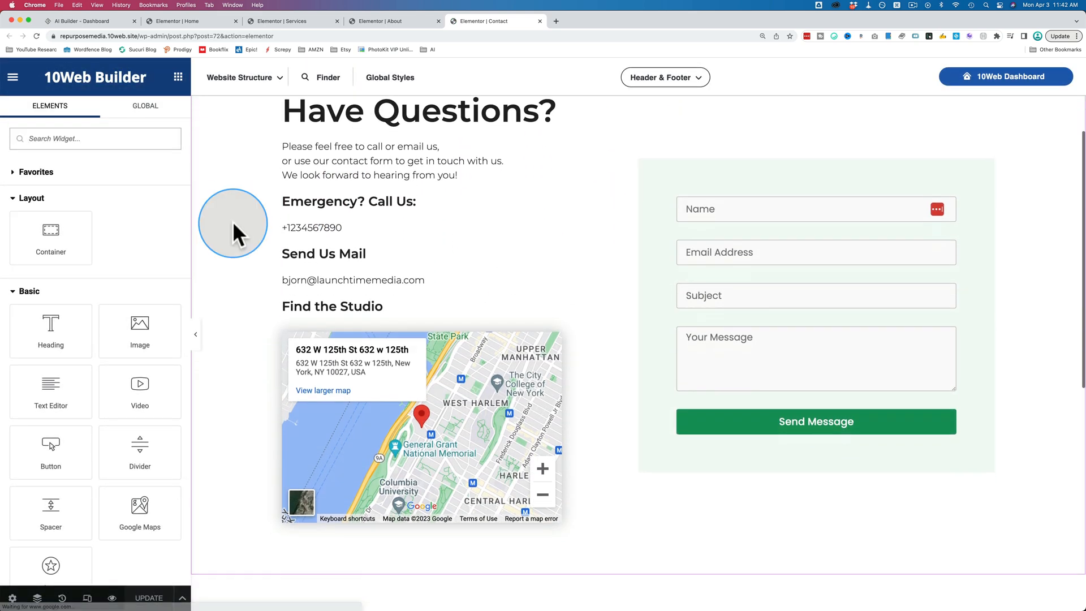
scroll("down", 3)
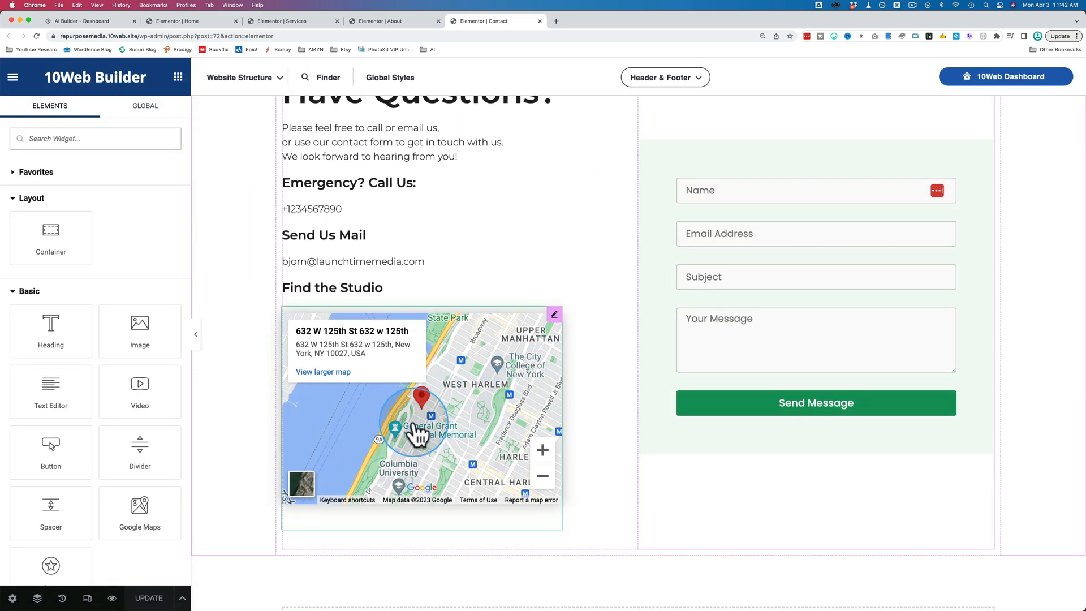
left_click(311, 208)
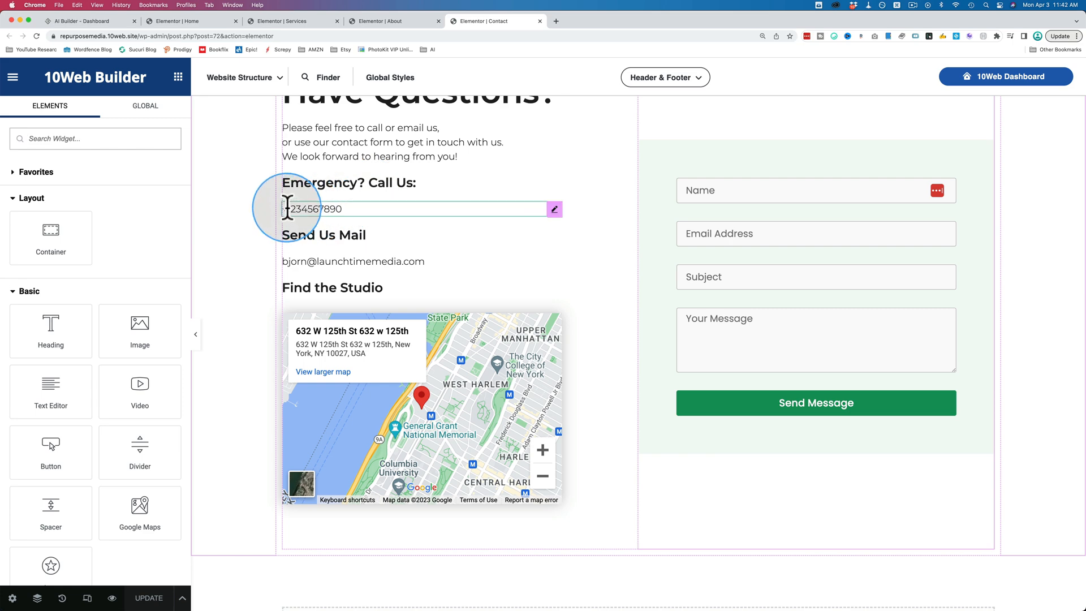
left_click(319, 208)
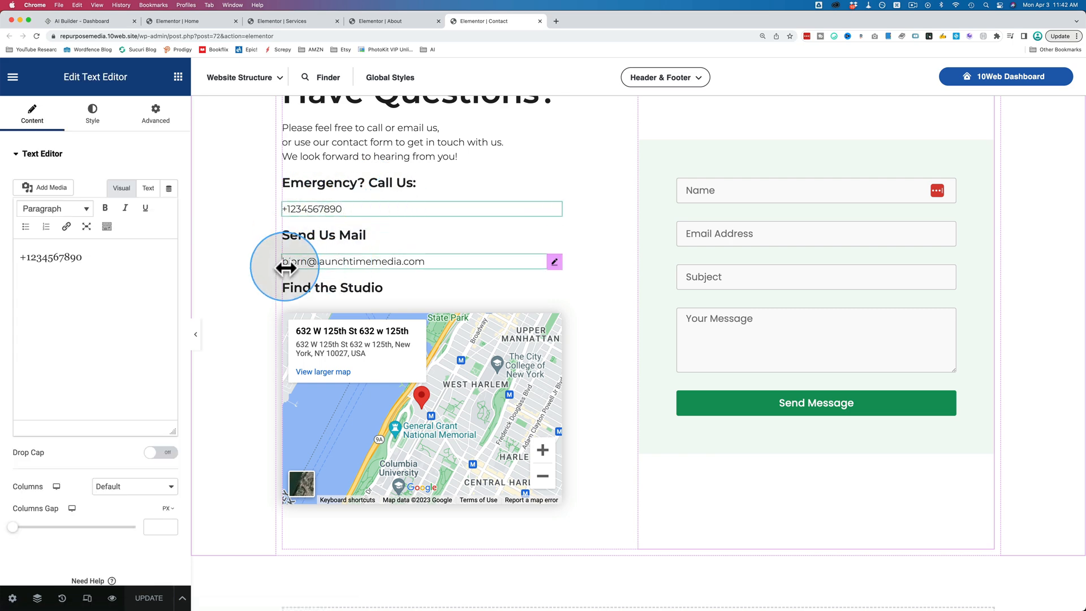
left_click(241, 77)
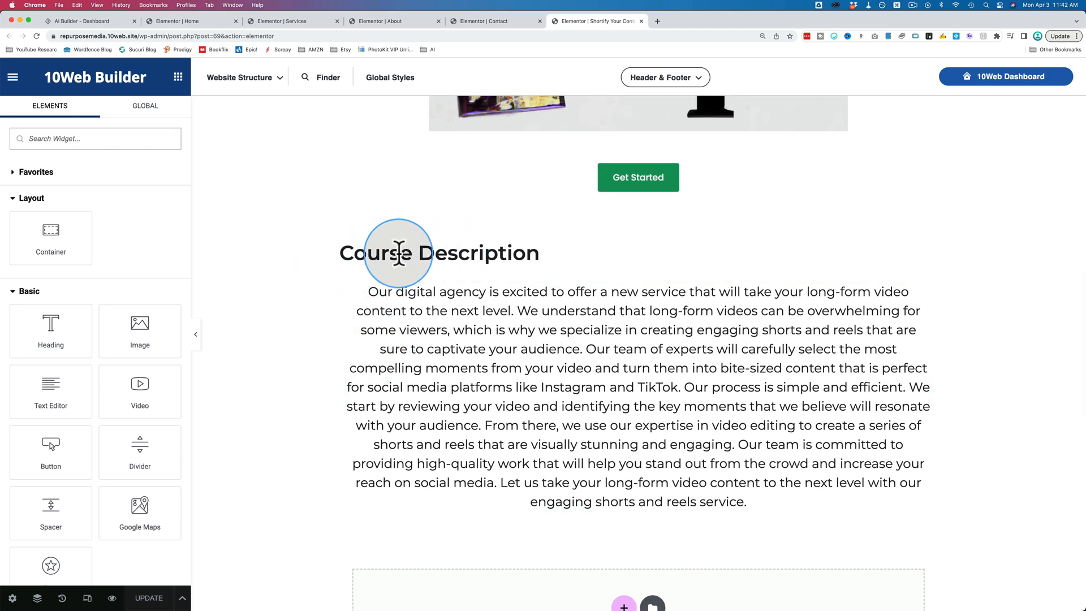
Scroll through the shorts-and-reels post and the 'Vid to Blog: Let Us Write!' post, then list inner pages
scroll("down", 3)
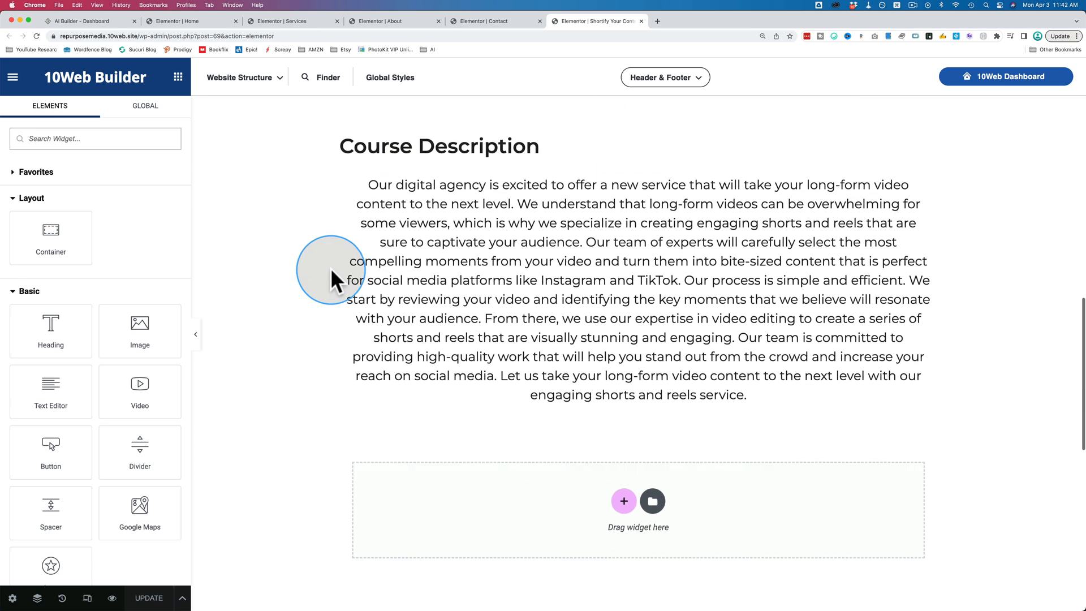
scroll("down", 3)
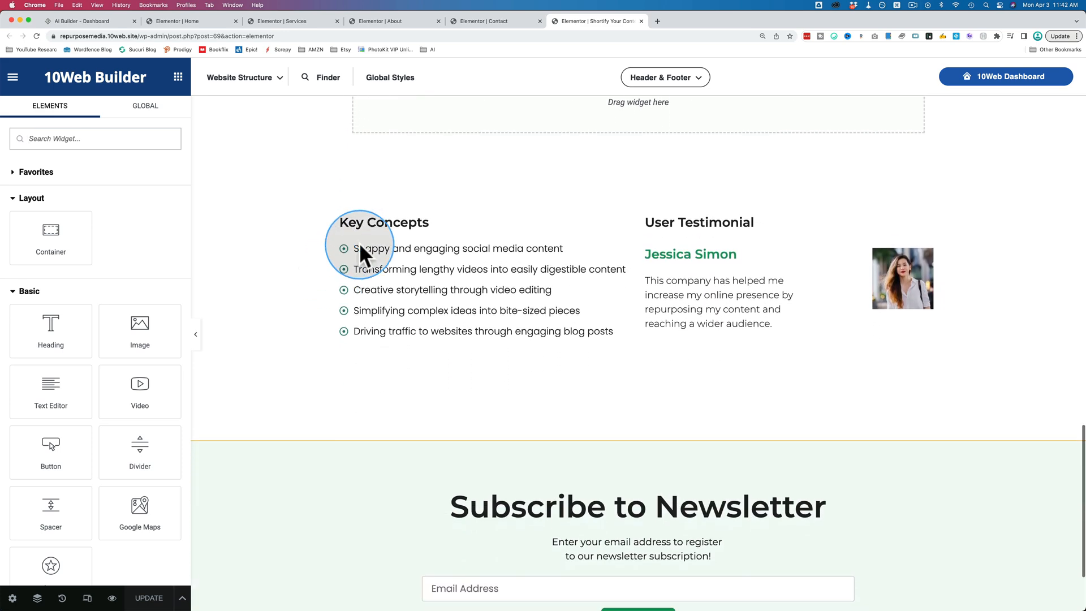
mouse_move(404, 287)
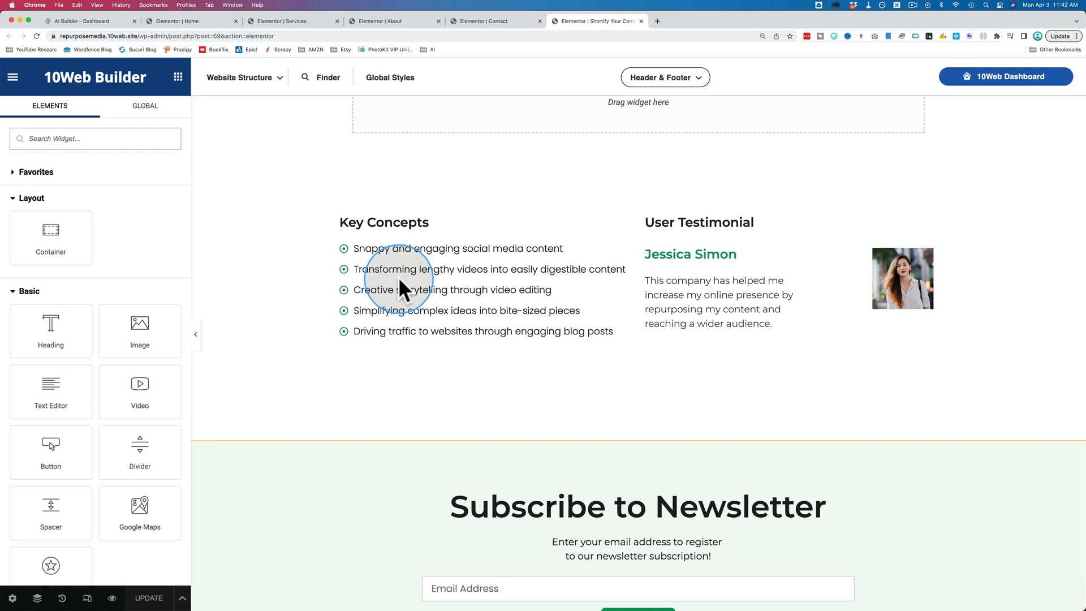
mouse_move(531, 365)
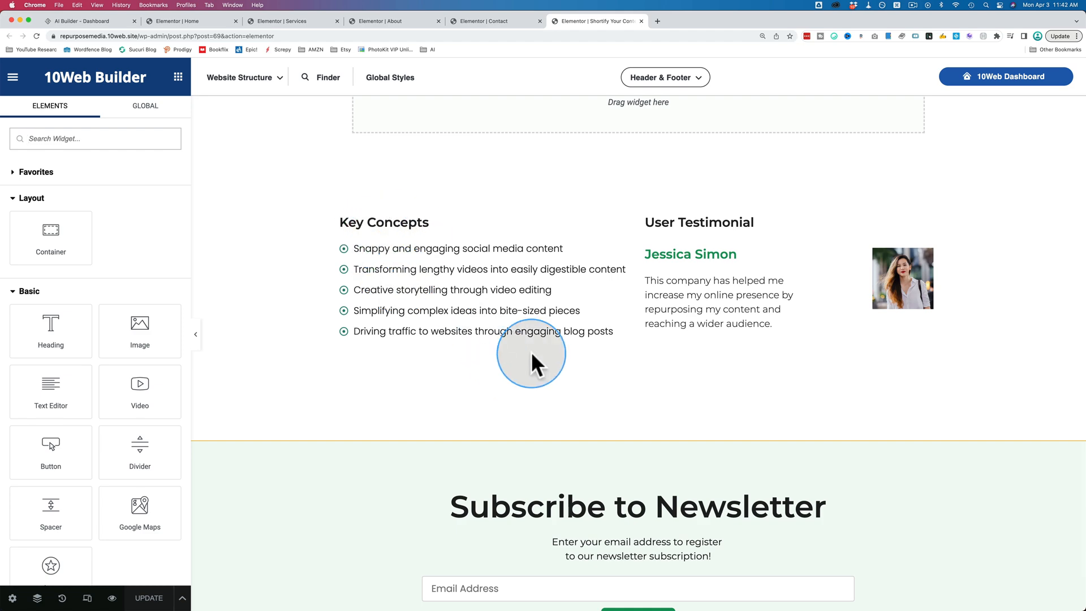
scroll("up", 3)
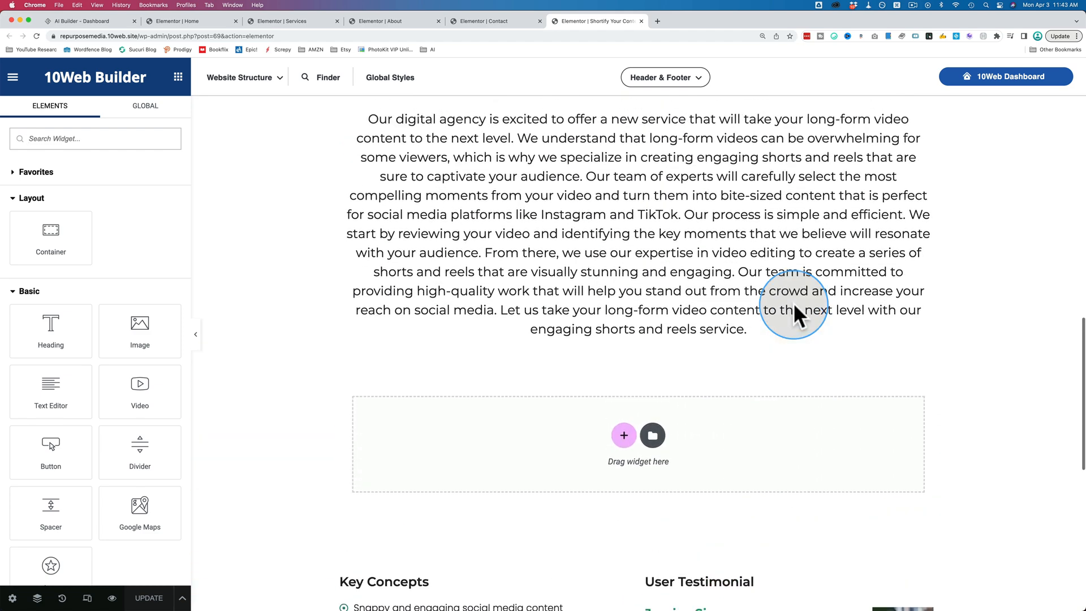
scroll("up", 3)
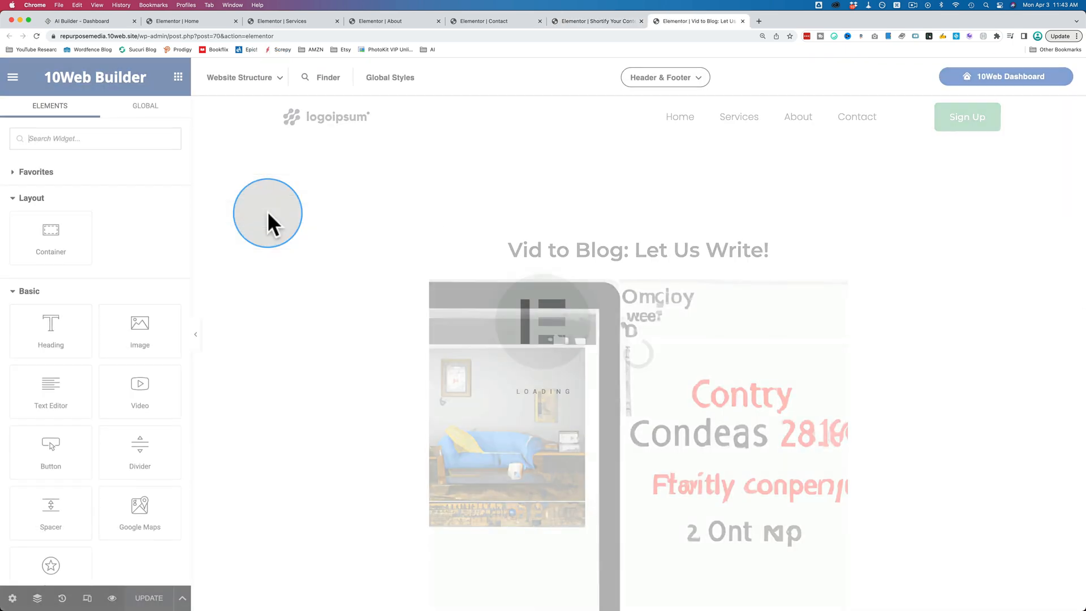
scroll("down", 3)
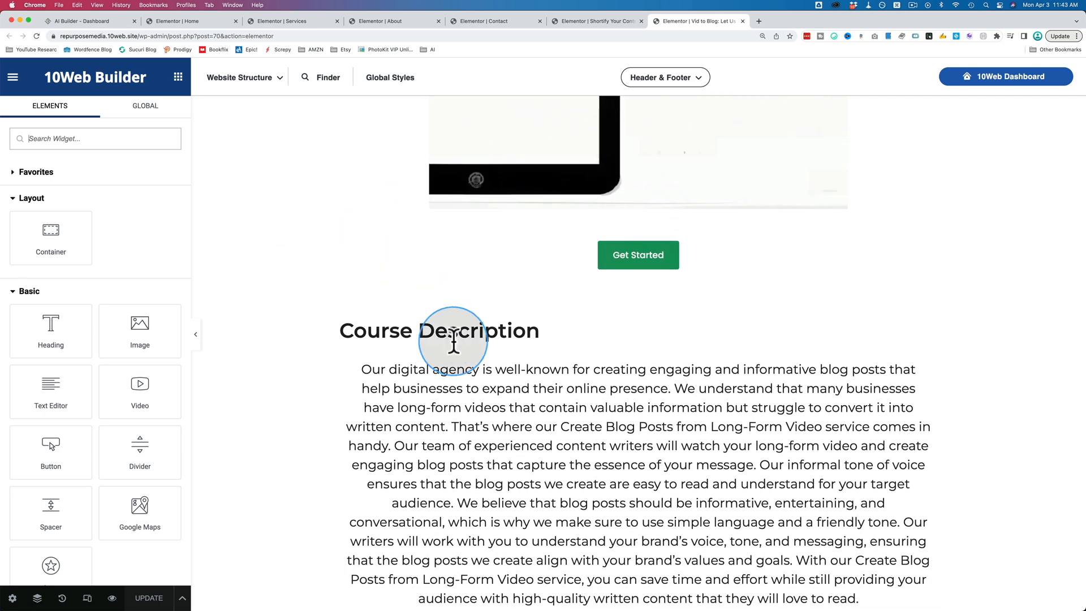
scroll("down", 3)
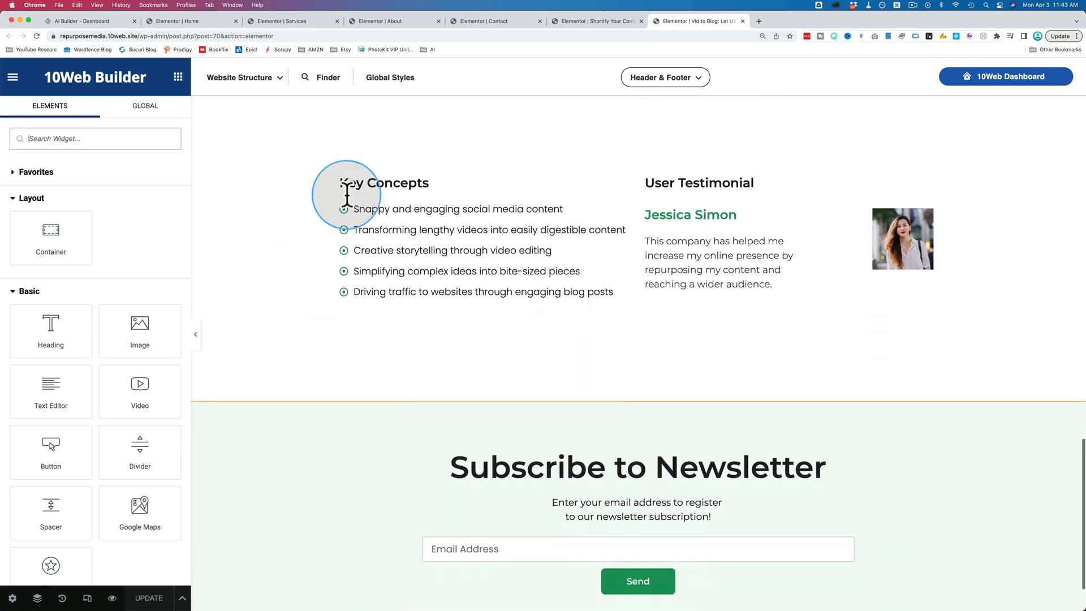
mouse_move(556, 501)
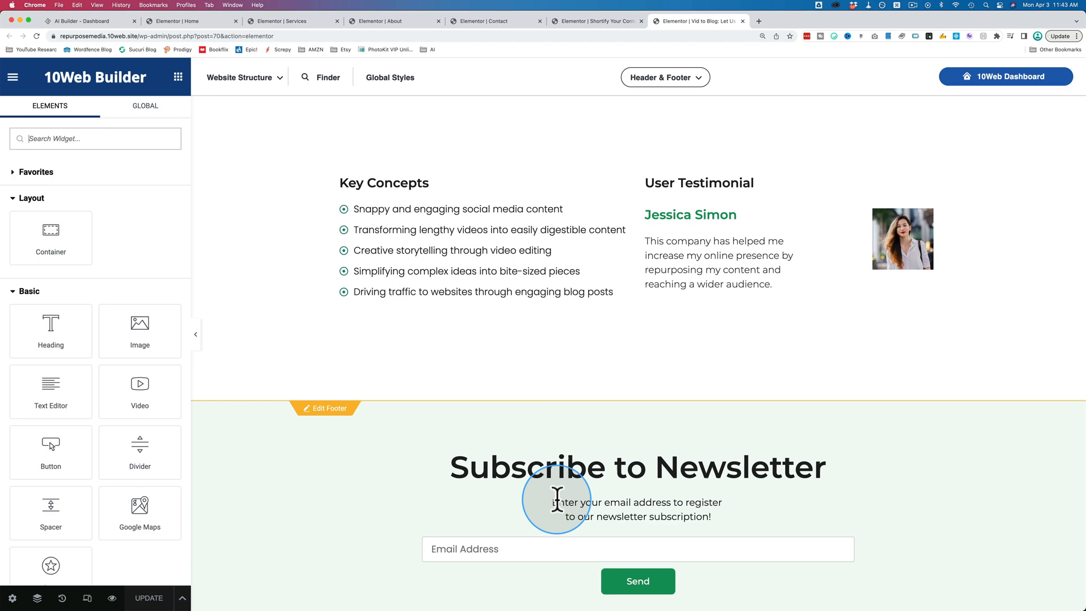
left_click(241, 77)
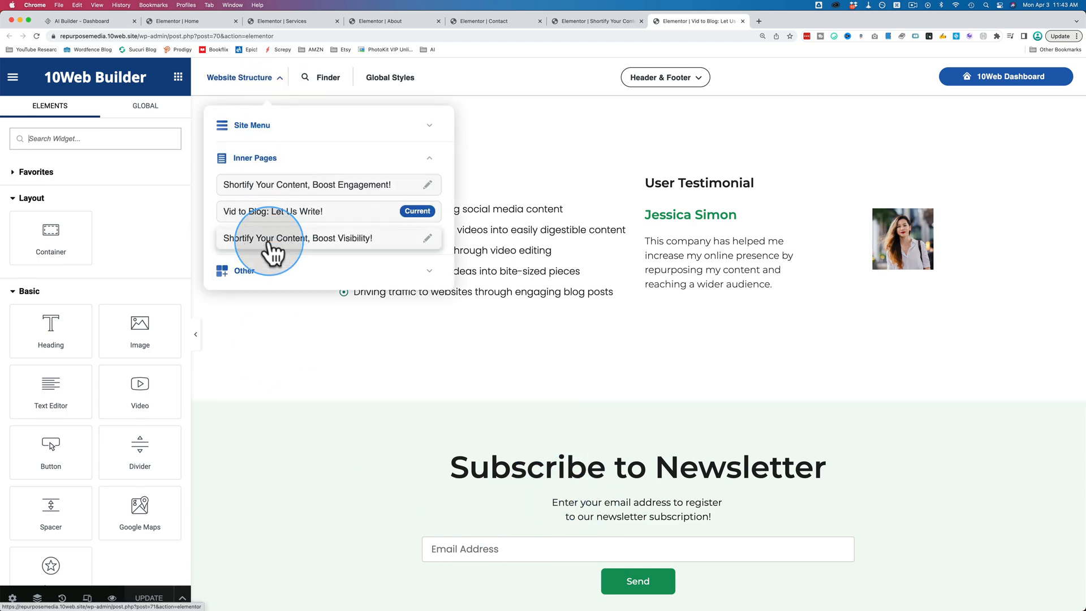
Open the 'Shortify Your Content, Boost Visibility!' post and scroll through its content
left_click(298, 238)
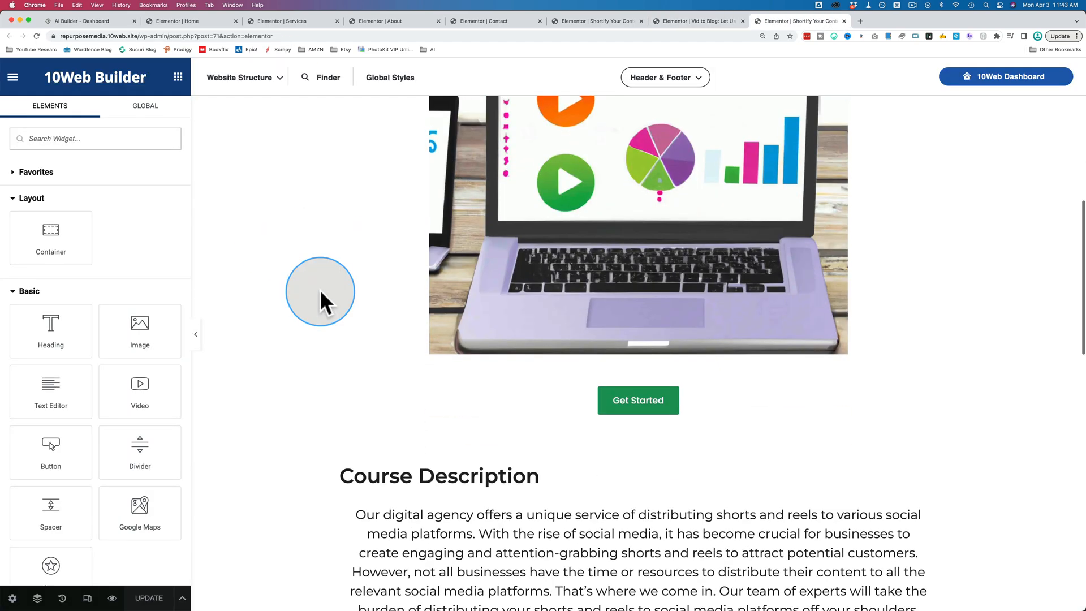
scroll("down", 3)
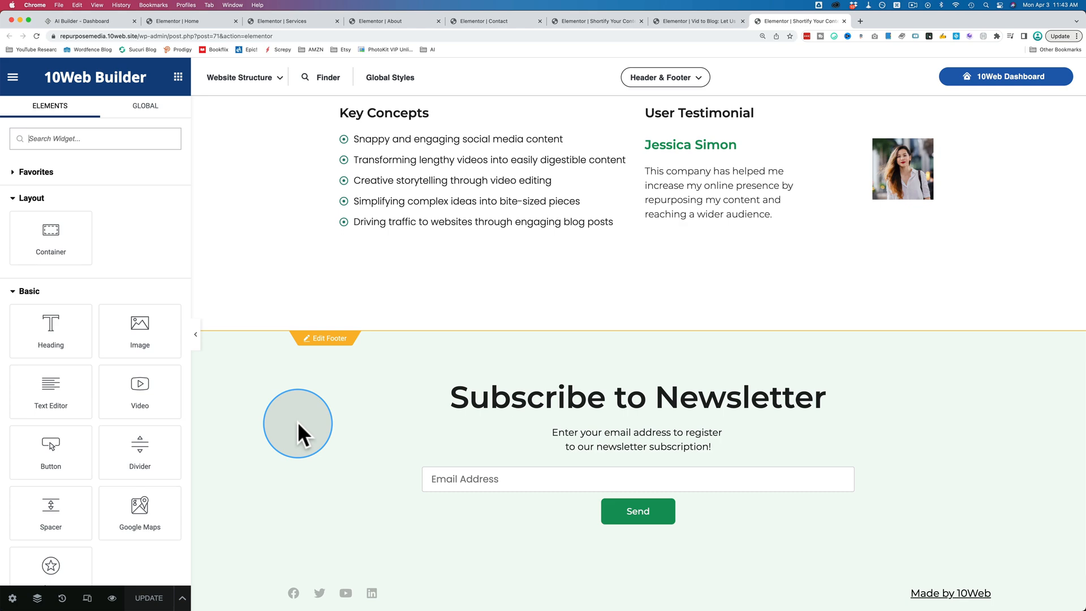
mouse_move(411, 187)
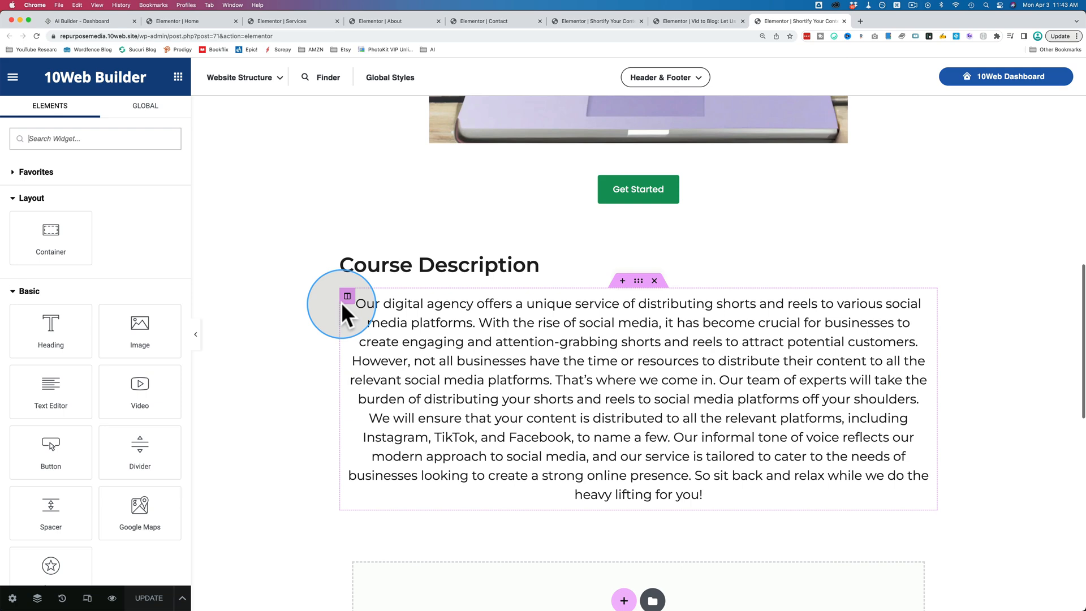
scroll("up", 3)
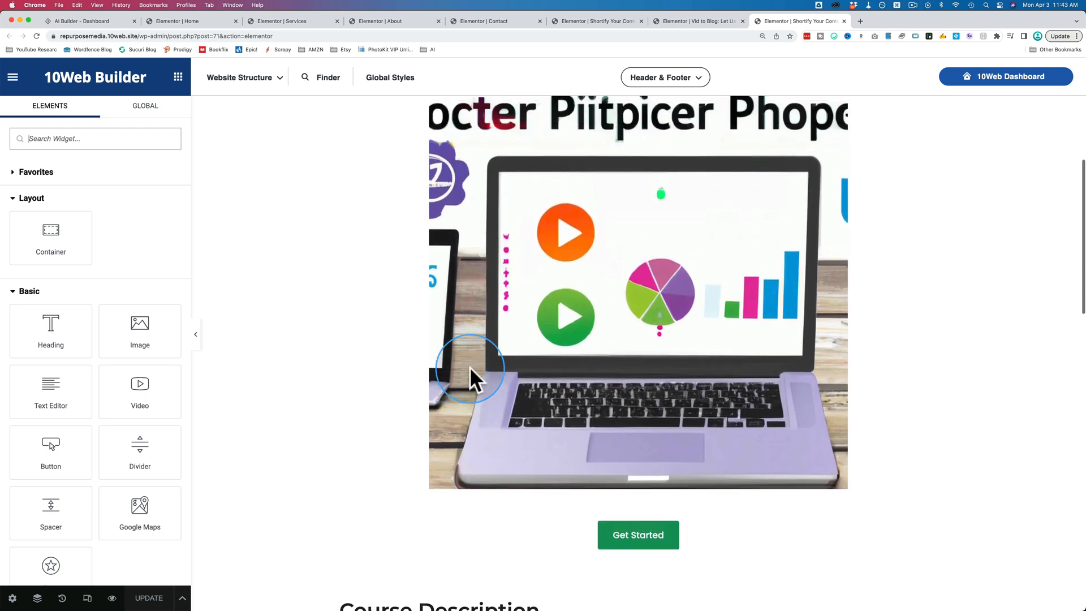
scroll("up", 3)
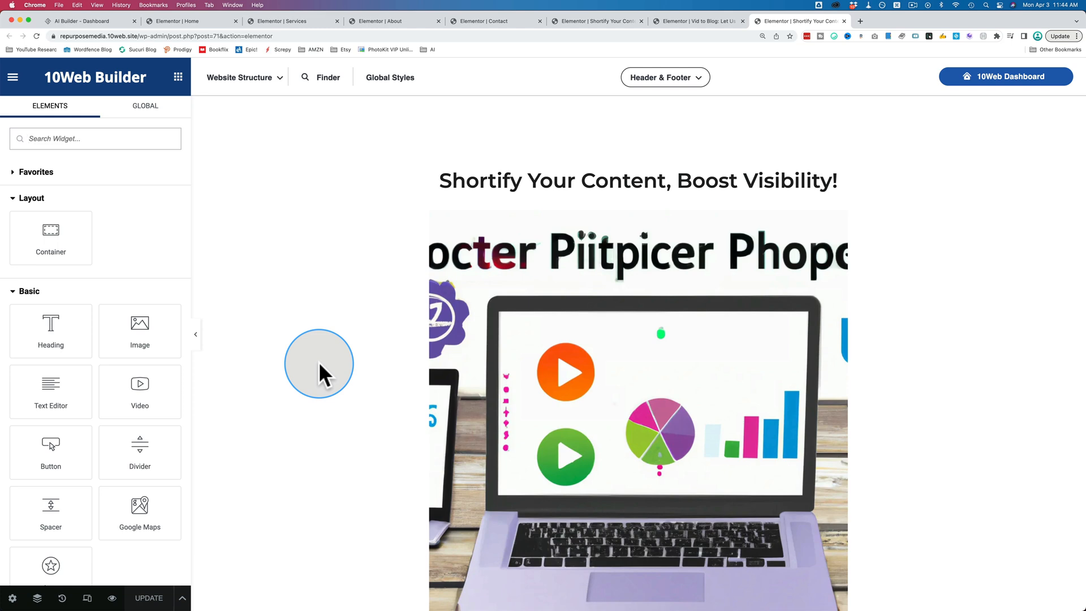
scroll("down", 3)
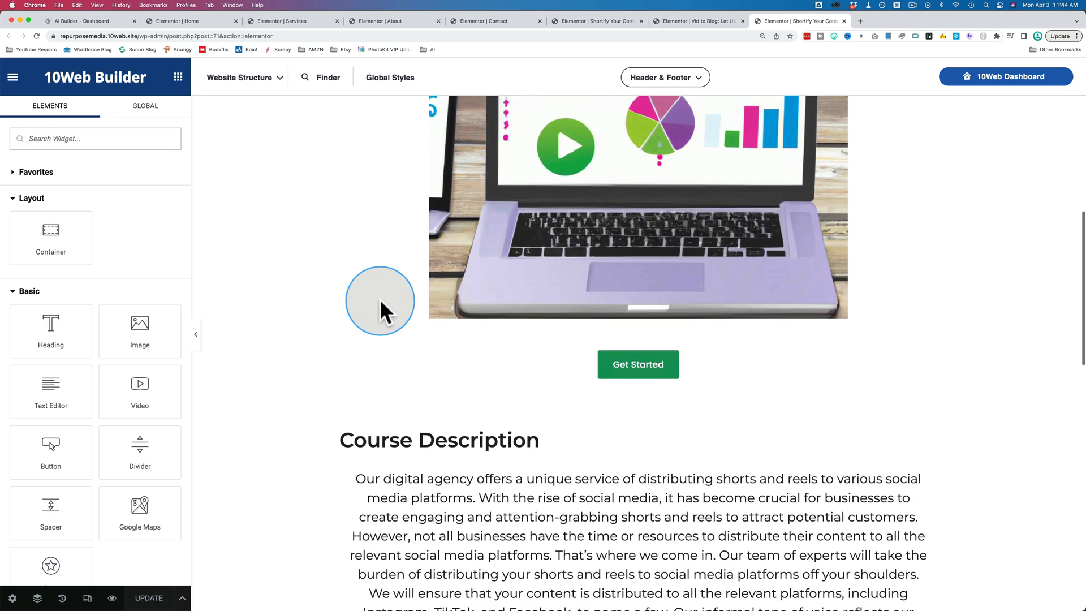
scroll("down", 3)
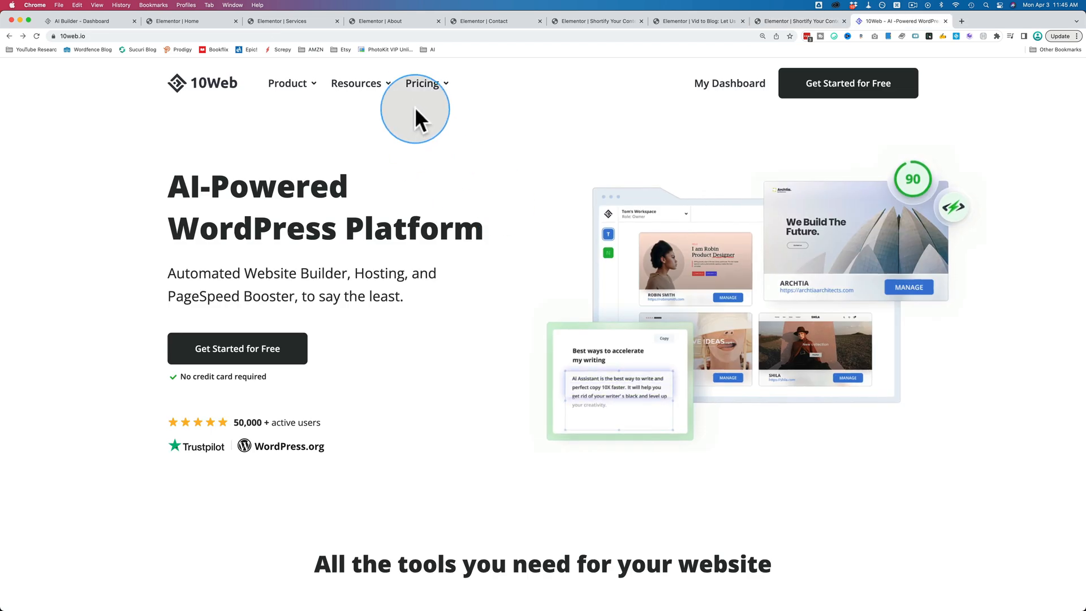
Compare plan prices under monthly and annual billing, then buy the Personal plan annually
left_click(422, 84)
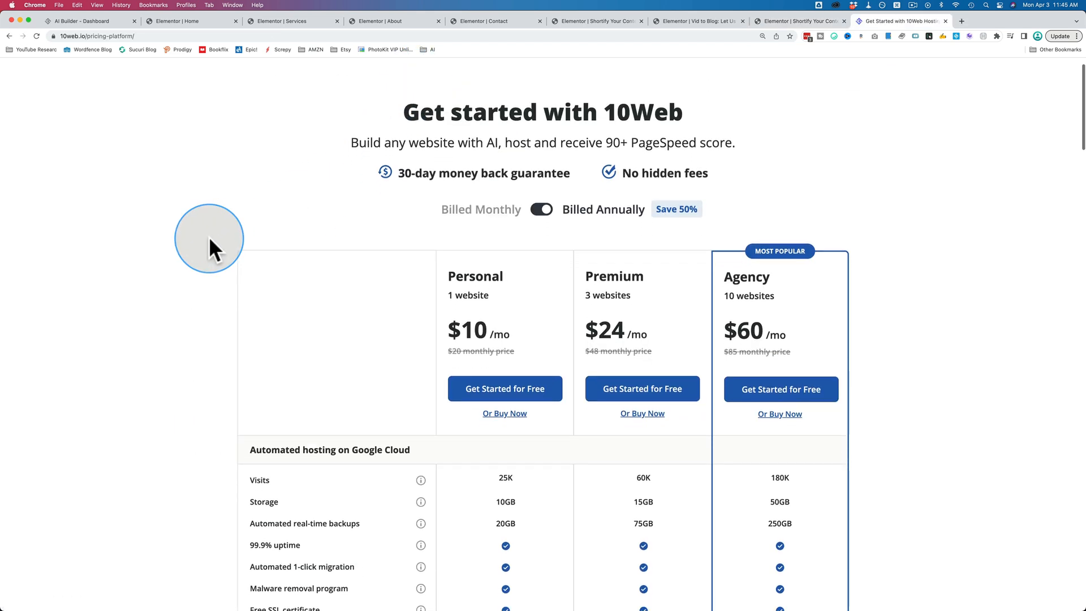
scroll("down", 3)
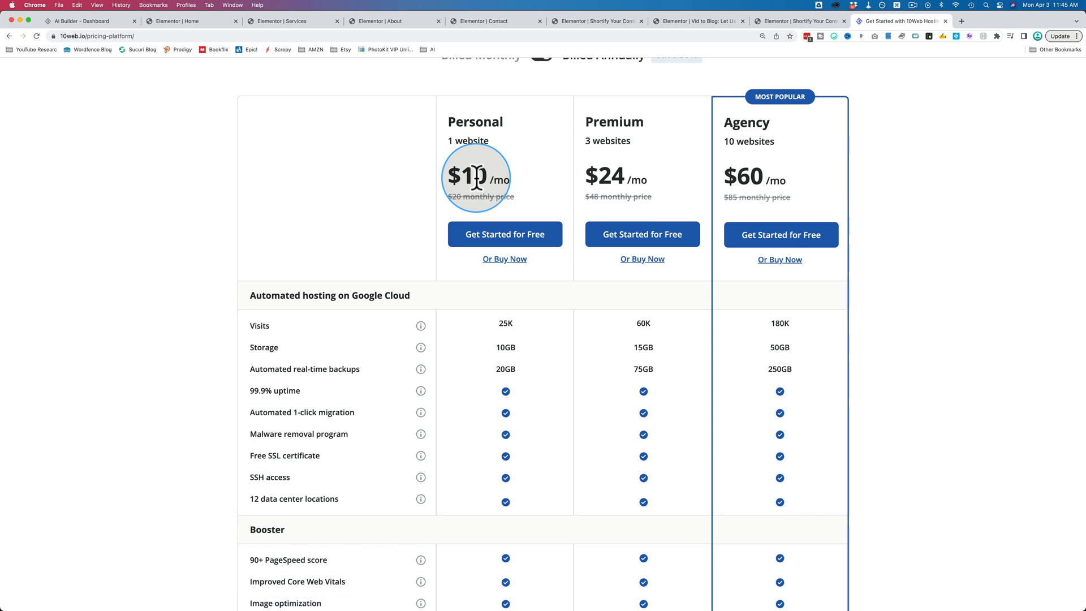
scroll("down", 3)
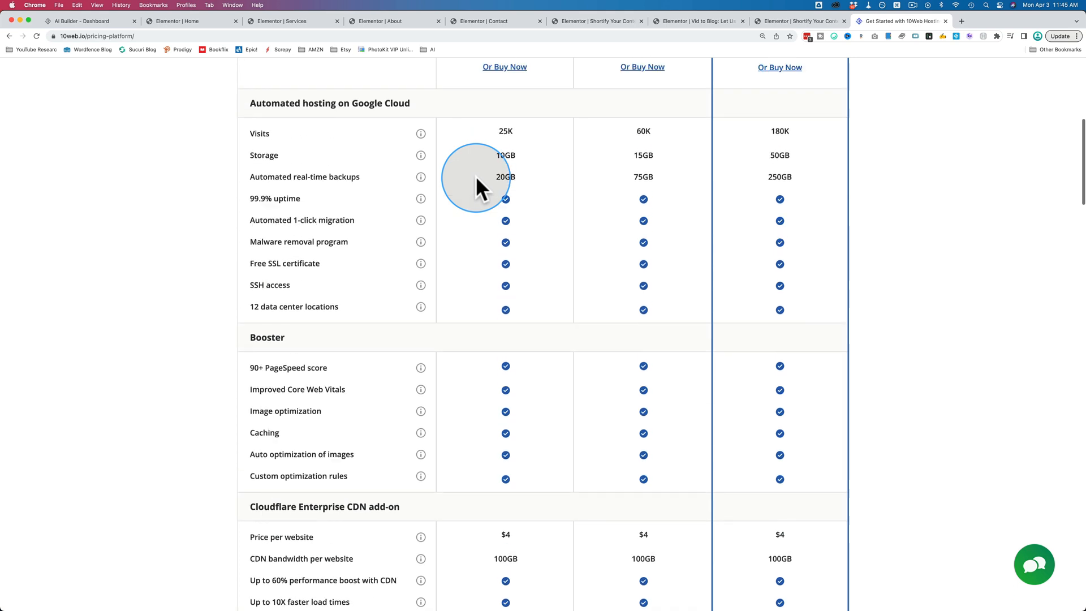
scroll("up", 3)
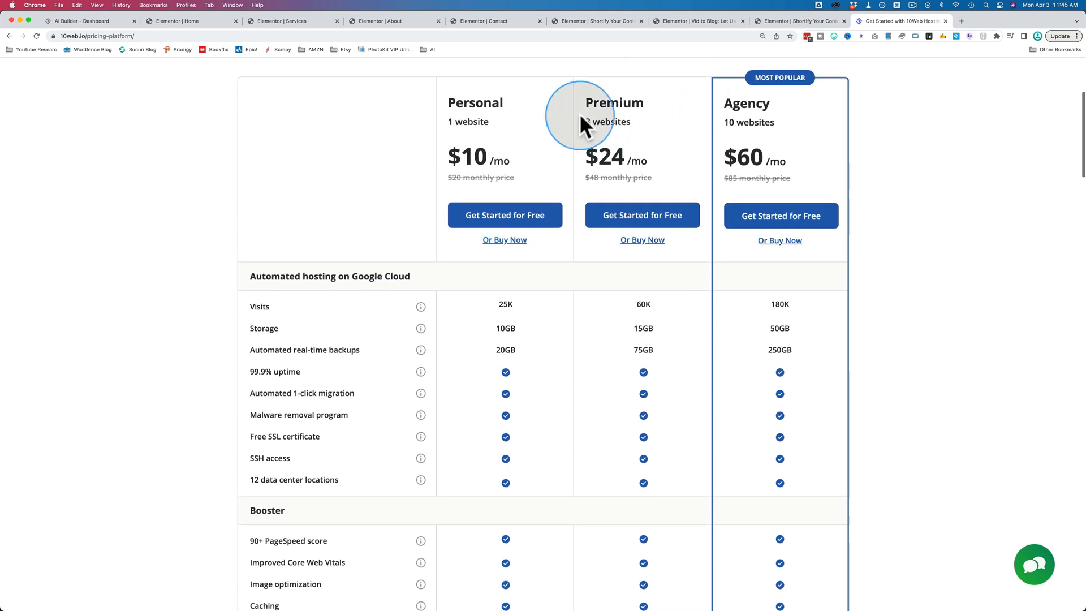
mouse_move(747, 94)
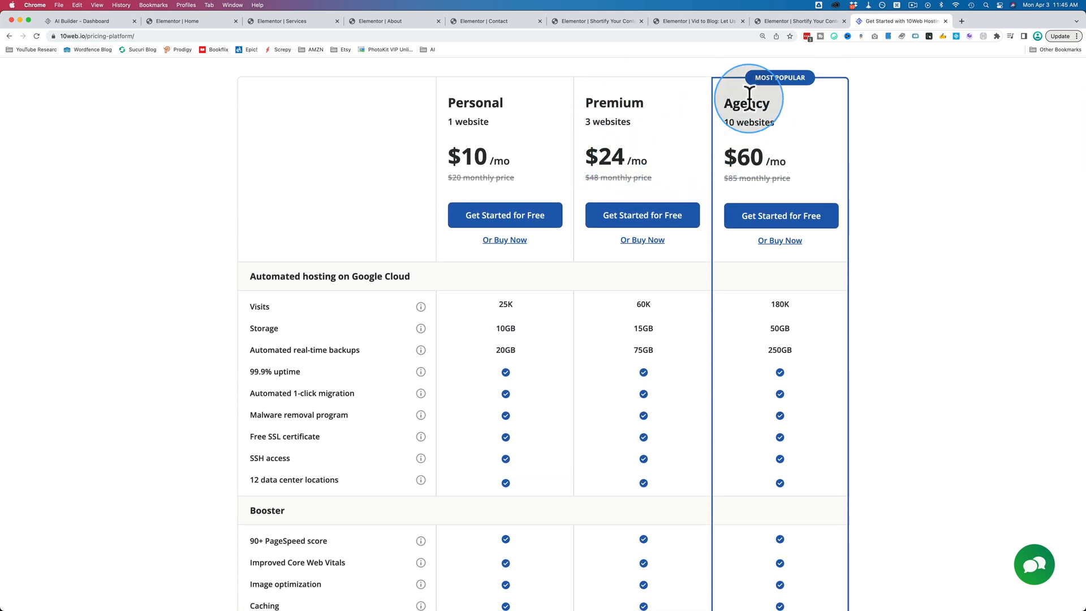
scroll("up", 3)
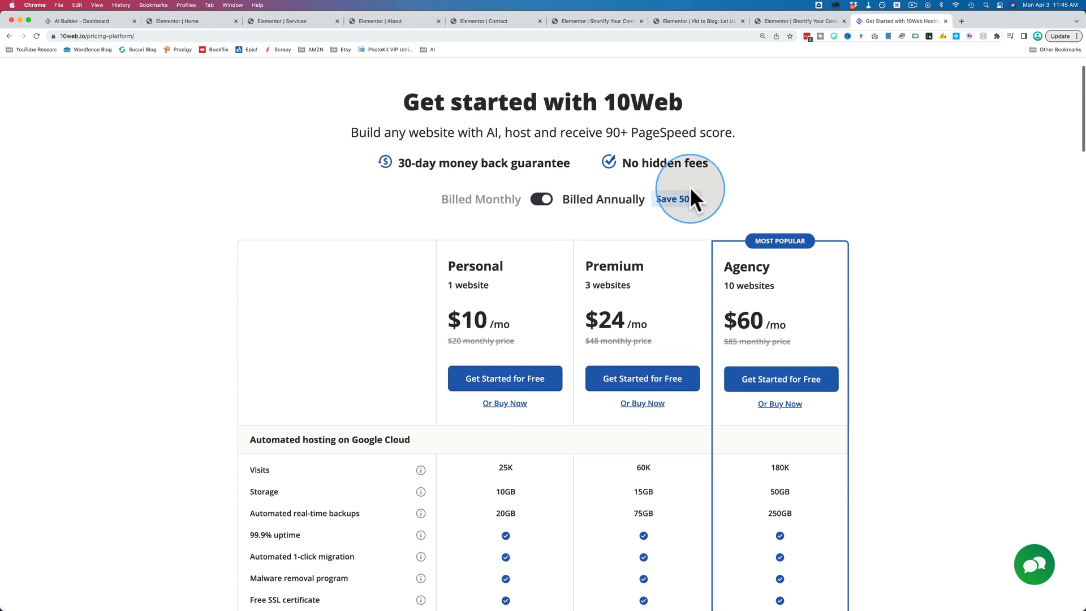
left_click(540, 200)
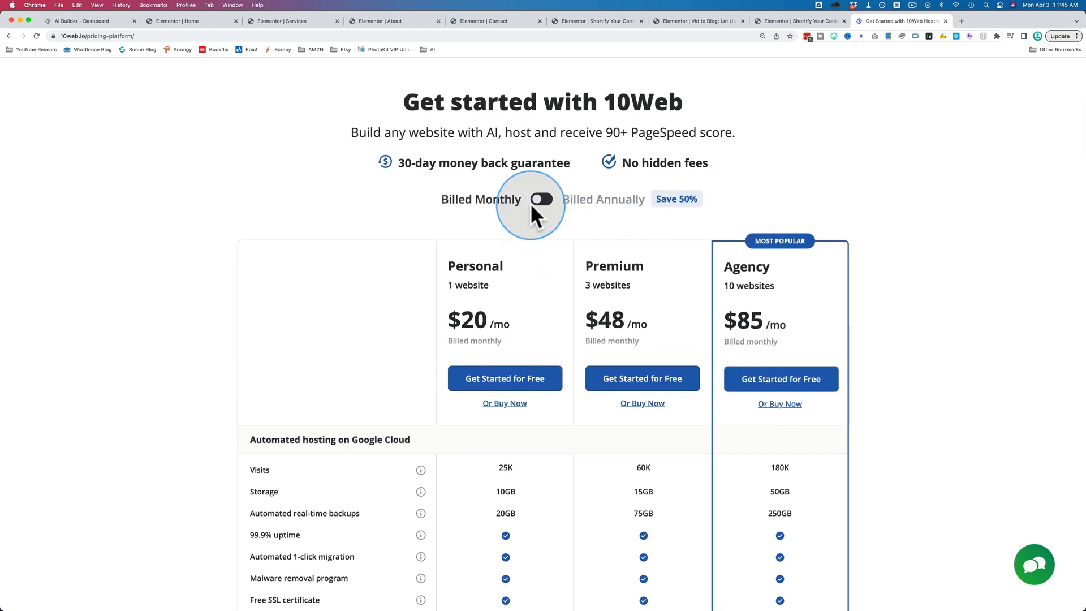
mouse_move(684, 199)
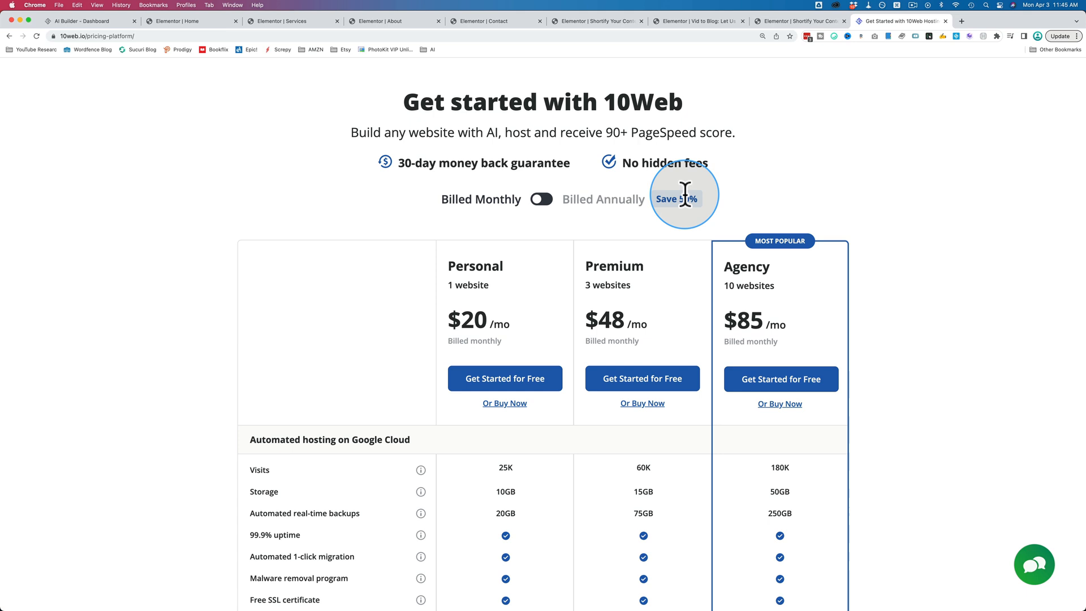
mouse_move(522, 270)
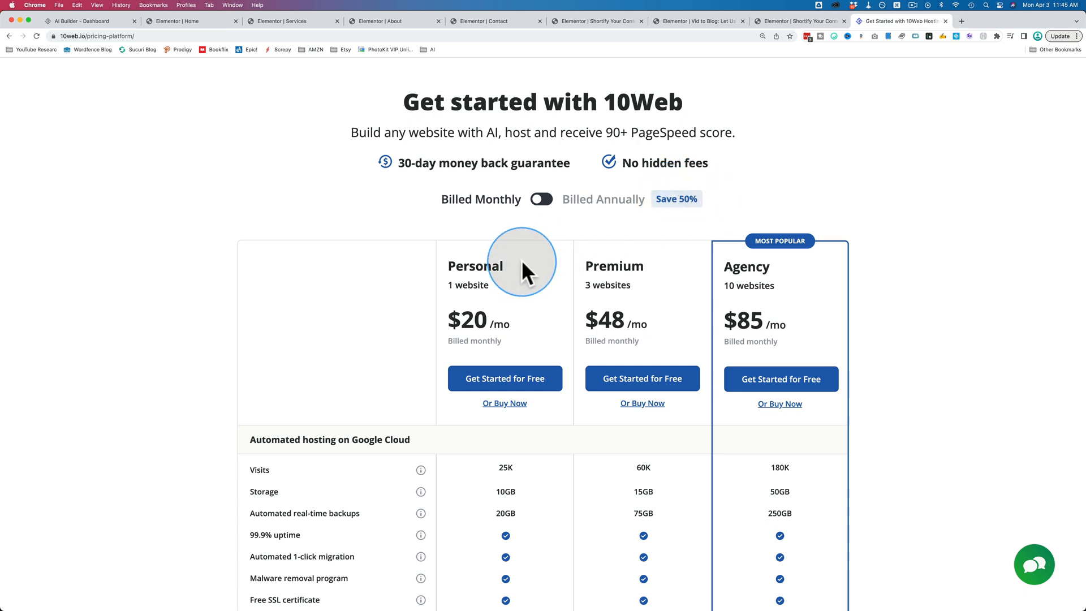
left_click(540, 199)
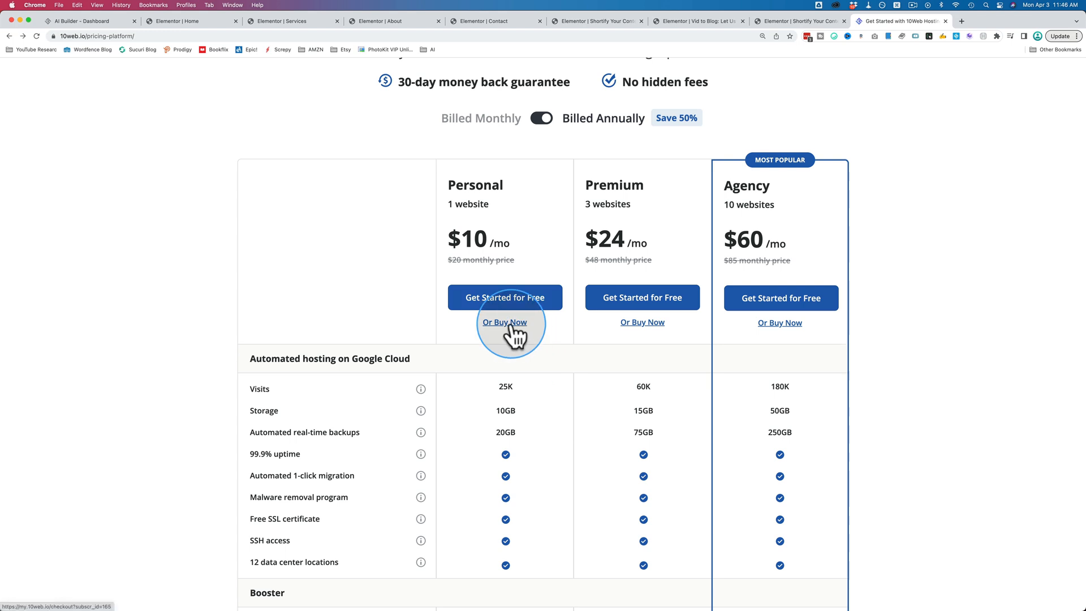
left_click(505, 322)
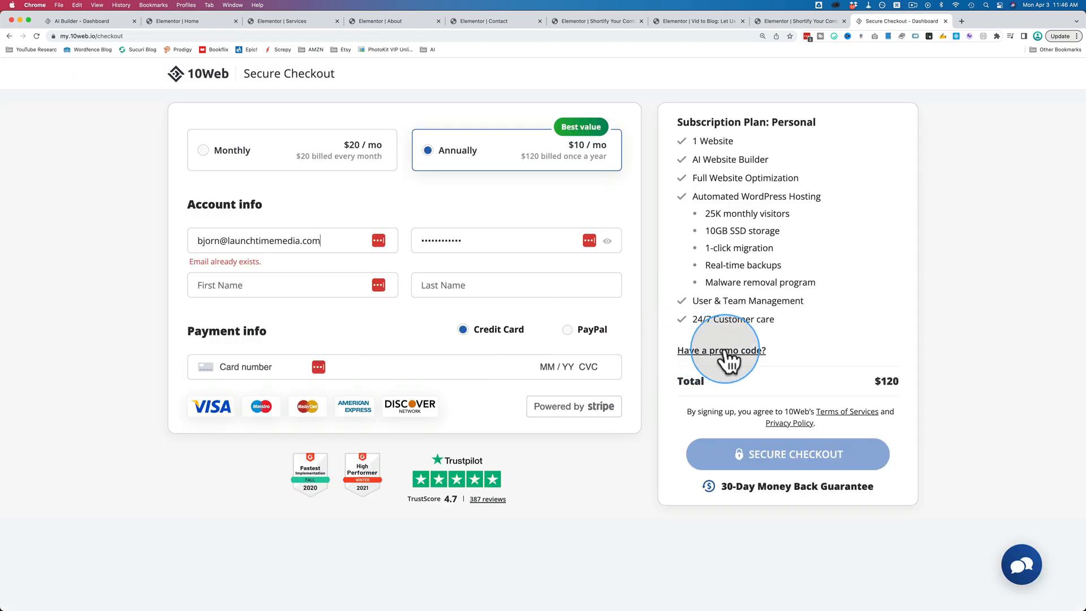
Apply promo code WPLearningLab10, bringing the Personal annual total to $108
left_click(720, 350)
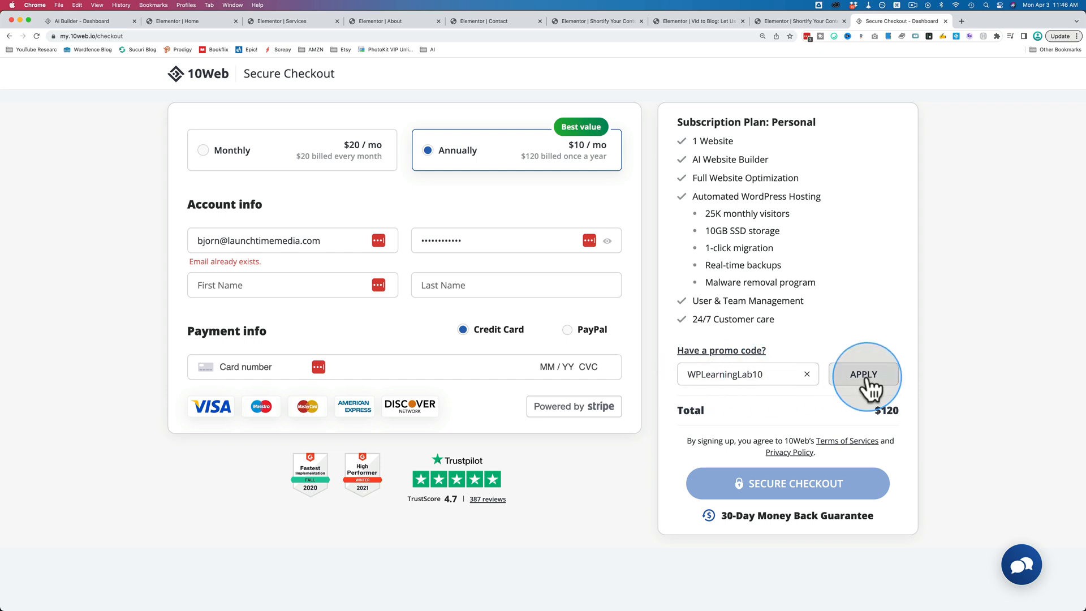
left_click(864, 373)
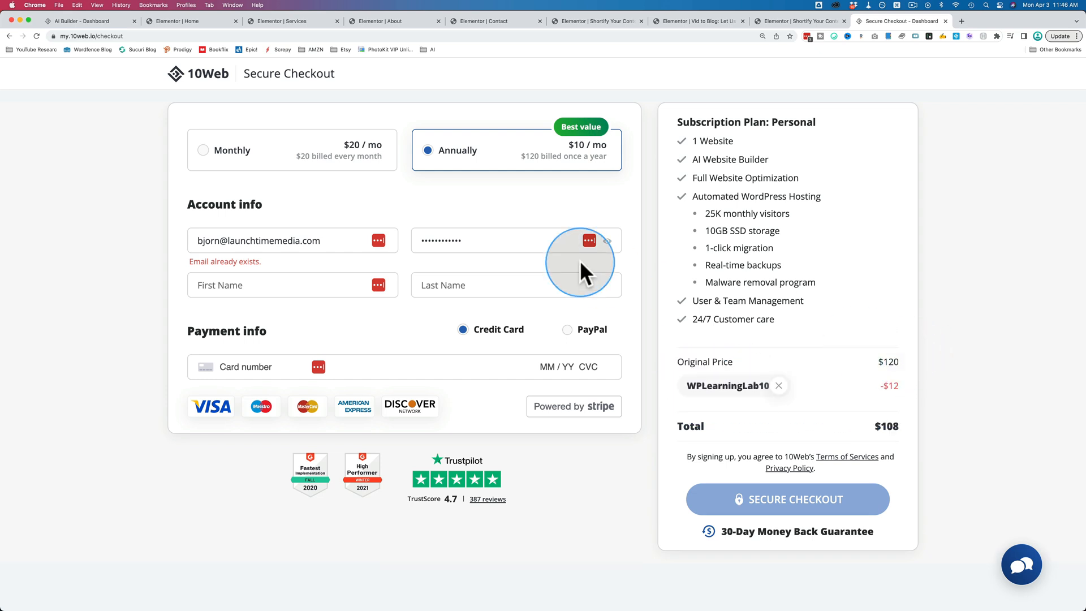
mouse_move(900, 422)
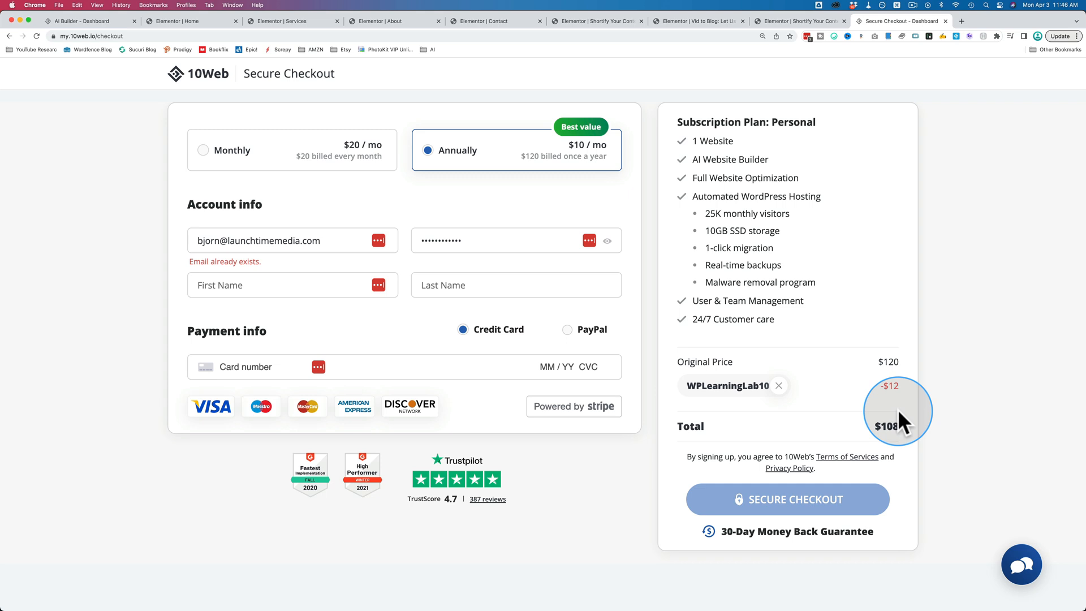
mouse_move(792, 388)
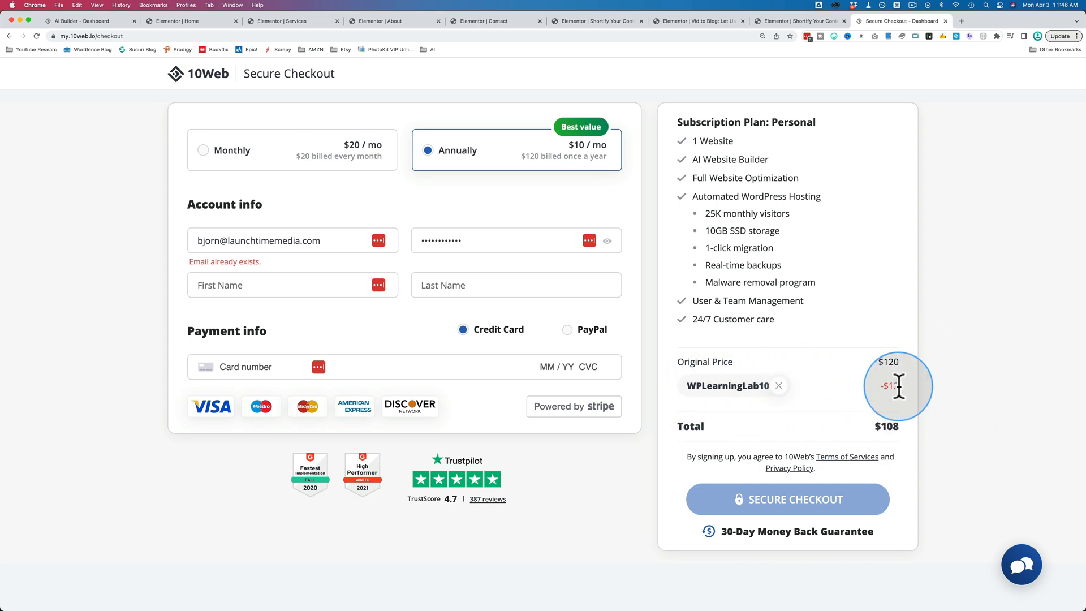
mouse_move(907, 394)
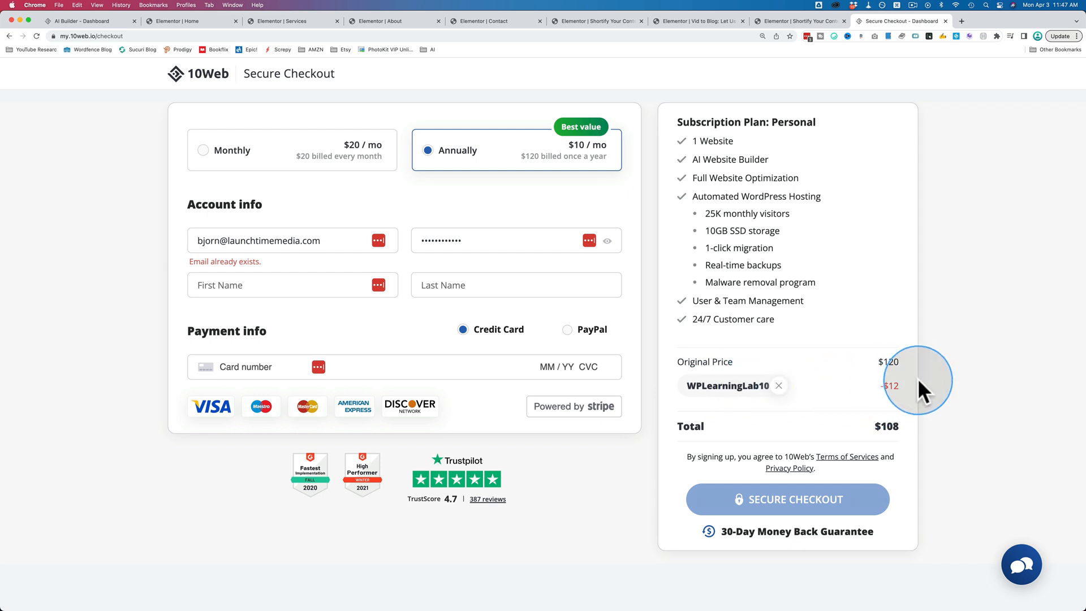
mouse_move(919, 389)
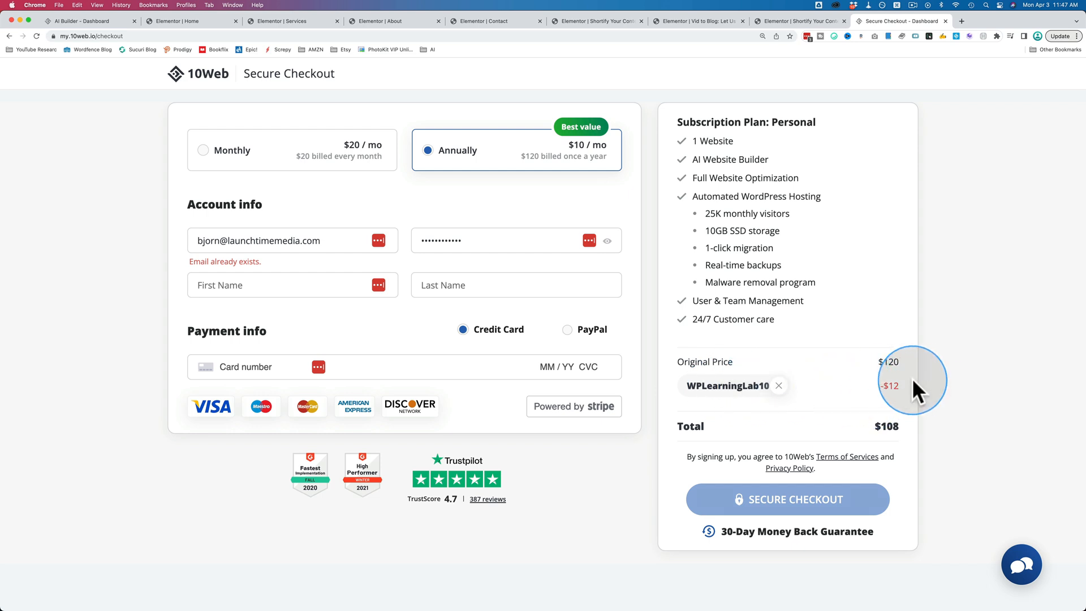
mouse_move(602, 21)
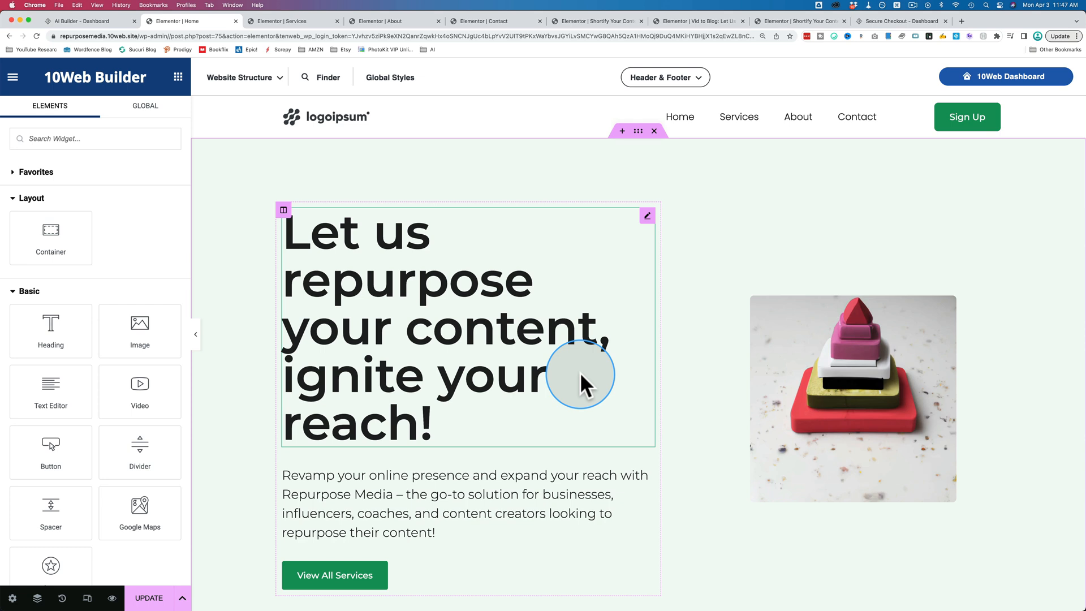
scroll("down", 3)
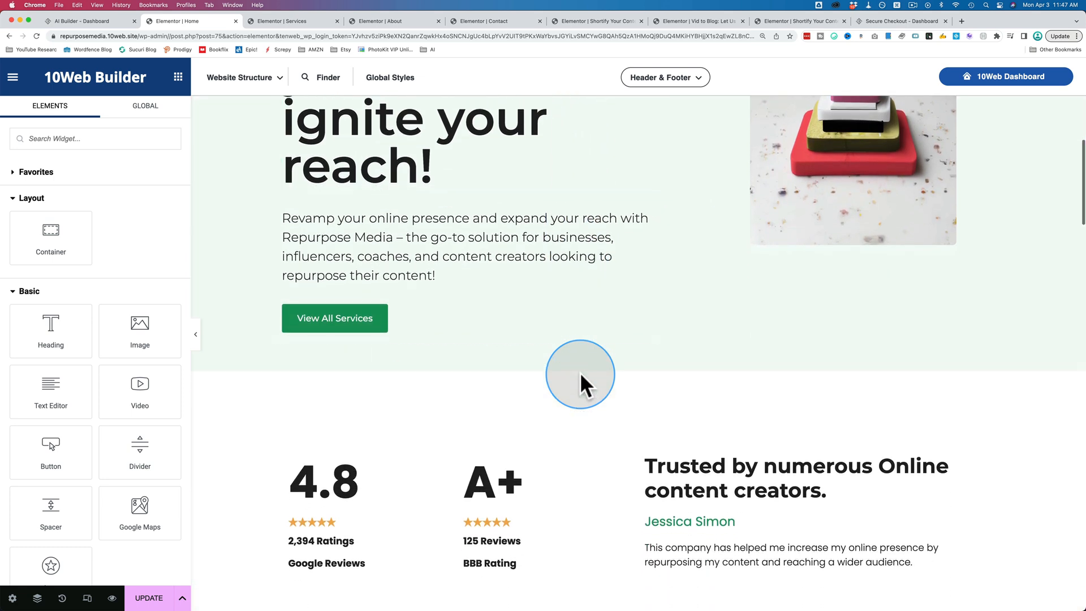